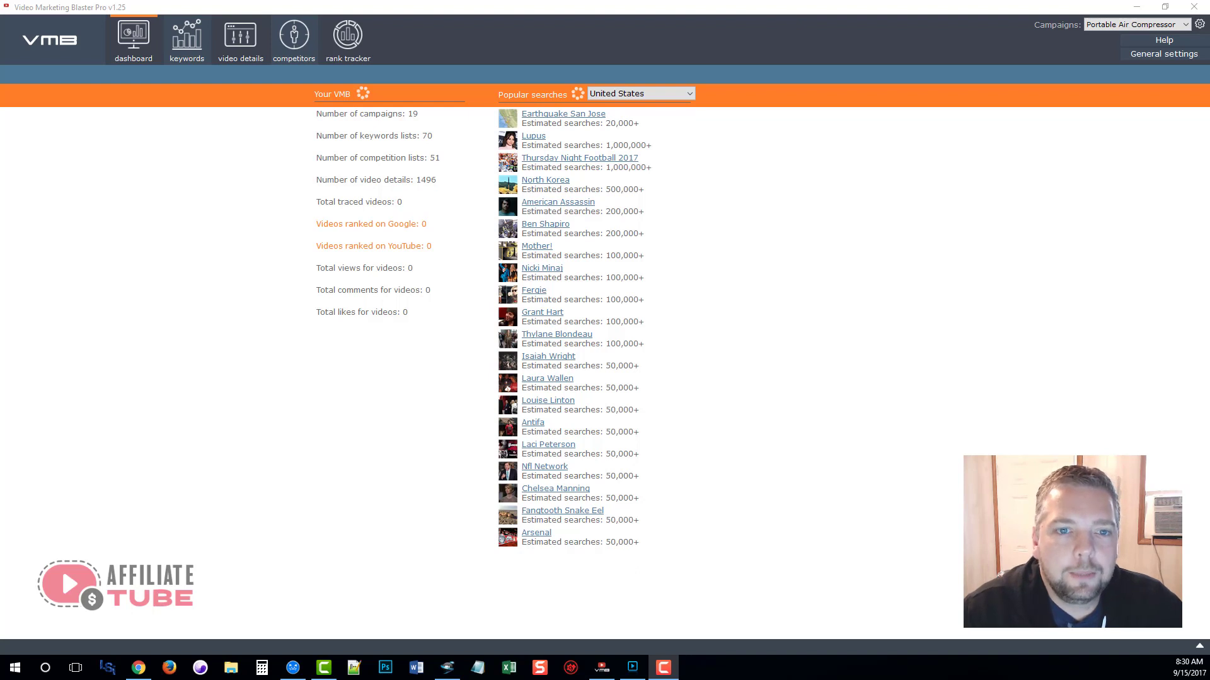
mouse_move(151, 247)
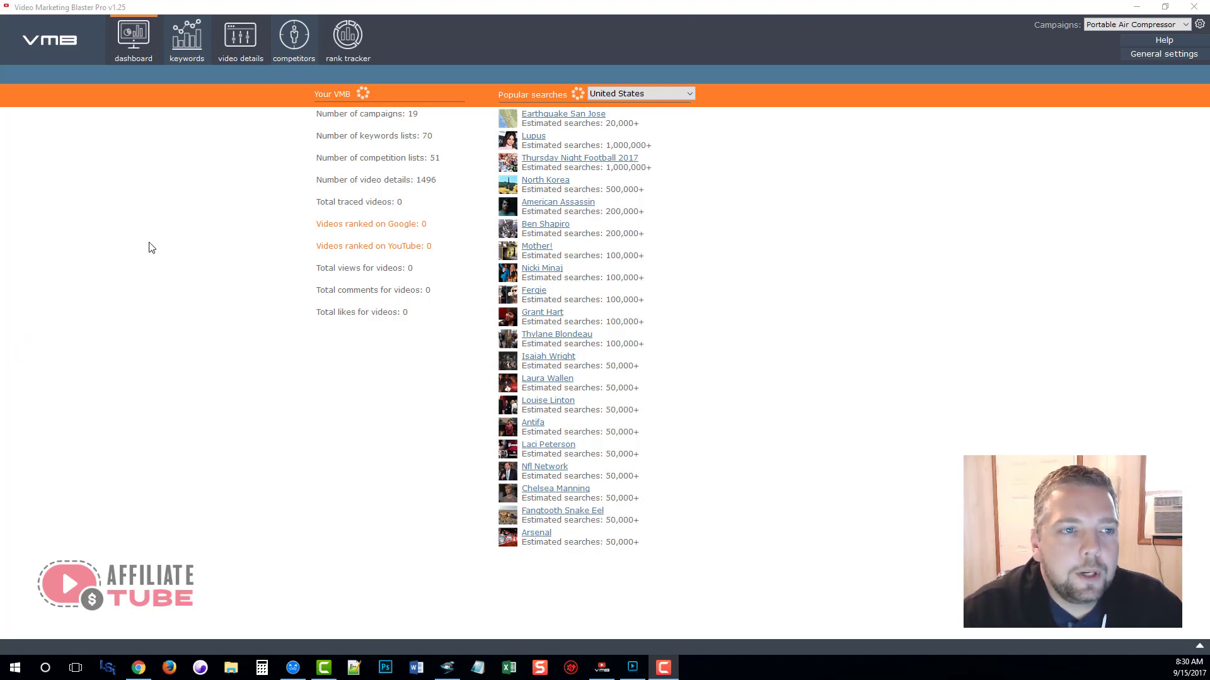
mouse_move(443, 235)
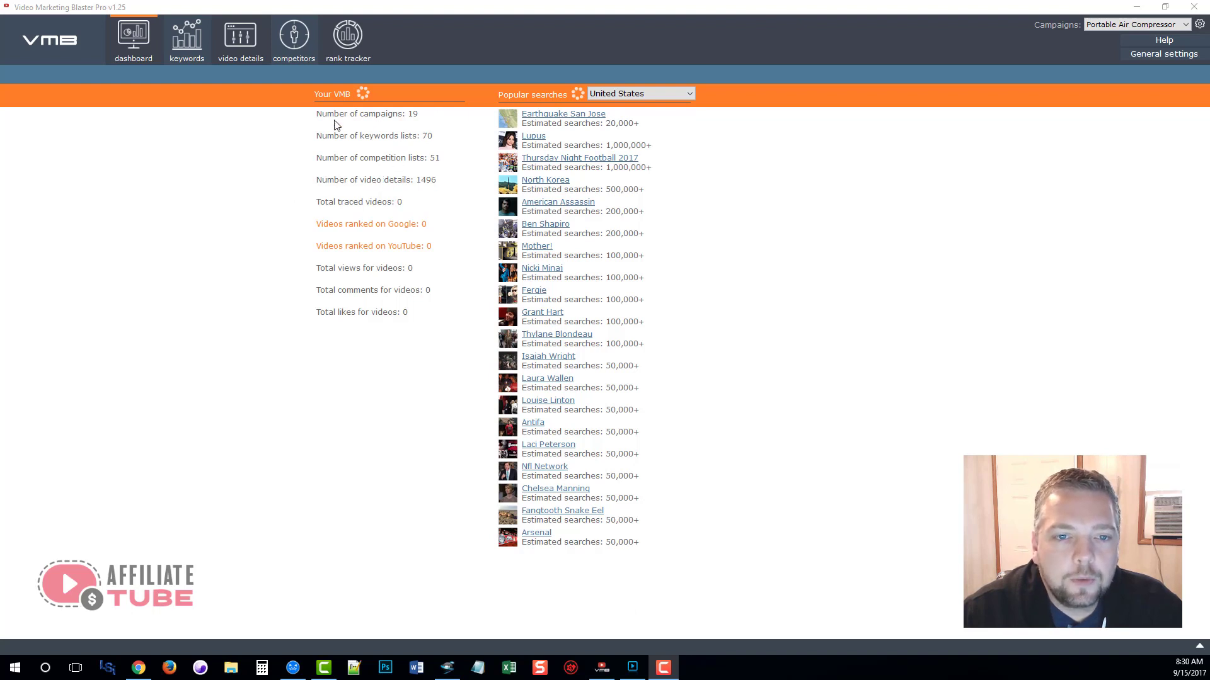
mouse_move(408, 184)
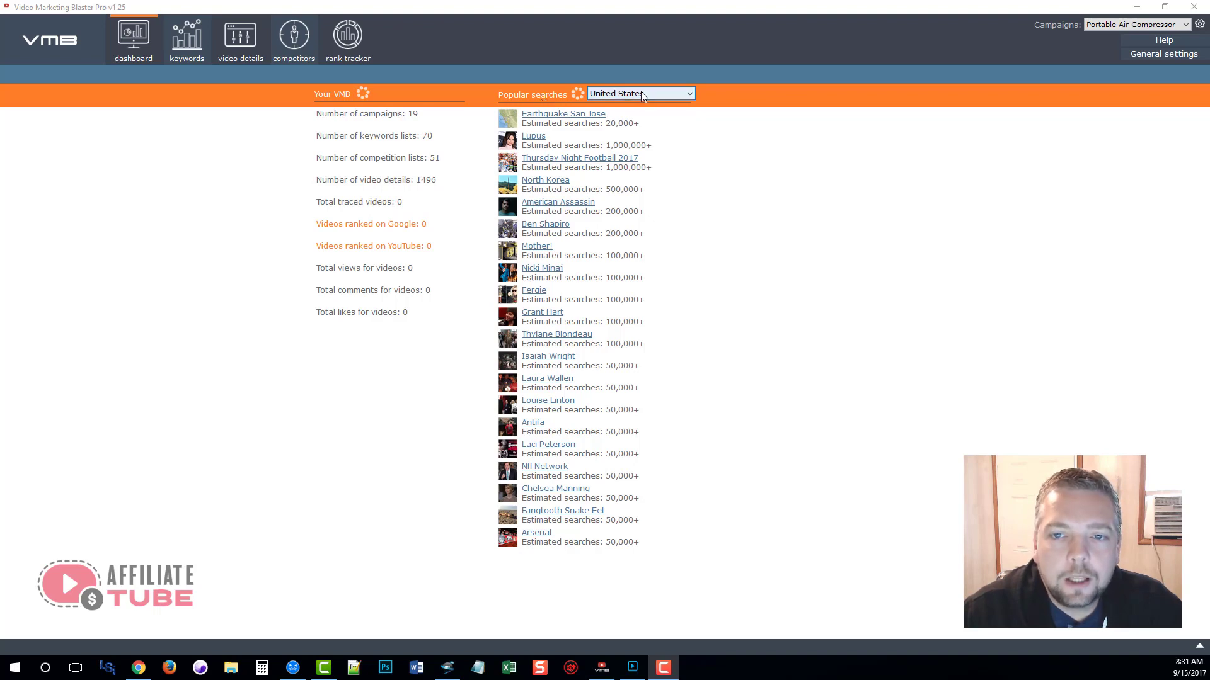
Keep United States as the popular-searches country and go to the keyword research screen
left_click(640, 93)
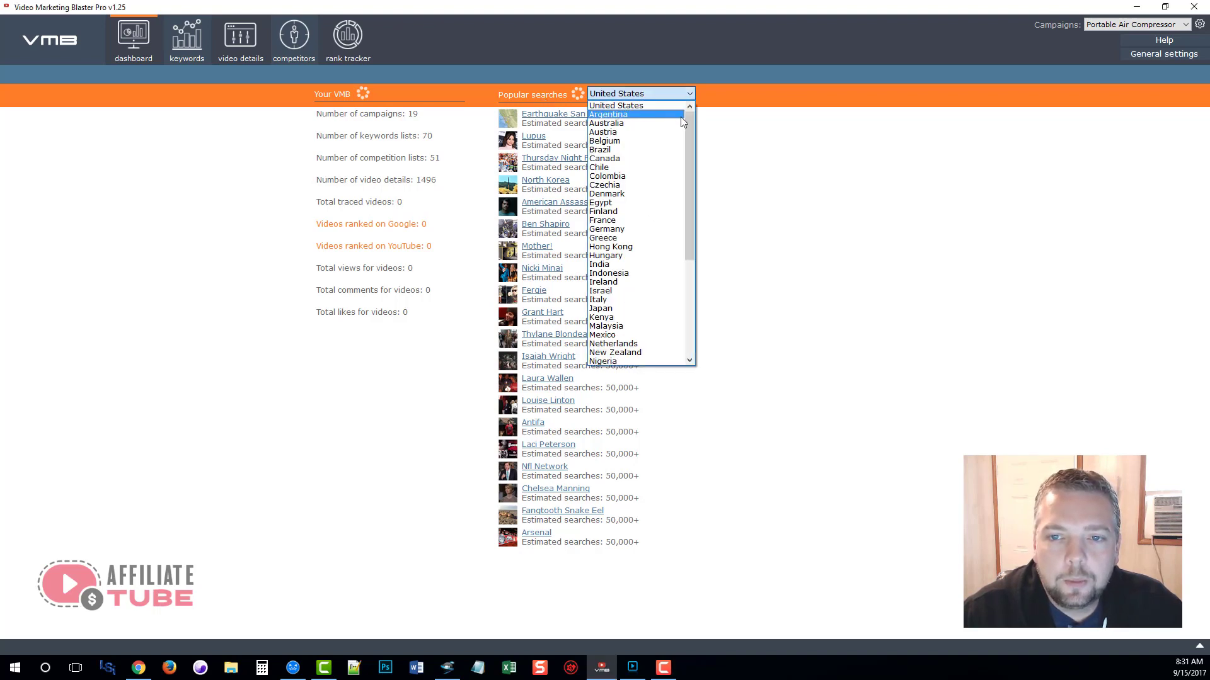
left_click(640, 93)
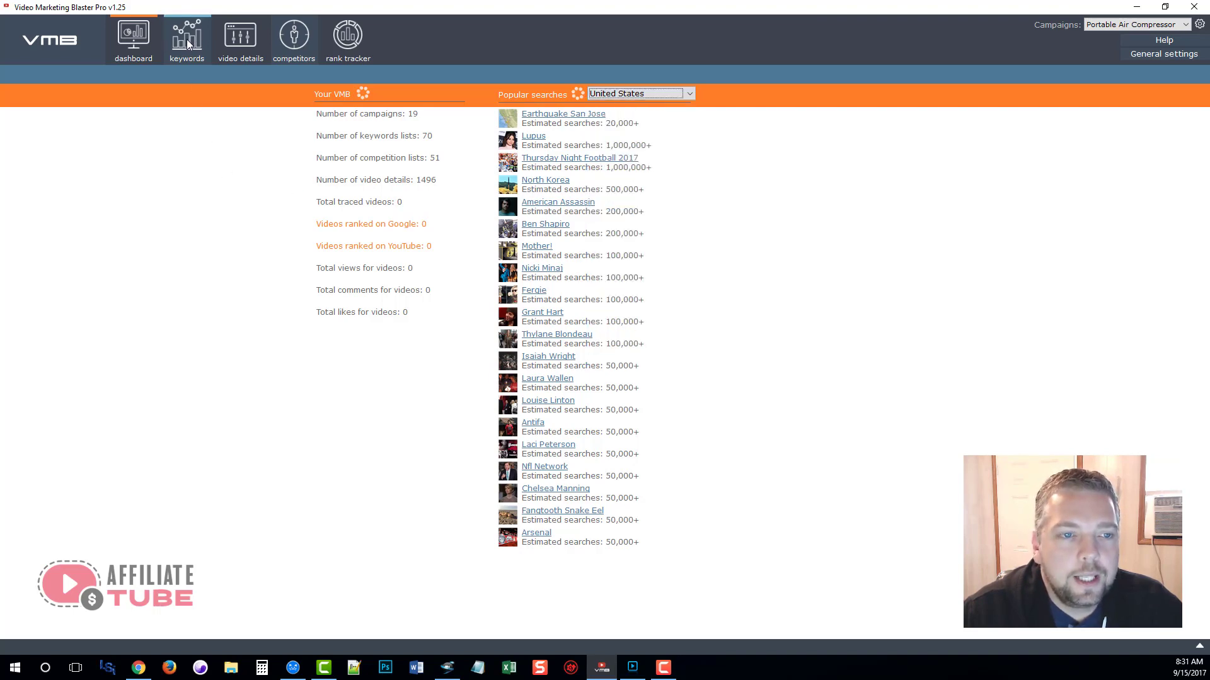
left_click(187, 39)
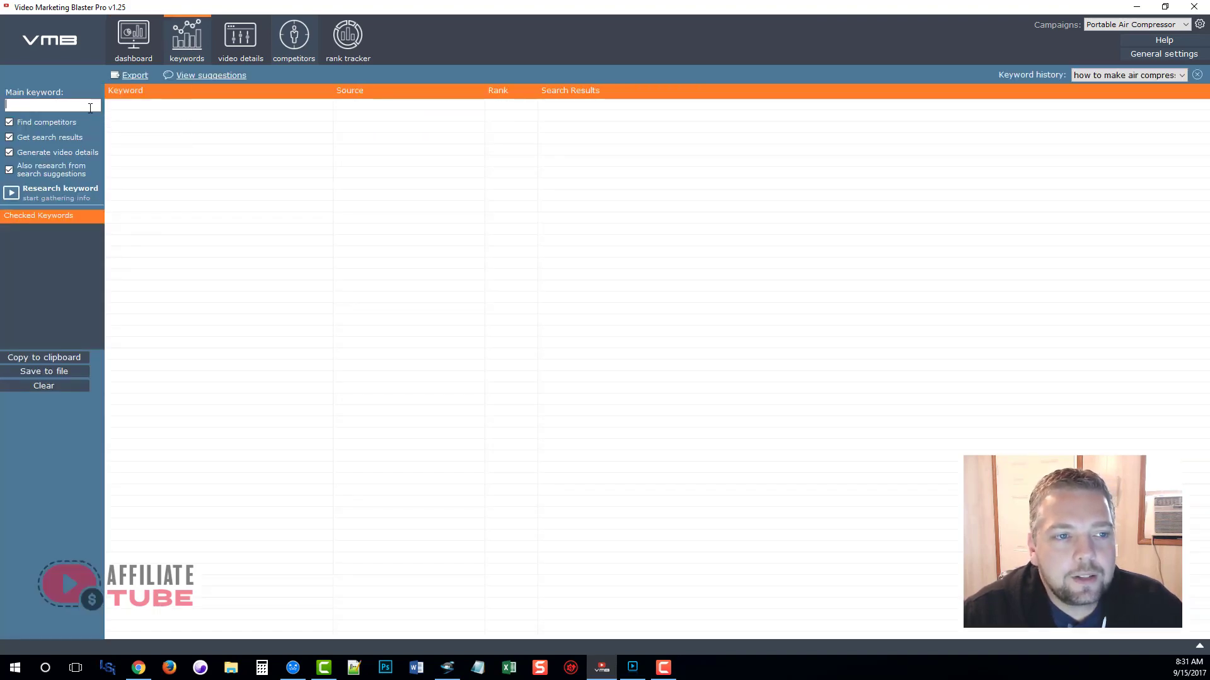
mouse_move(91, 117)
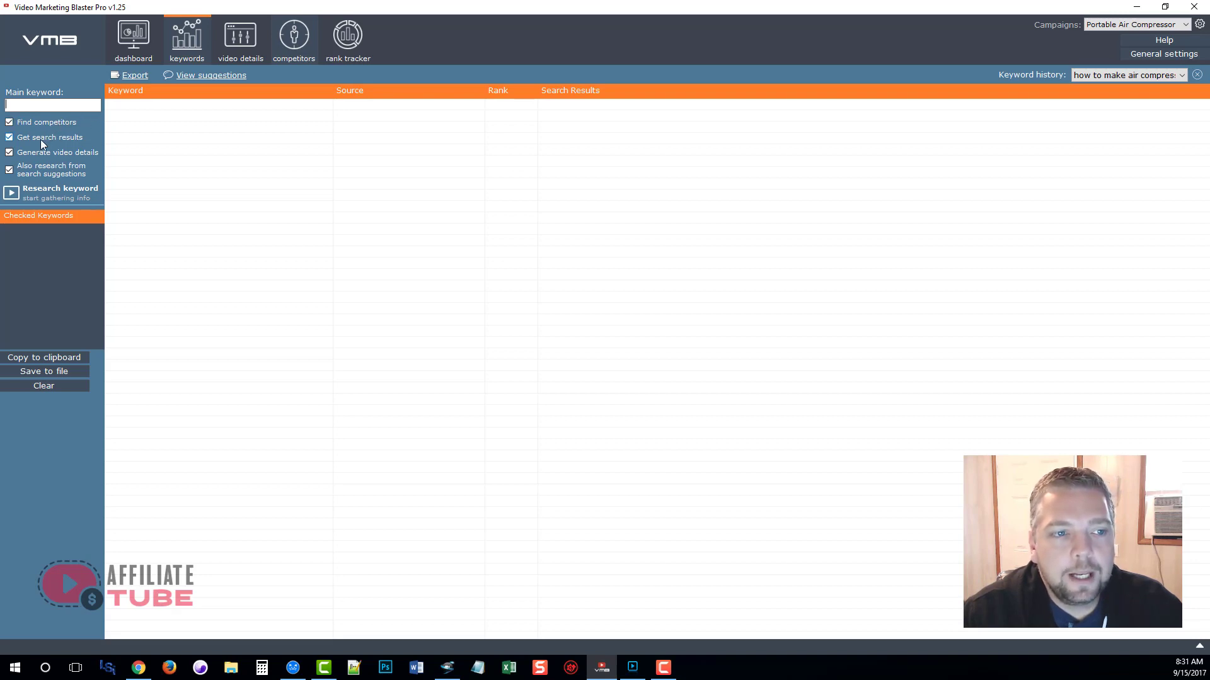
mouse_move(88, 156)
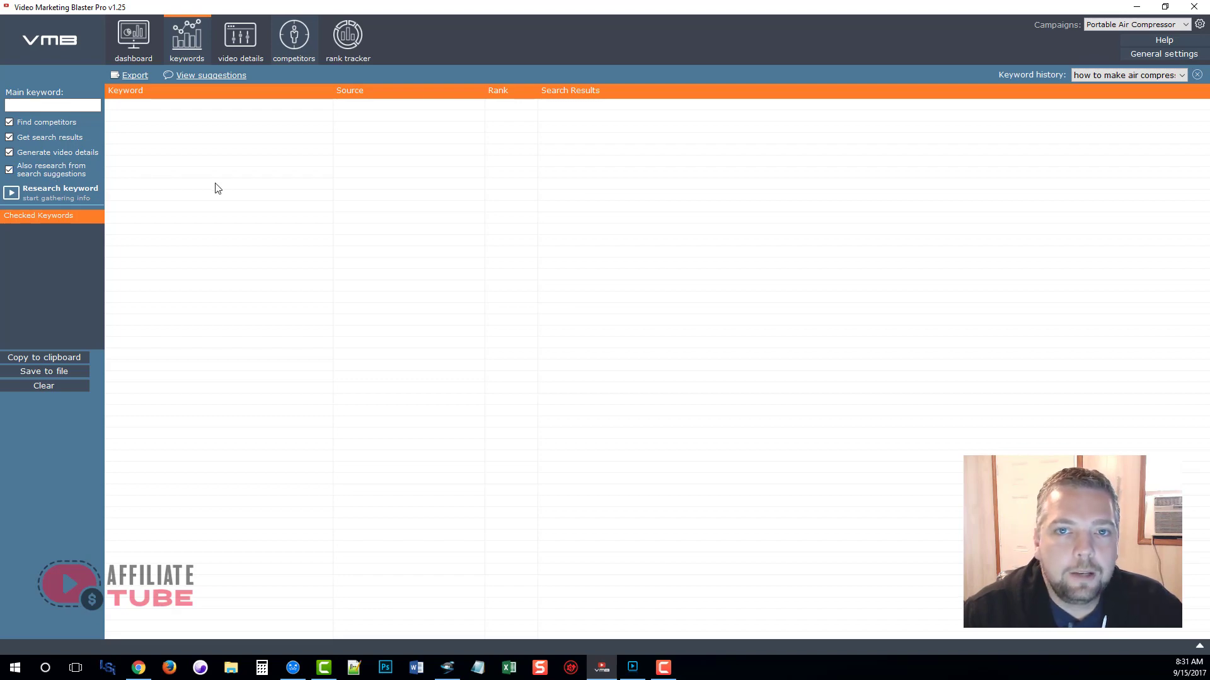
mouse_move(266, 229)
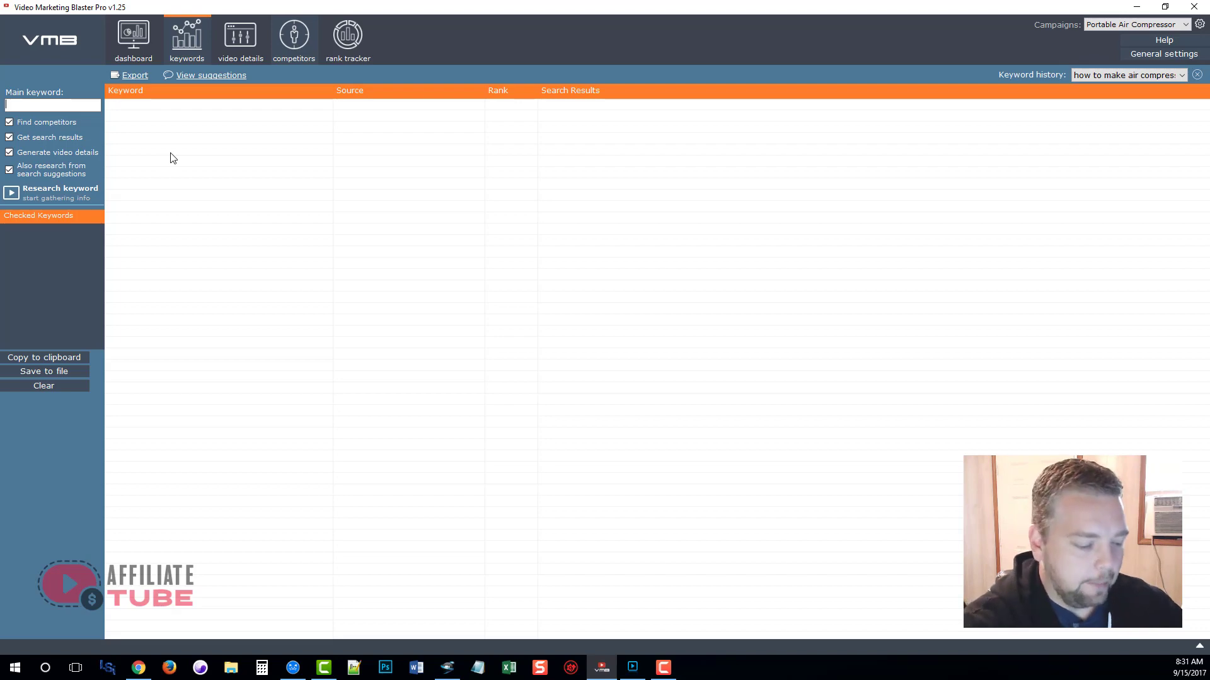
Research the main keyword 'portable air compressors', gathering 20 suggested keywords
type("portable air com")
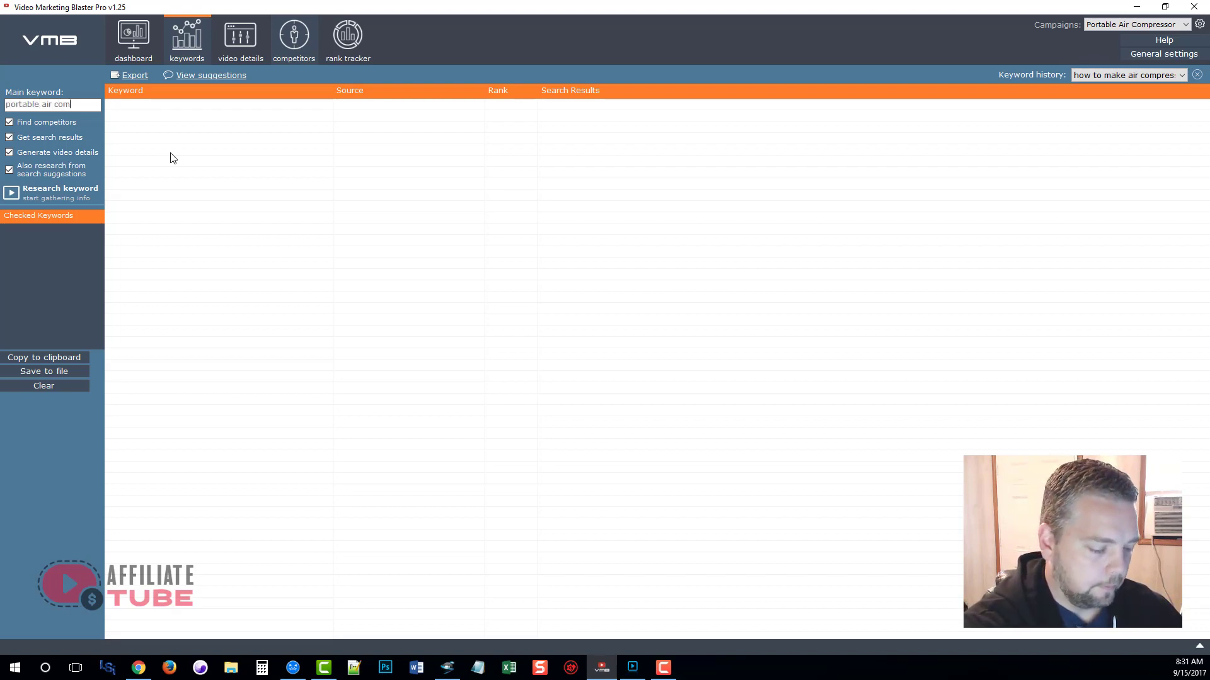
type("pressors")
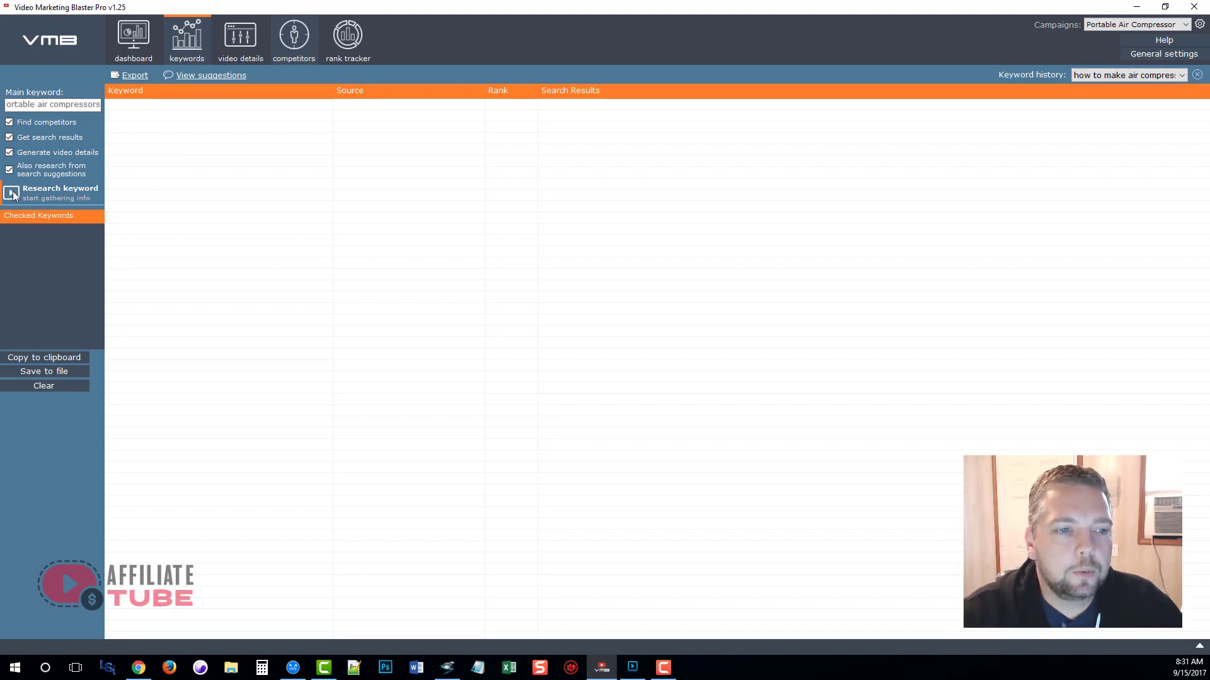
left_click(53, 192)
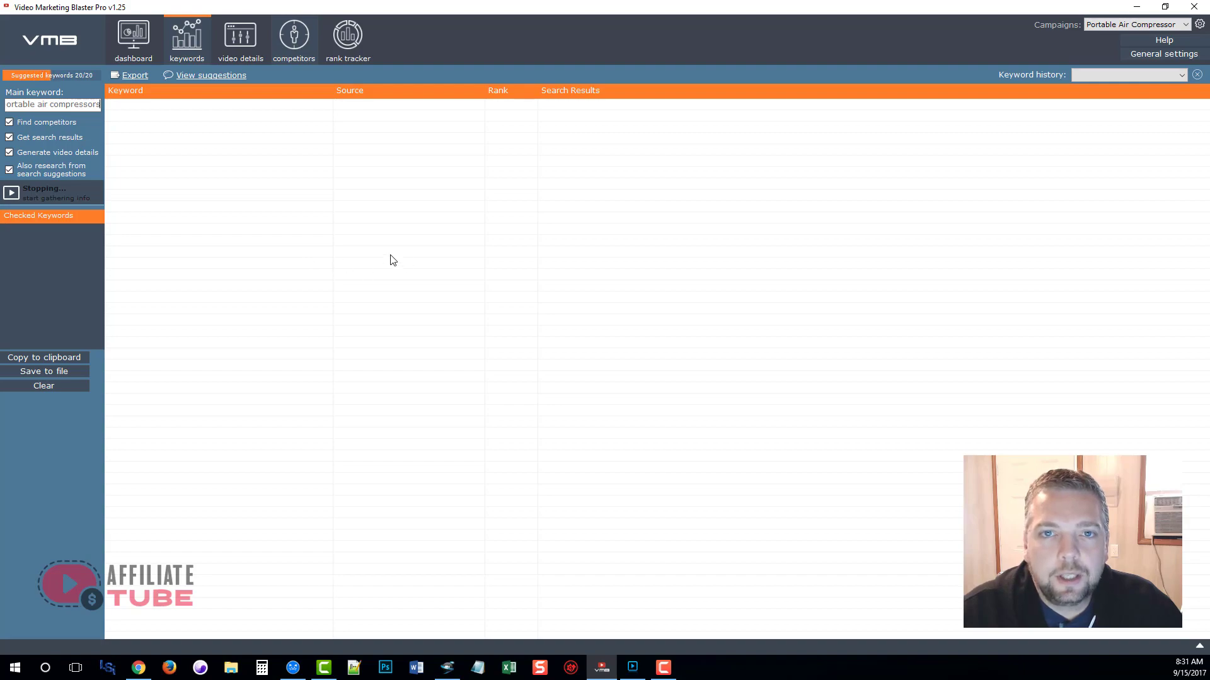
mouse_move(341, 295)
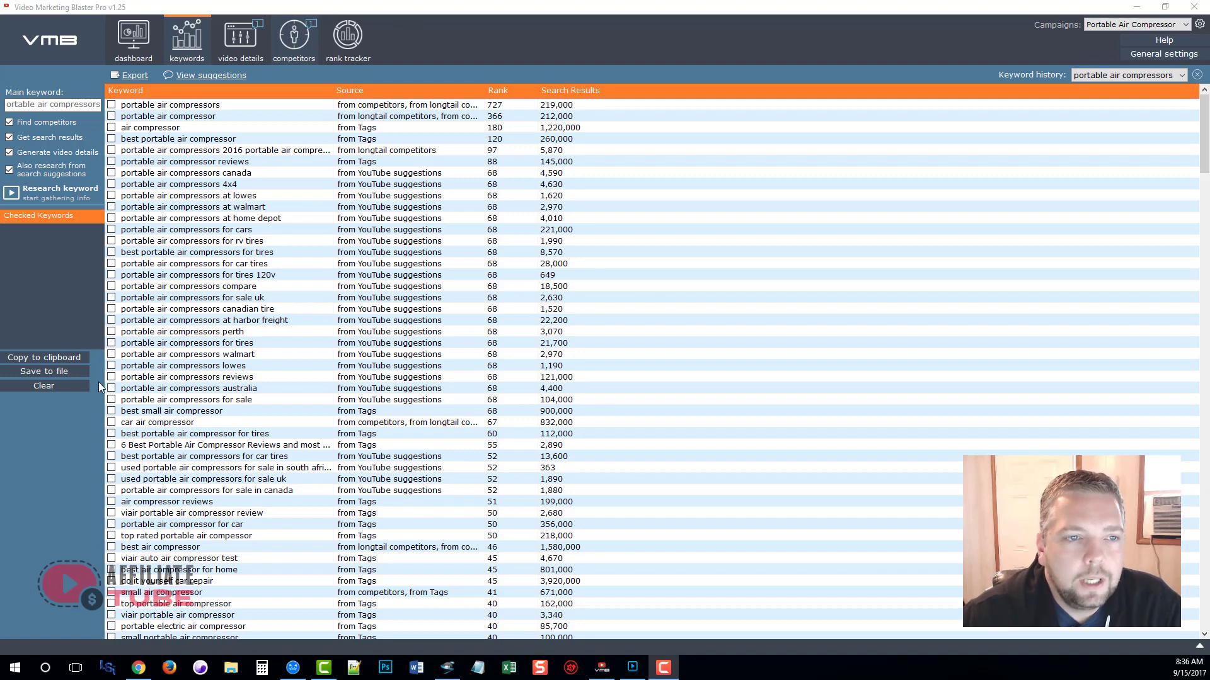
mouse_move(217, 116)
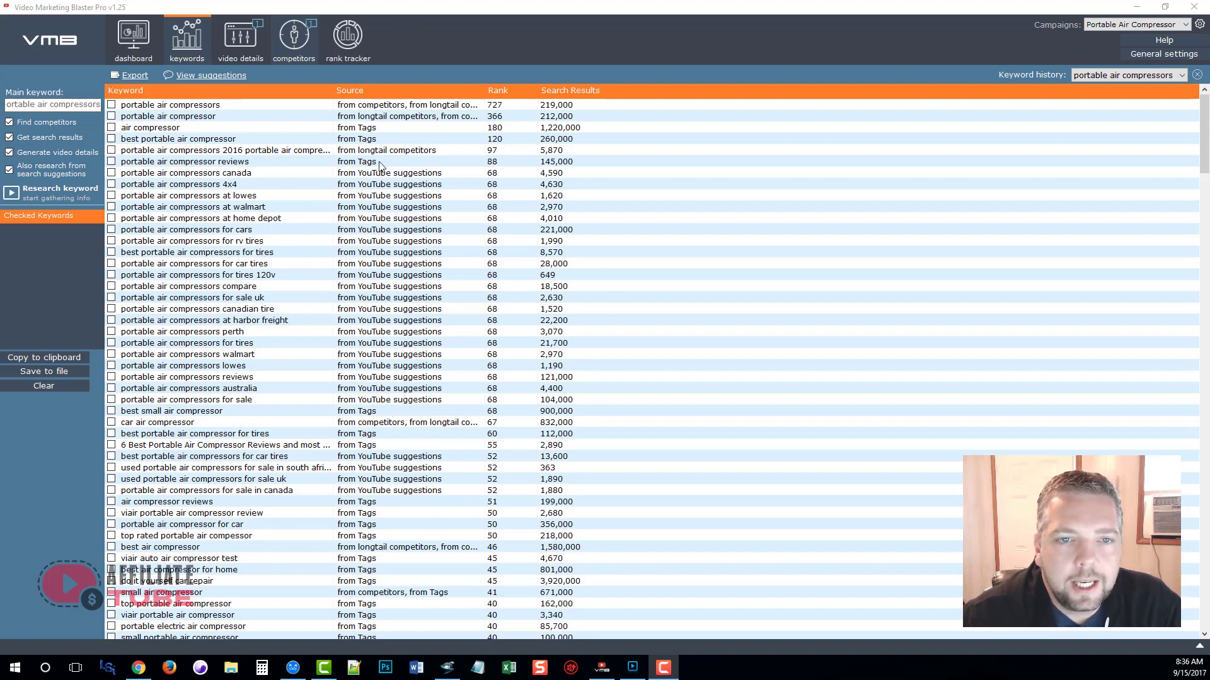
mouse_move(375, 461)
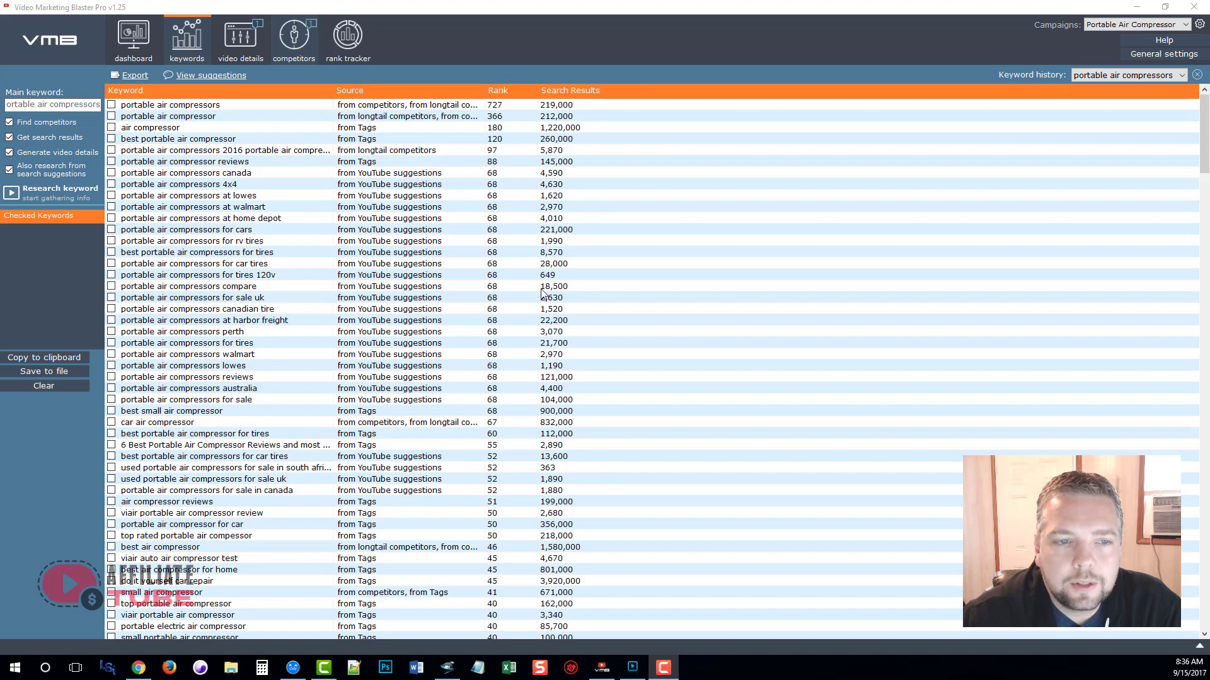
Check several portable air compressor keywords so they join the Checked Keywords list
scroll("down", 3)
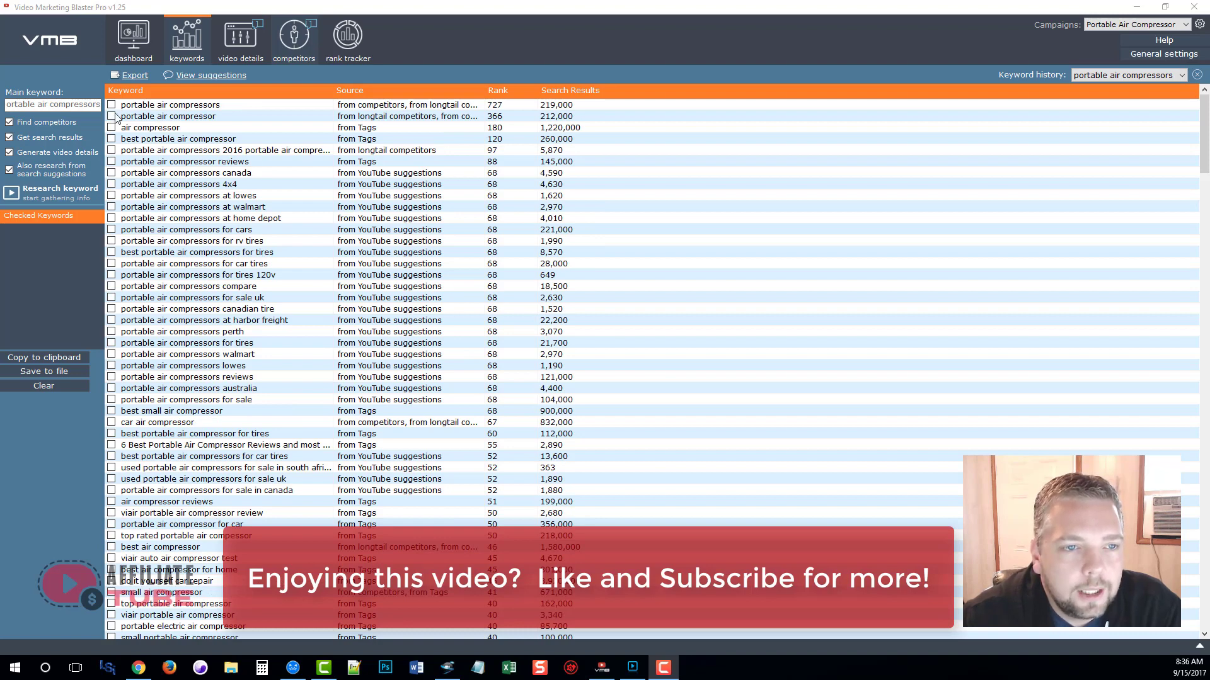
mouse_move(125, 186)
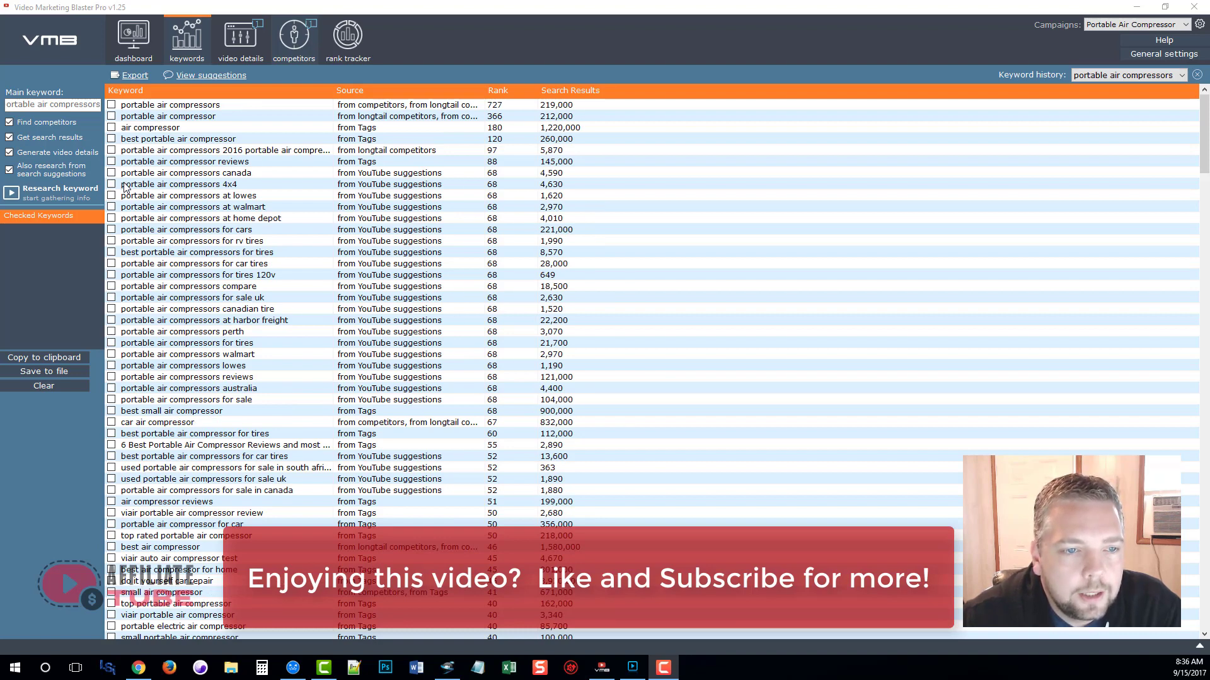
left_click(111, 207)
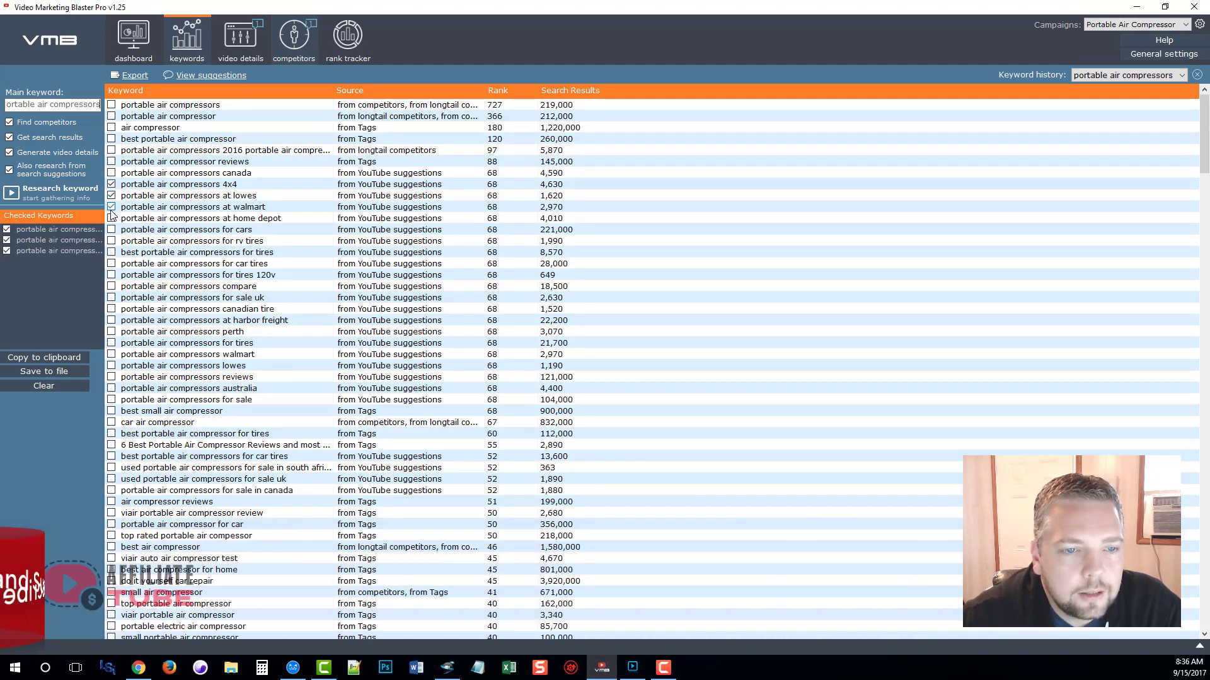
left_click(110, 240)
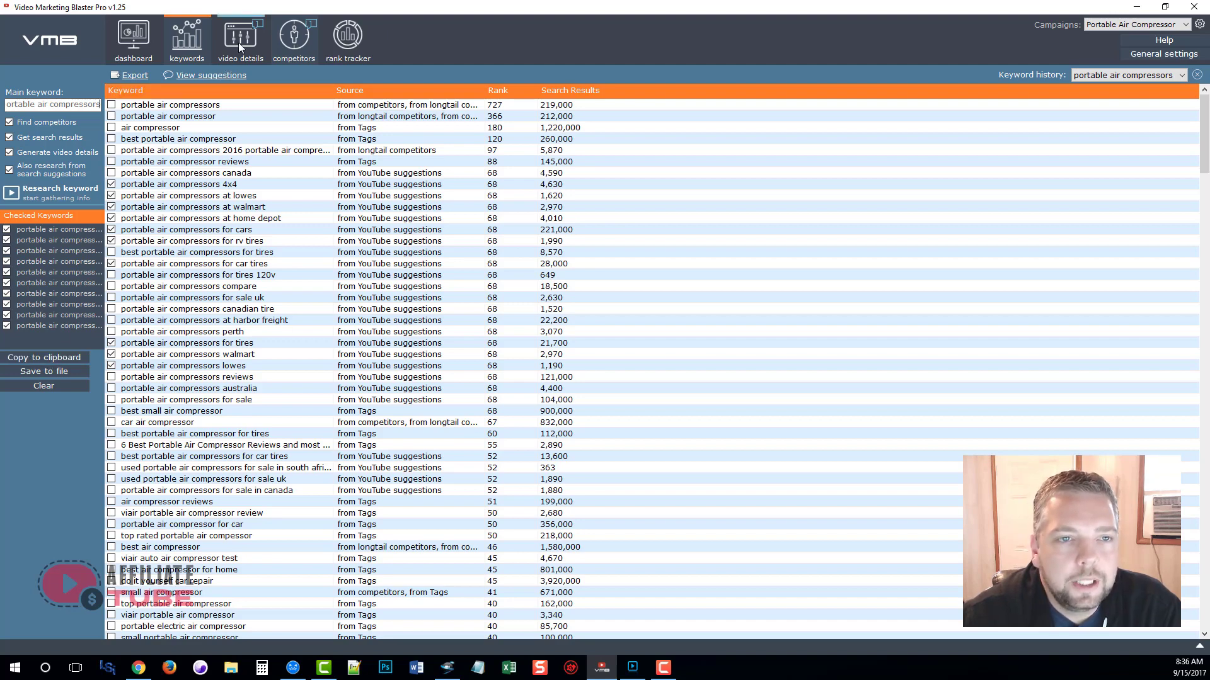
Review the generated title, description and tags for 'portable air compressors' with Suggested tags shown
left_click(239, 39)
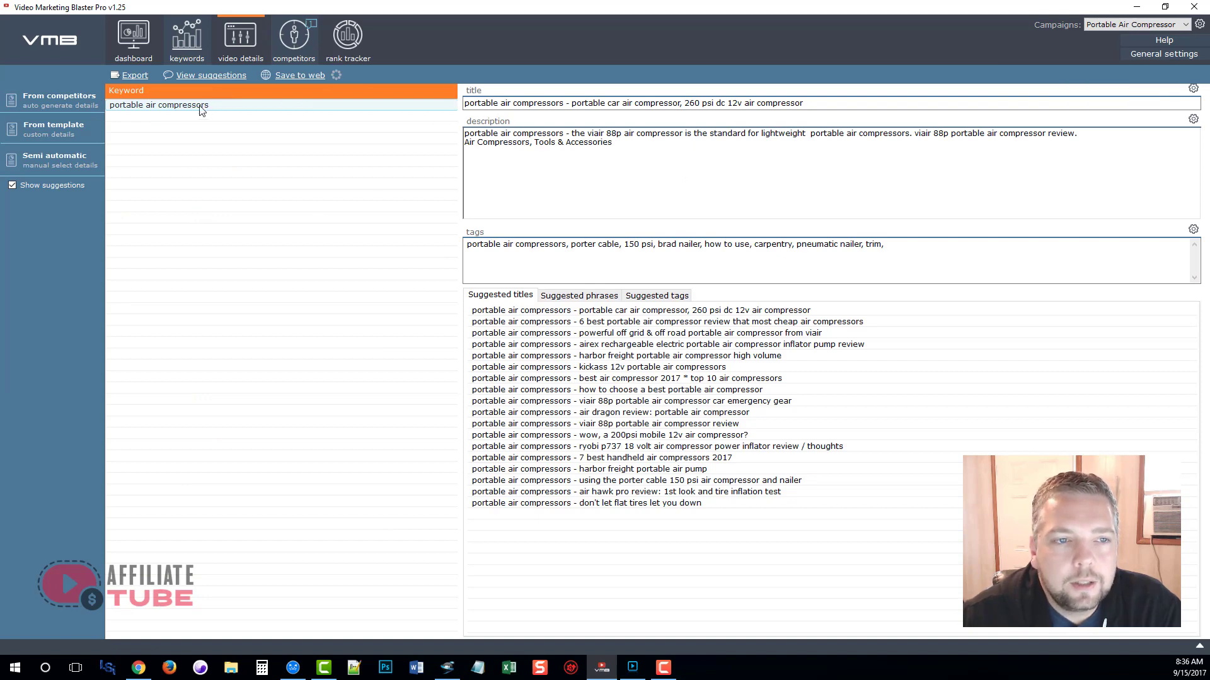
mouse_move(186, 113)
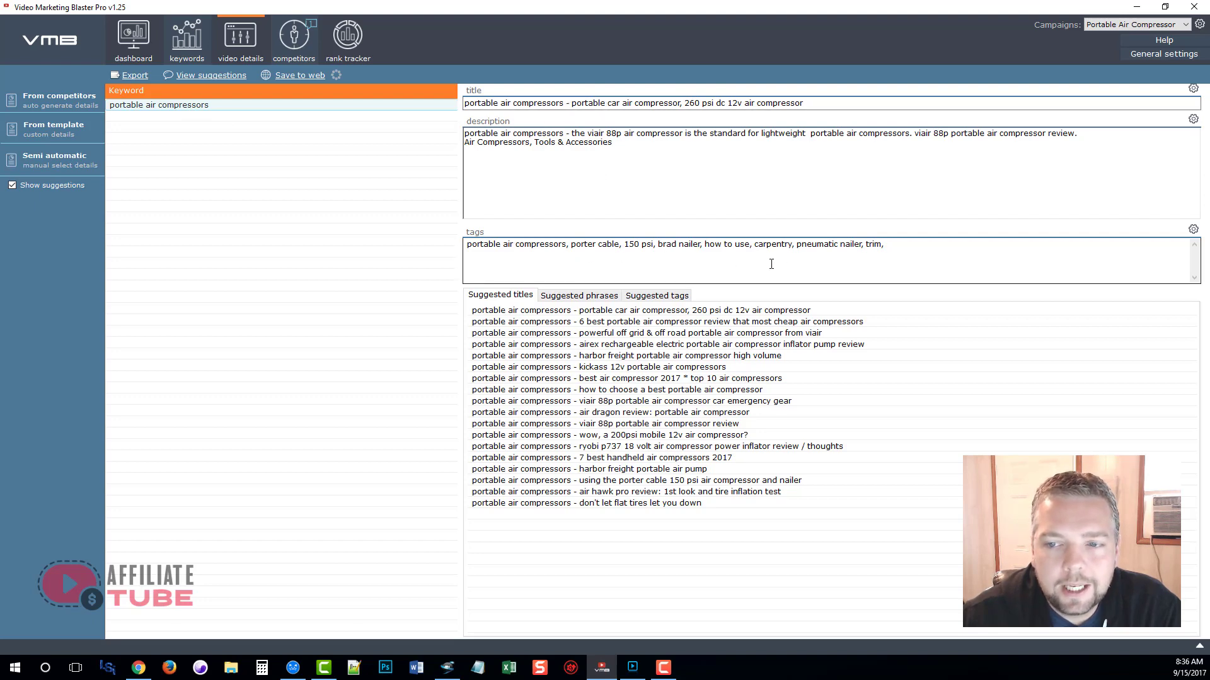
mouse_move(664, 250)
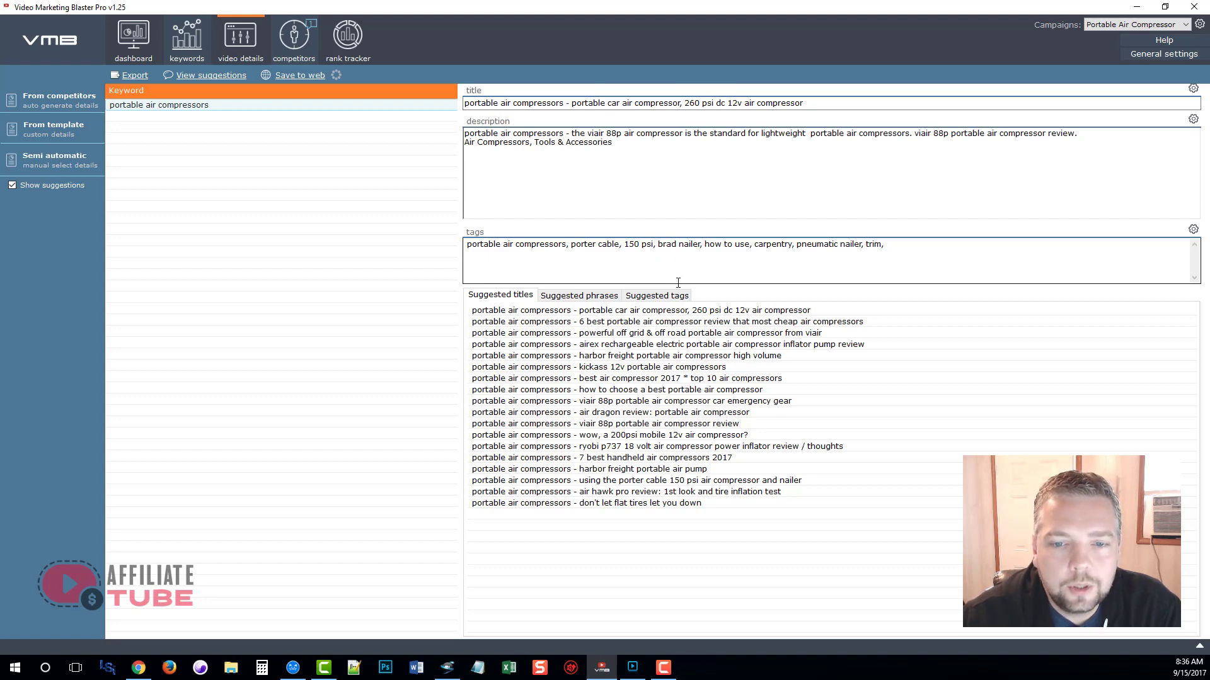
mouse_move(607, 329)
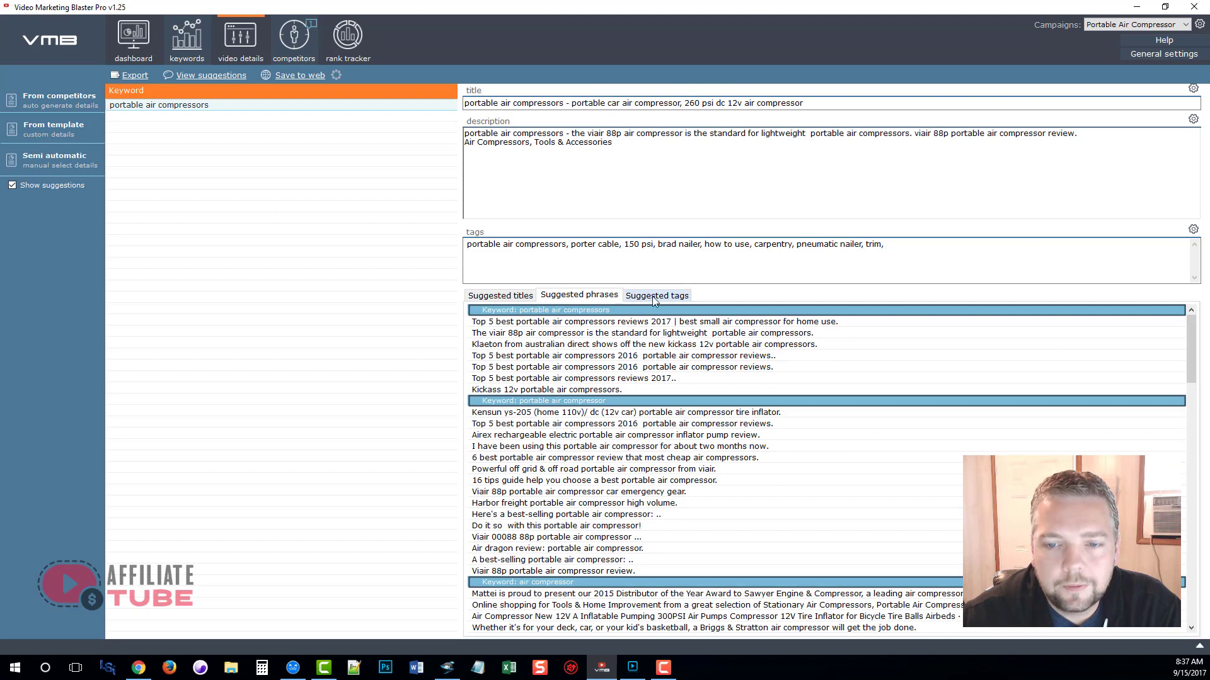
left_click(657, 295)
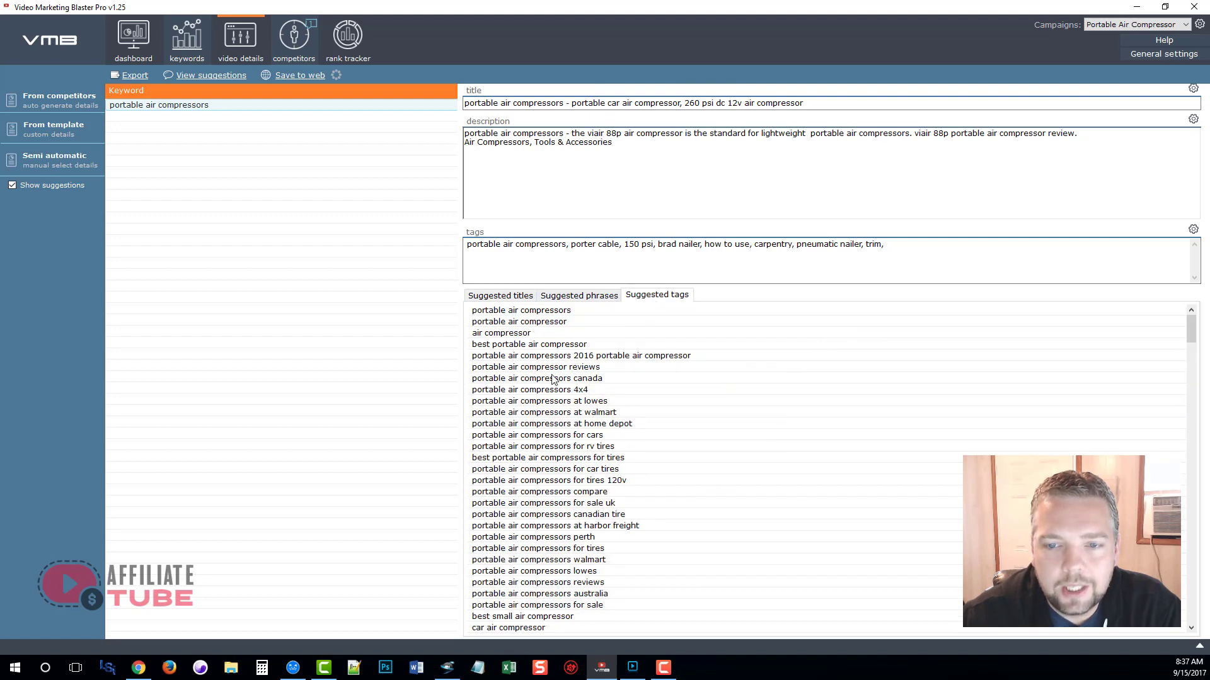
mouse_move(562, 278)
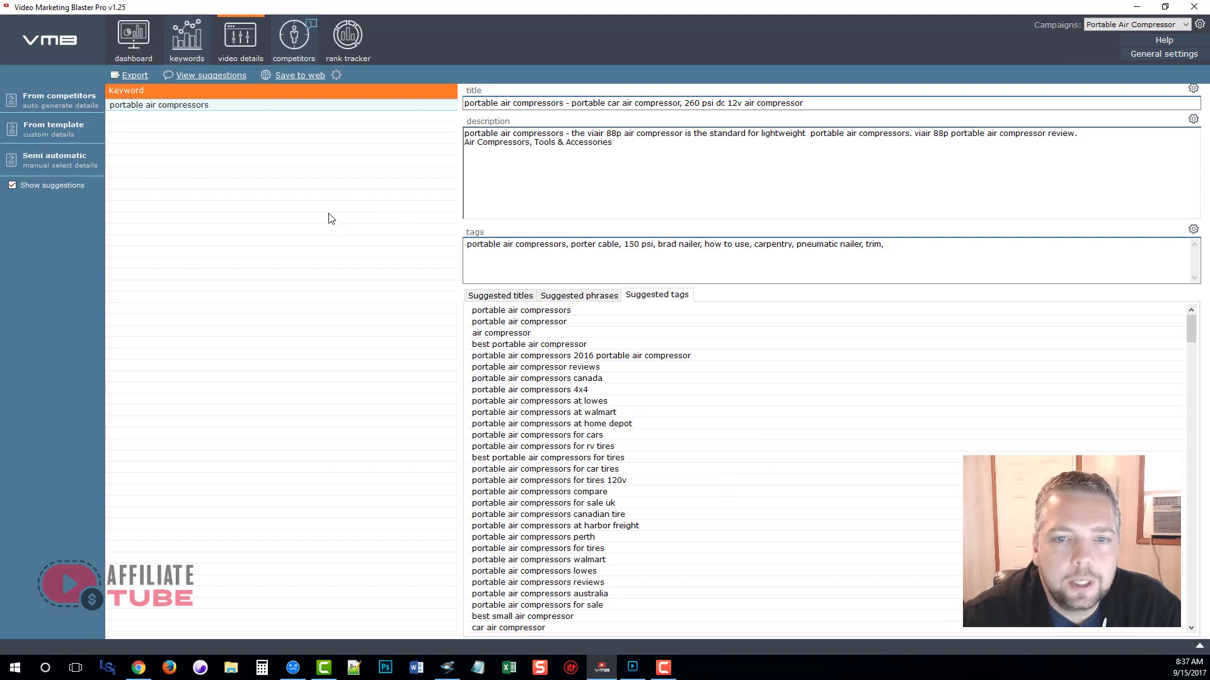
mouse_move(313, 224)
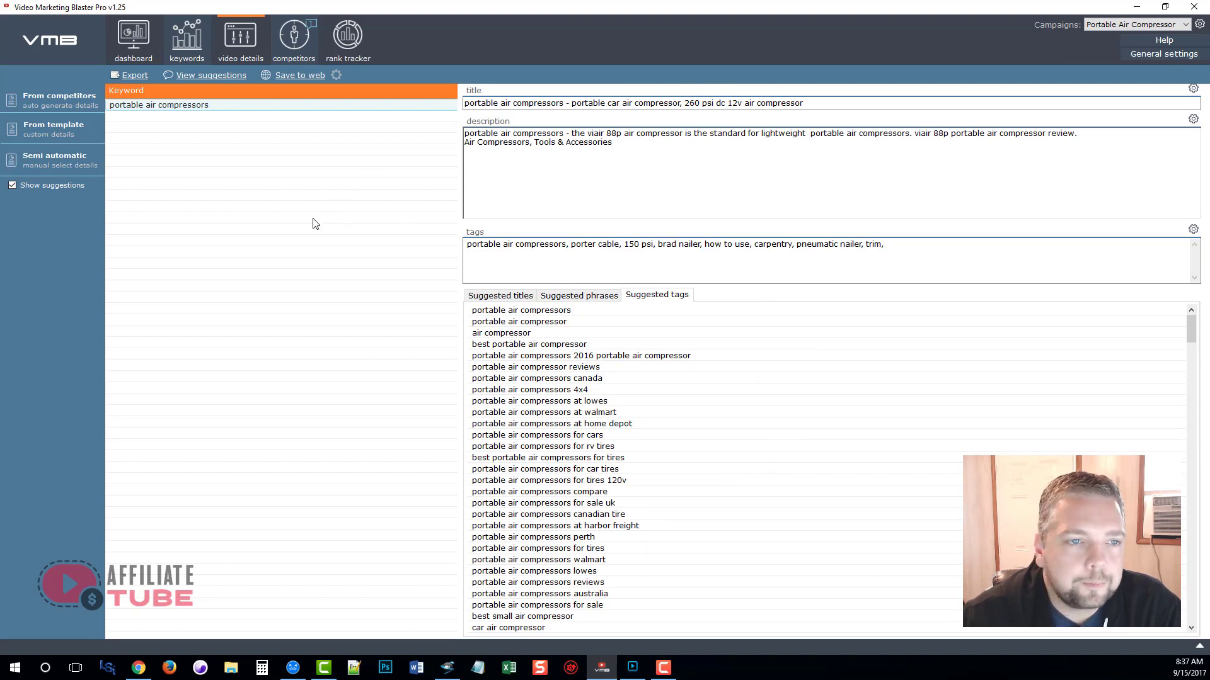
mouse_move(56, 139)
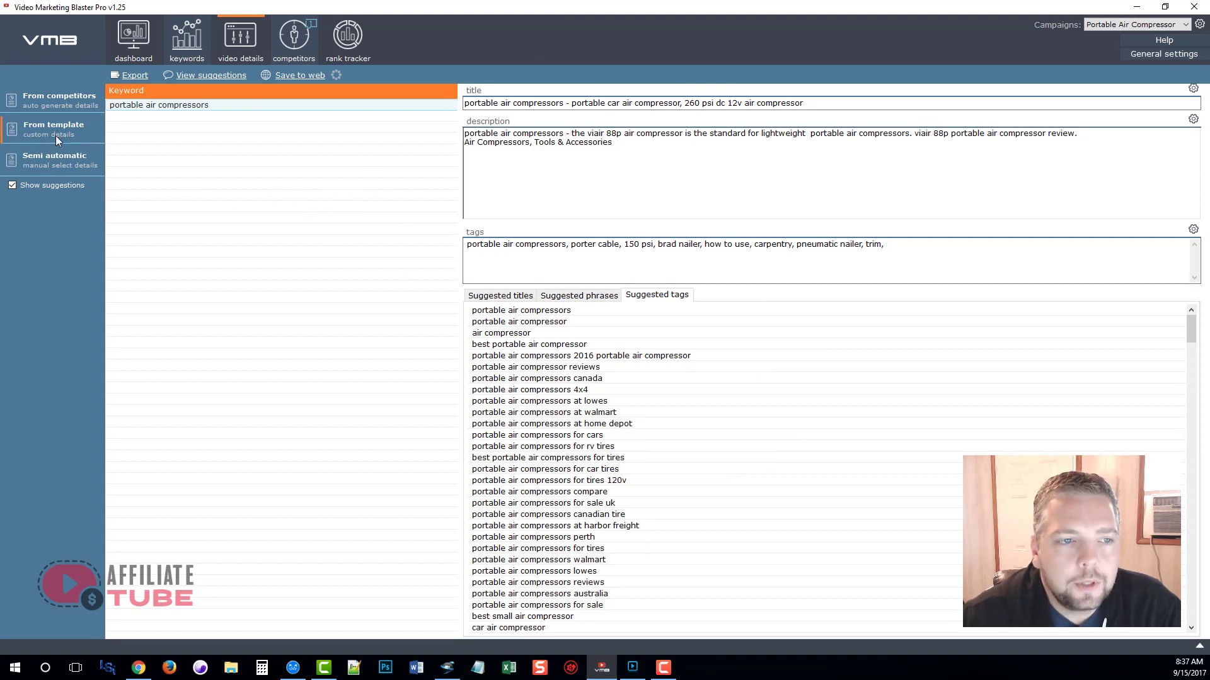
left_click(54, 160)
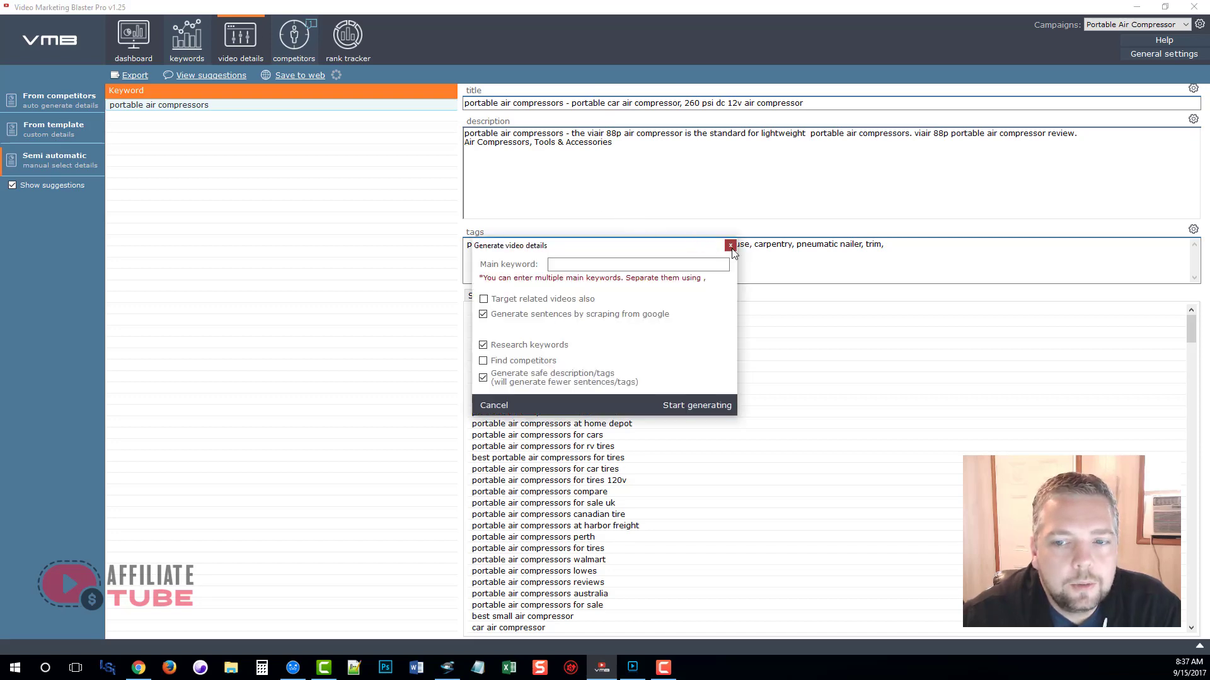
mouse_move(447, 326)
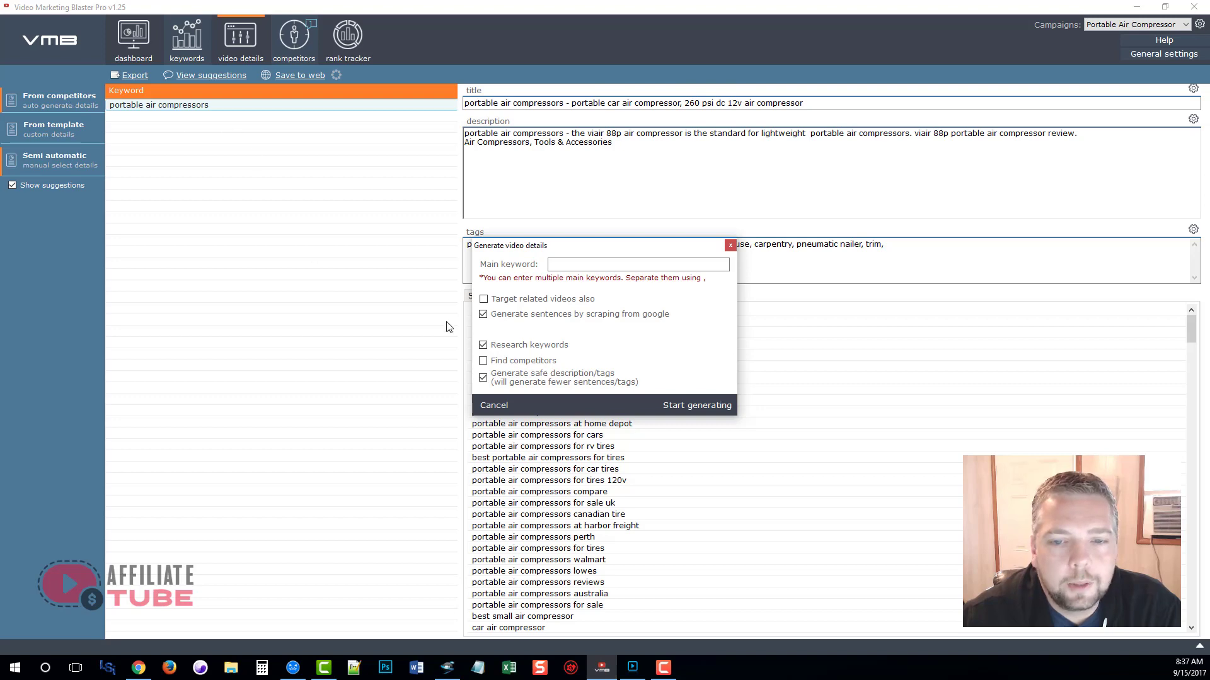
left_click(638, 264)
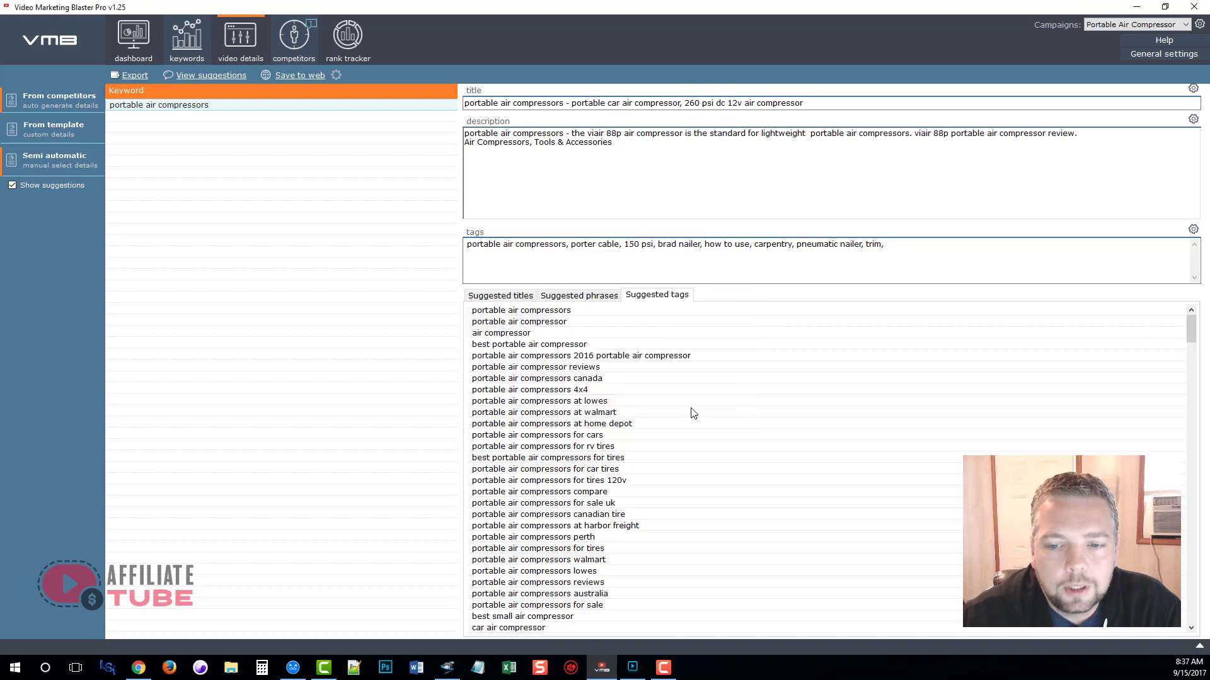
Start gathering competitor-based details automatically for the listed keywords
left_click(53, 100)
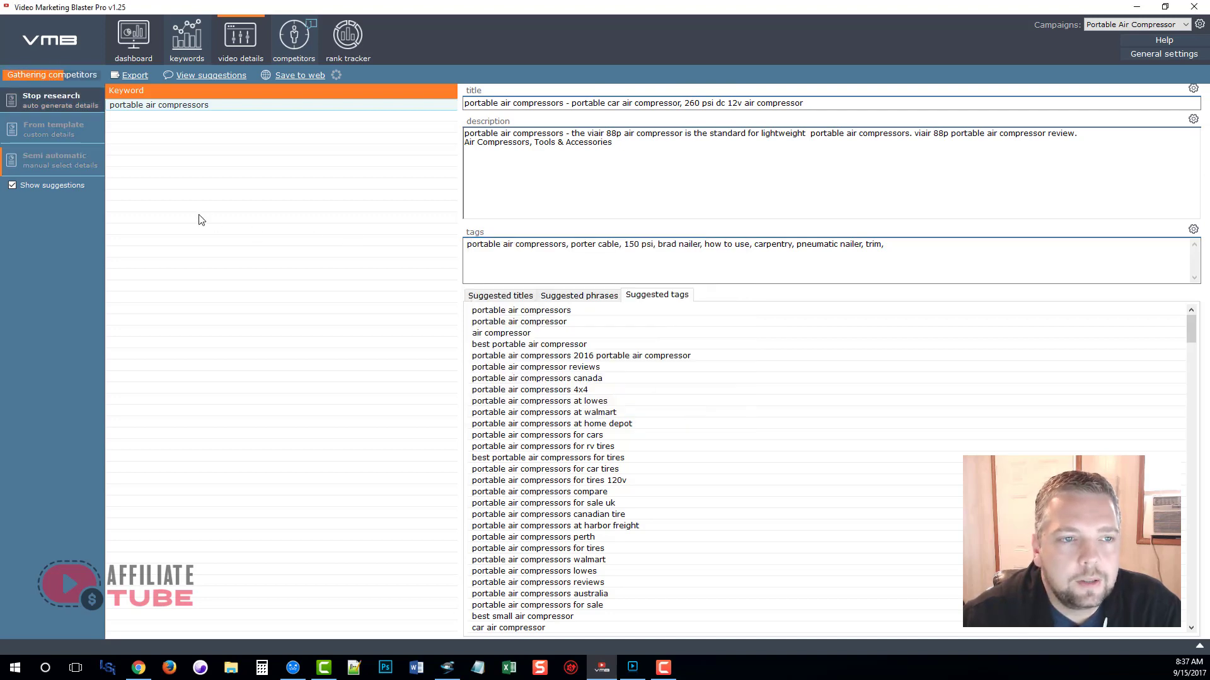
mouse_move(284, 167)
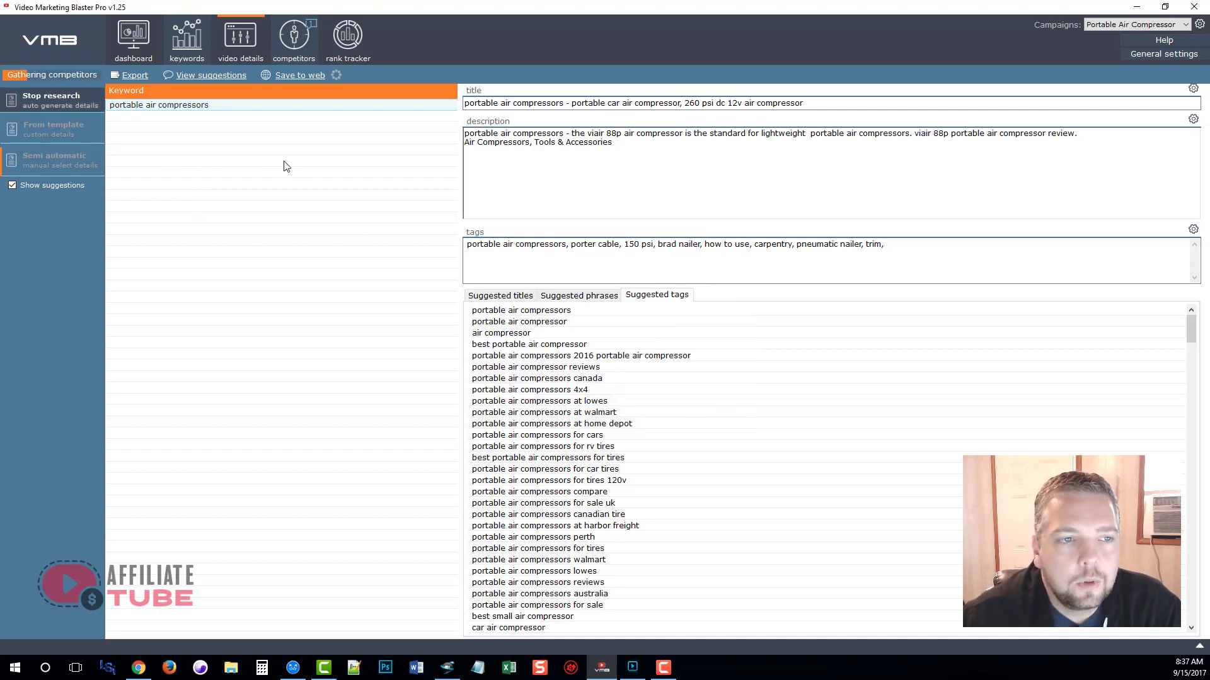
mouse_move(335, 143)
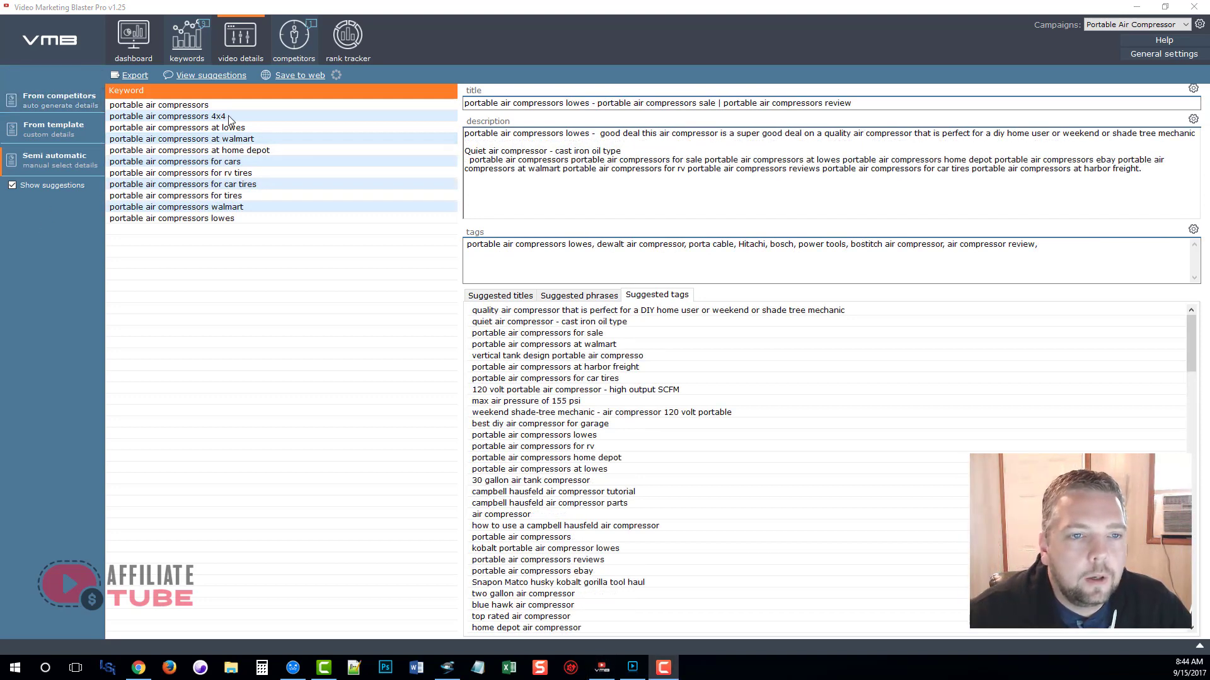
Review details for the 4x4, rv tires and car tires keywords and dismiss the bulk-edit menu
left_click(168, 116)
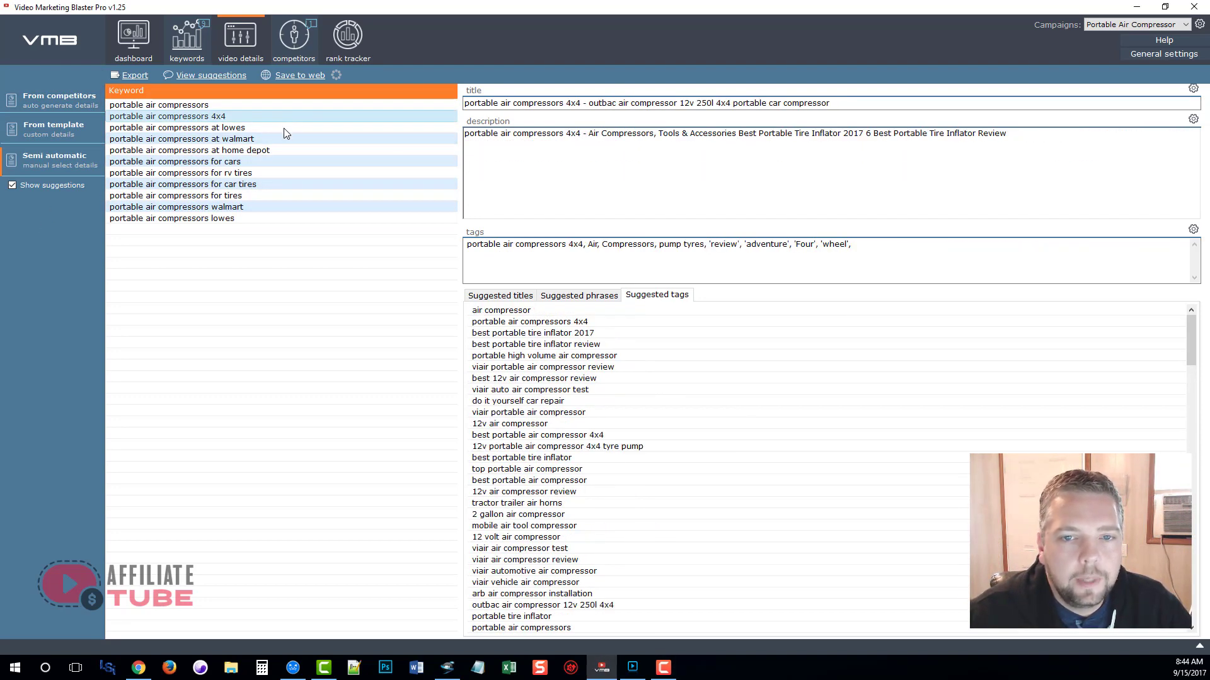
left_click(180, 173)
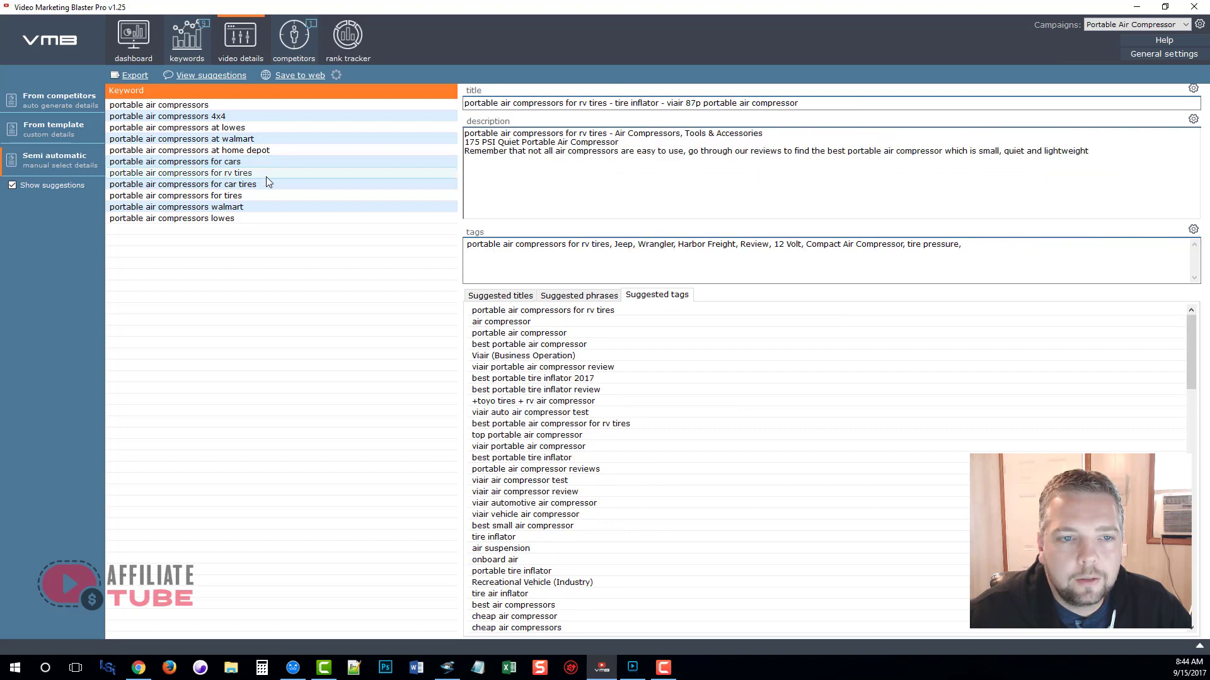
left_click(181, 184)
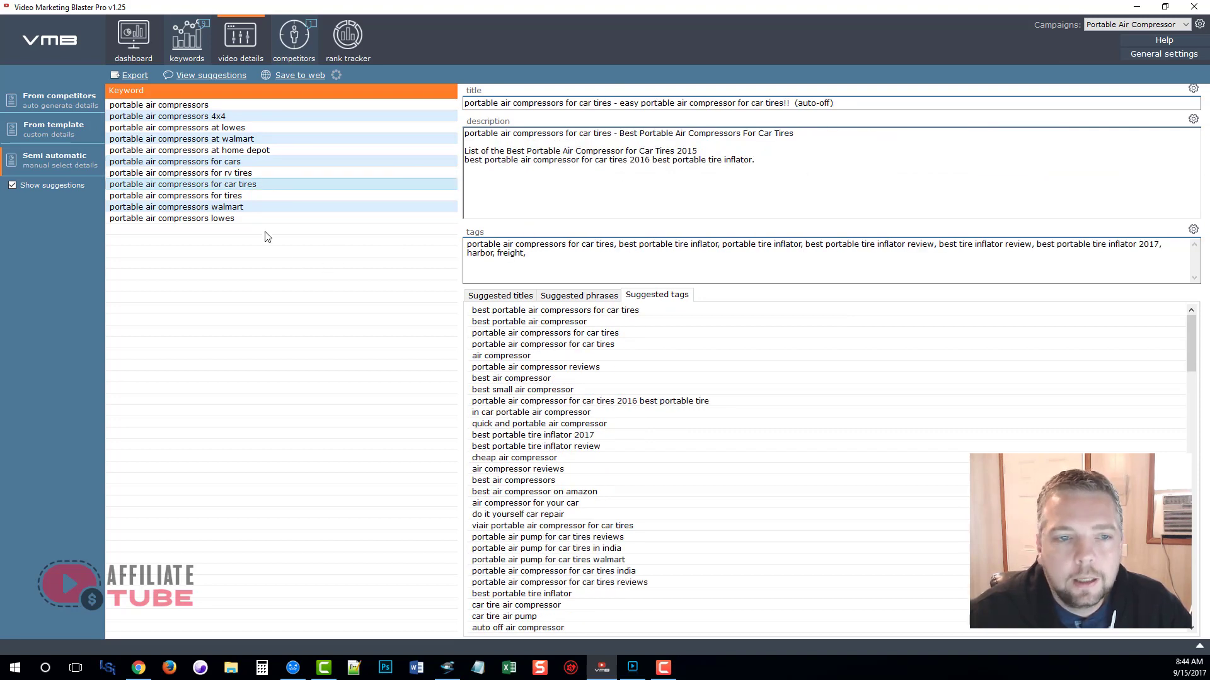
right_click(183, 189)
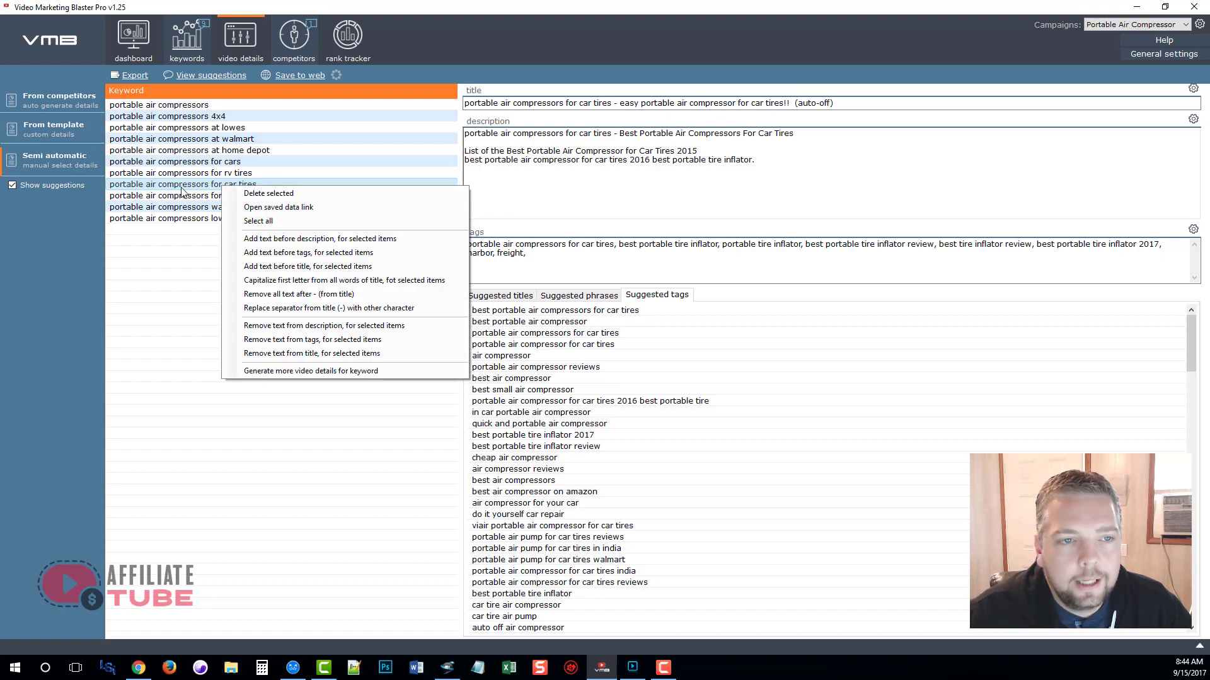
mouse_move(318, 238)
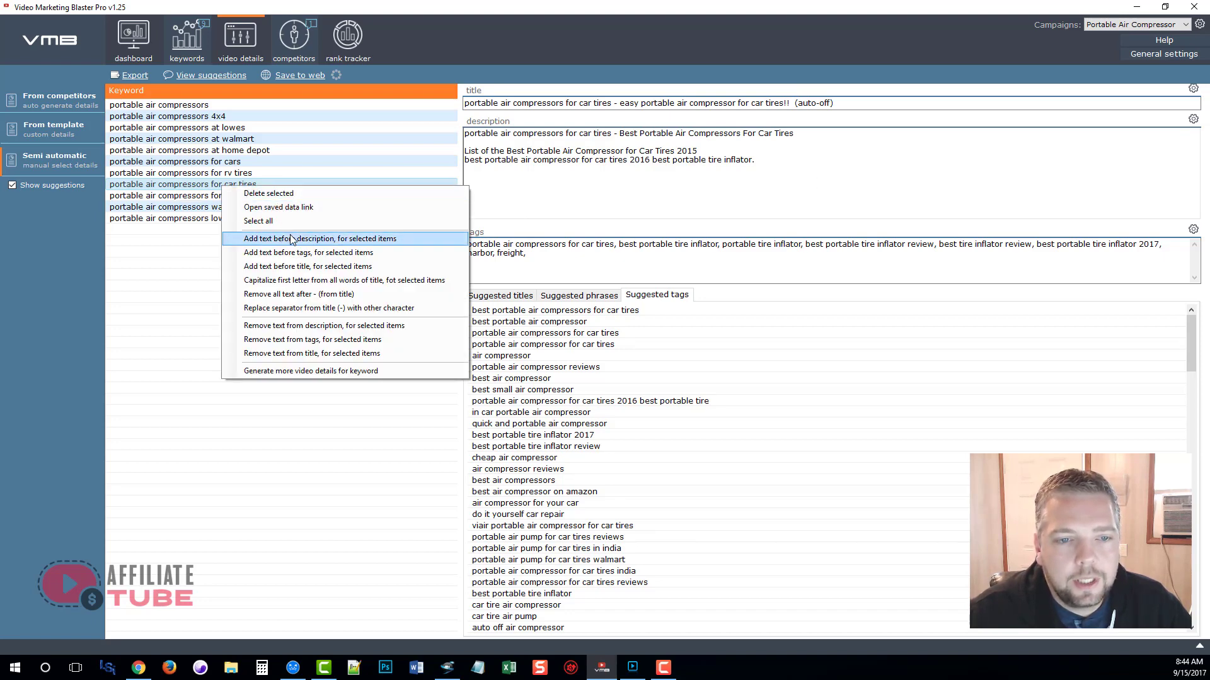
mouse_move(337, 247)
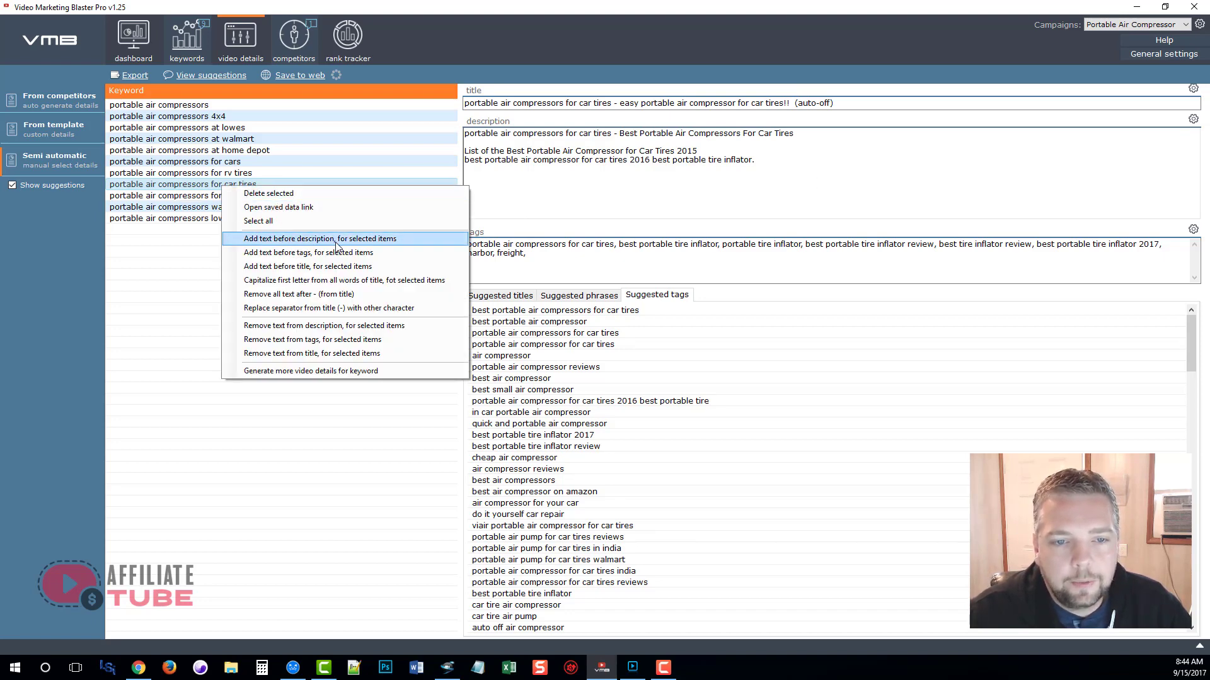
mouse_move(314, 280)
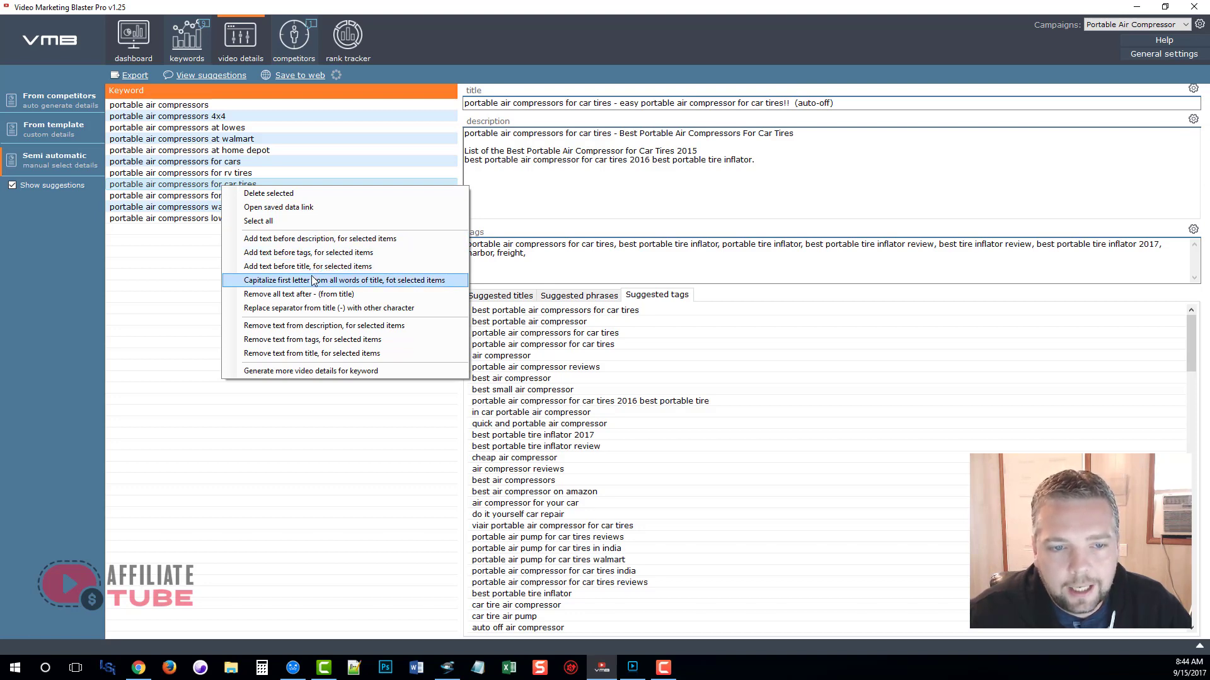
mouse_move(352, 286)
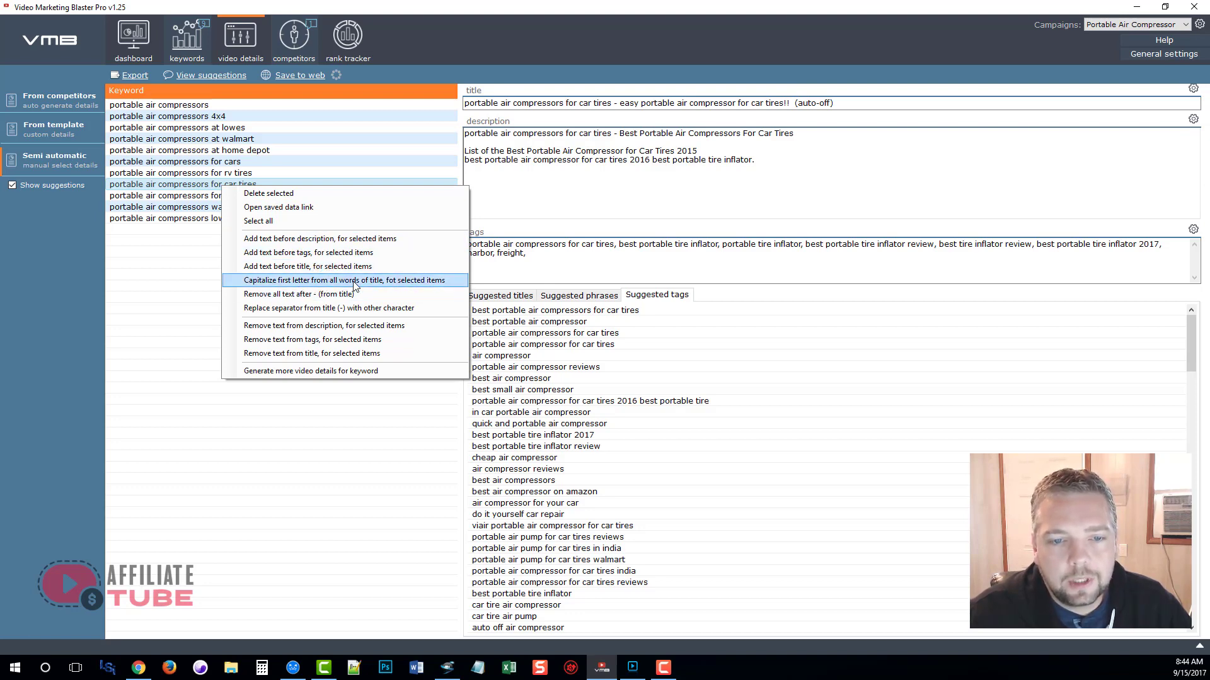
mouse_move(284, 307)
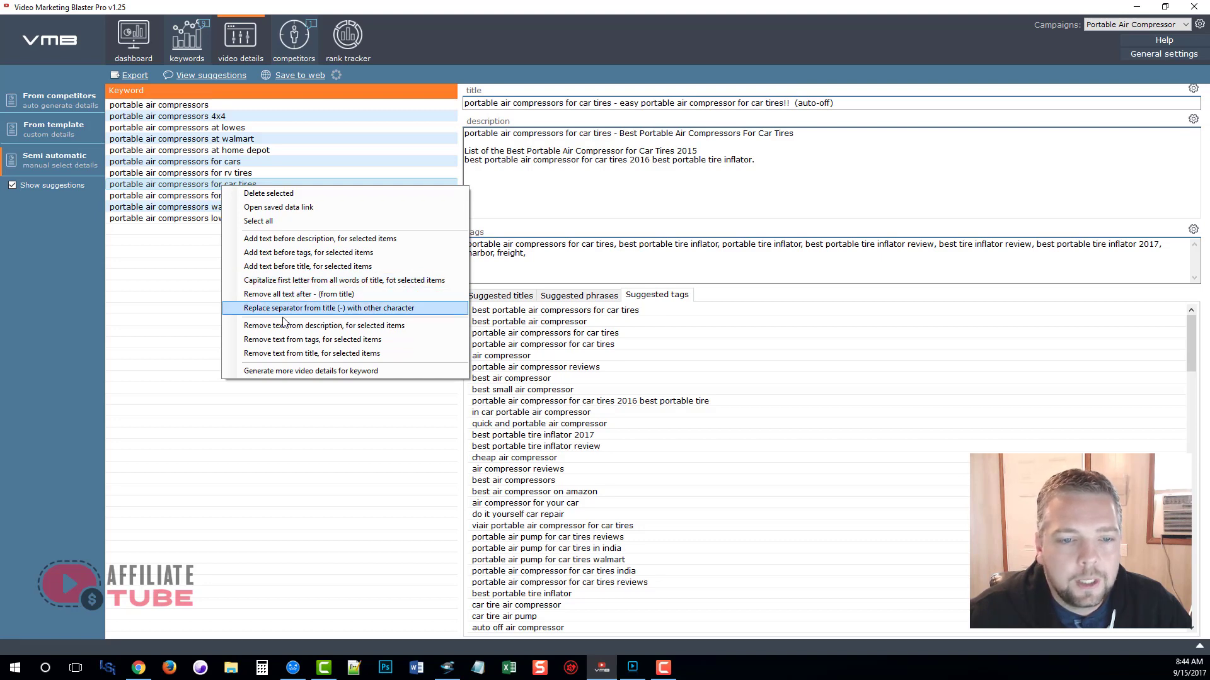
mouse_move(342, 370)
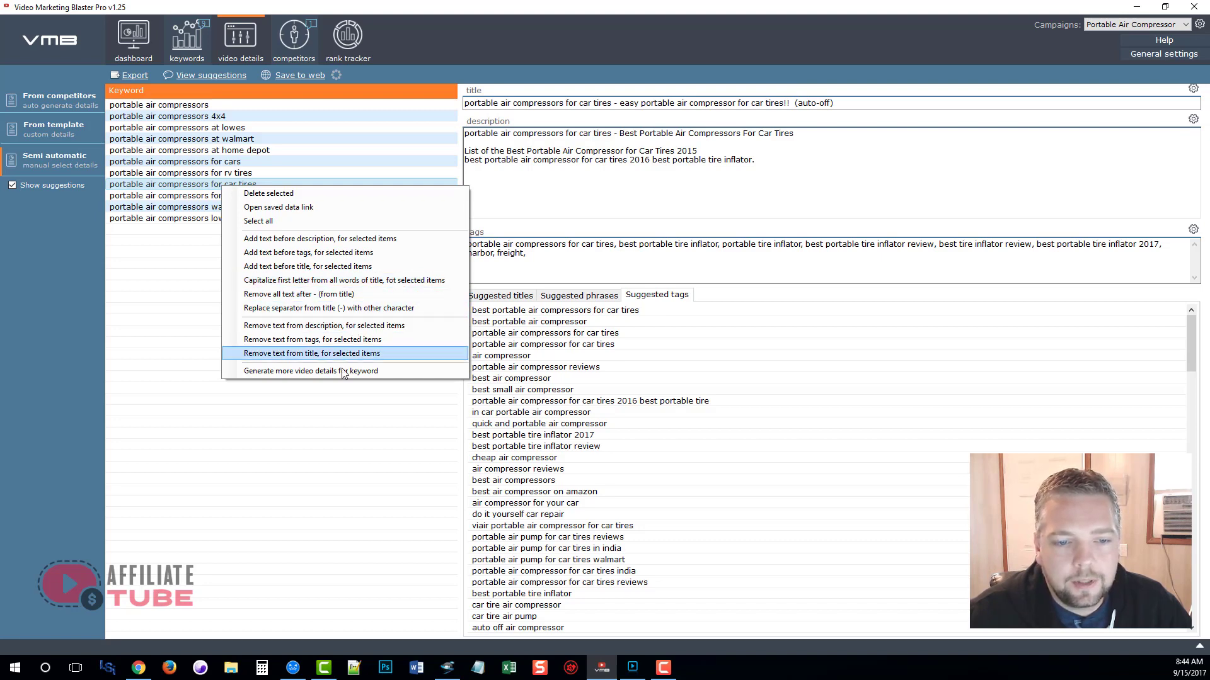
mouse_move(311, 371)
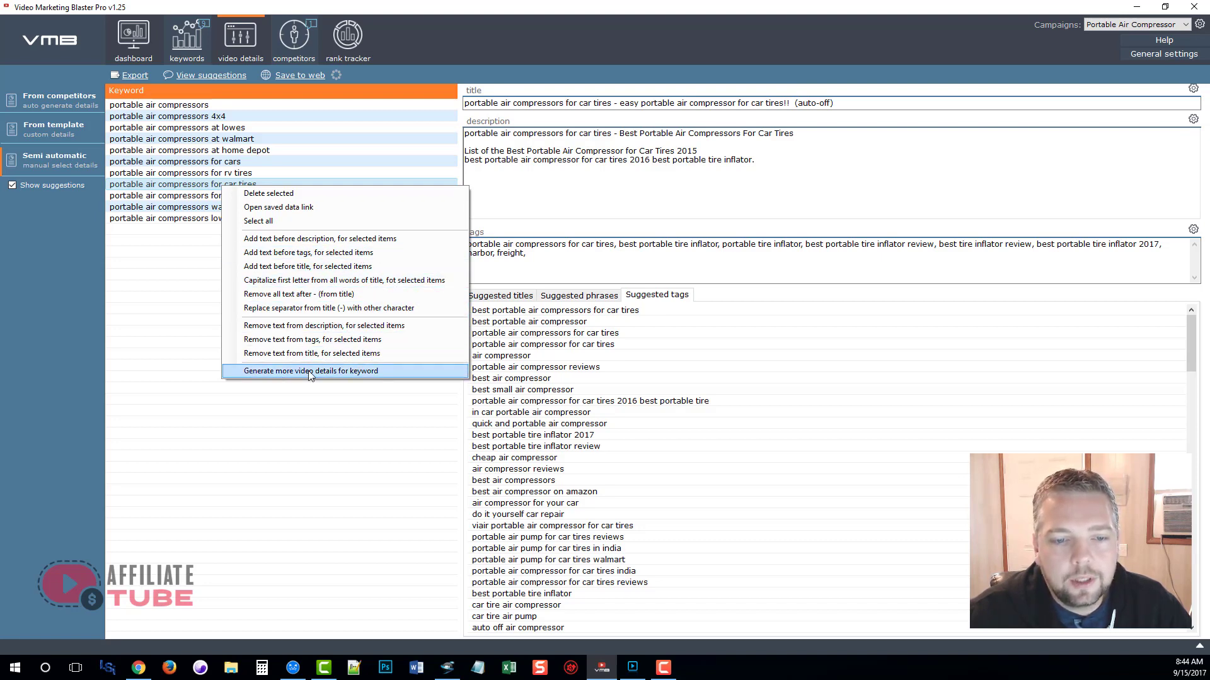
mouse_move(375, 380)
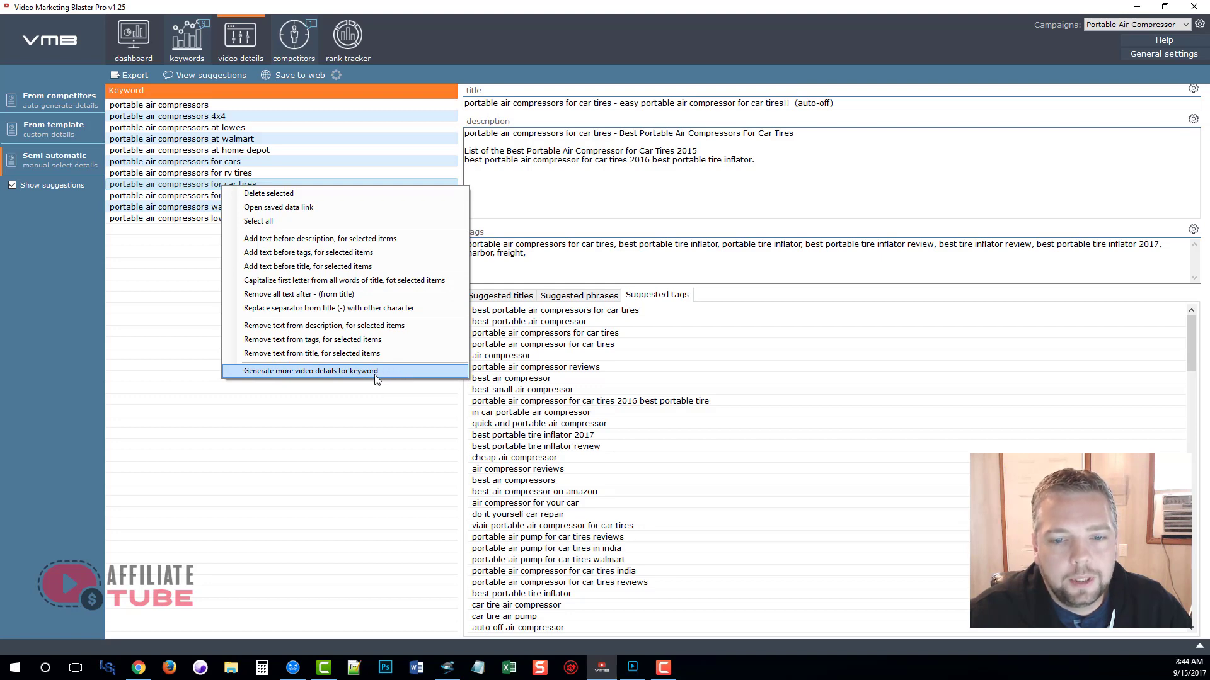
left_click(312, 371)
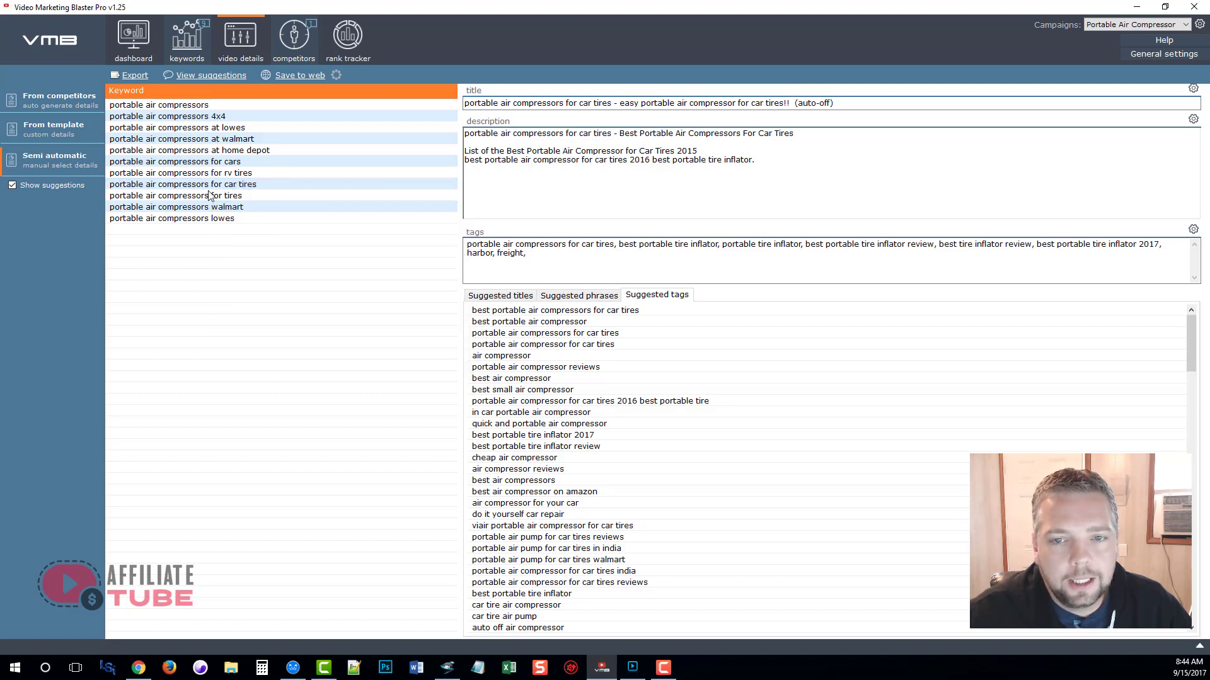
mouse_move(229, 370)
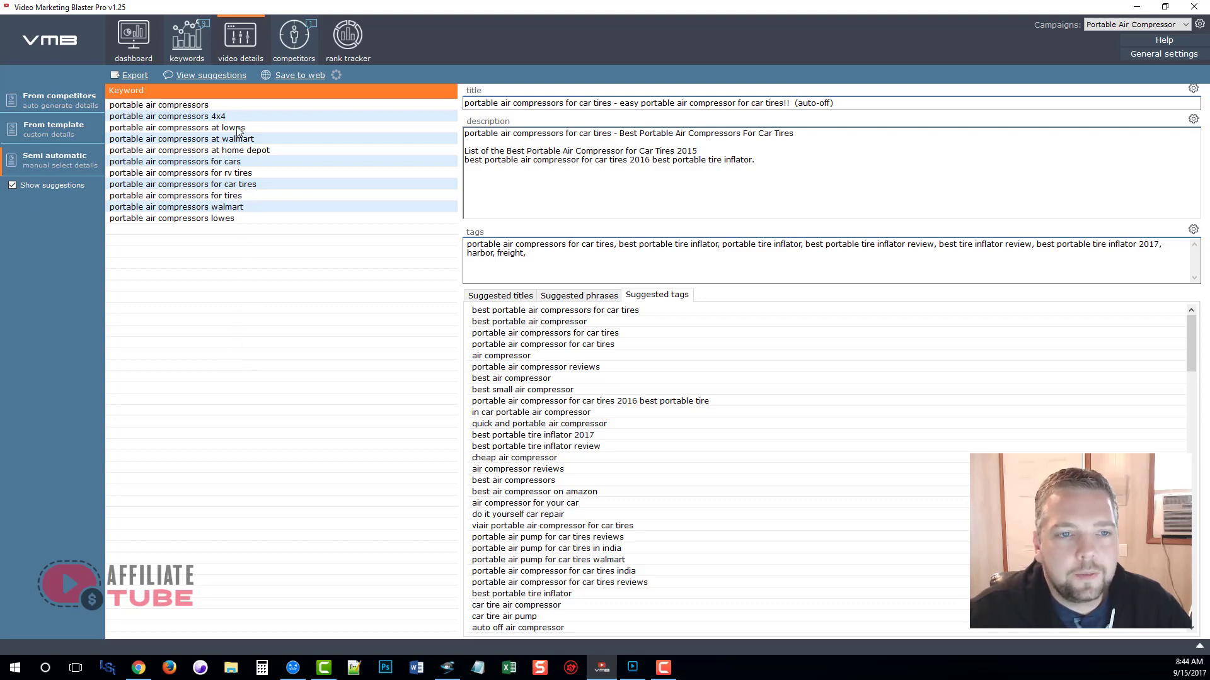
Show ranking suggestions for the home depot keyword: 2535 views, 4 likes, 281 subscribers
left_click(159, 105)
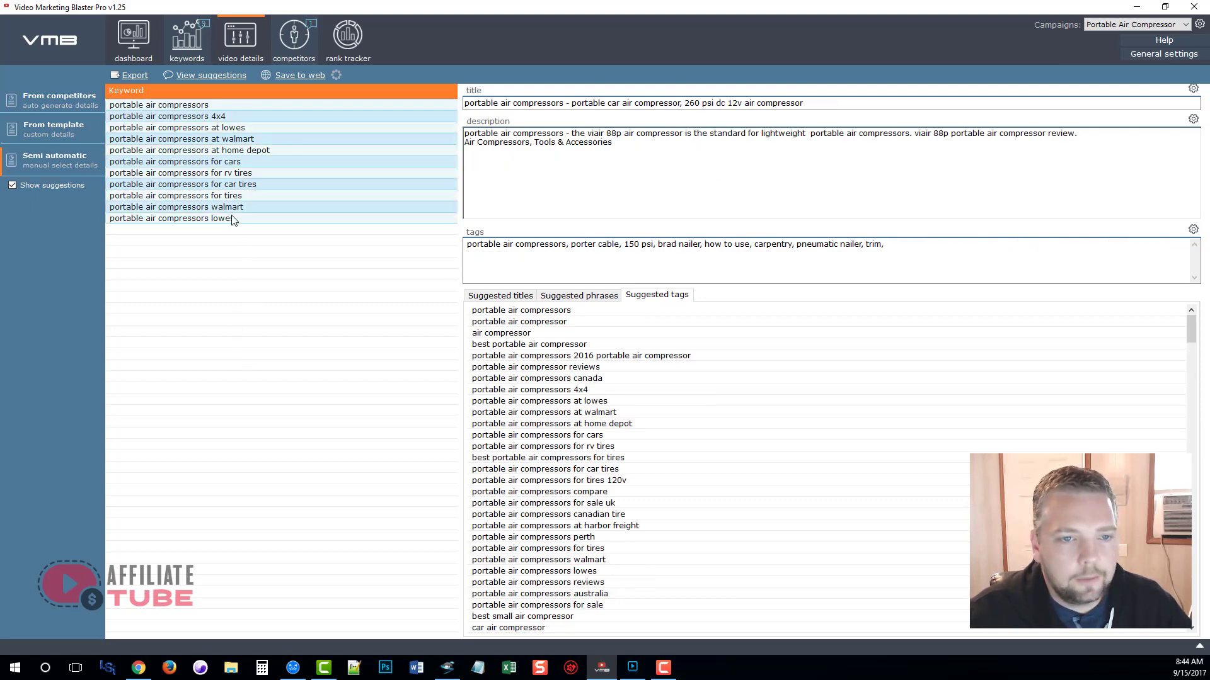
left_click(177, 207)
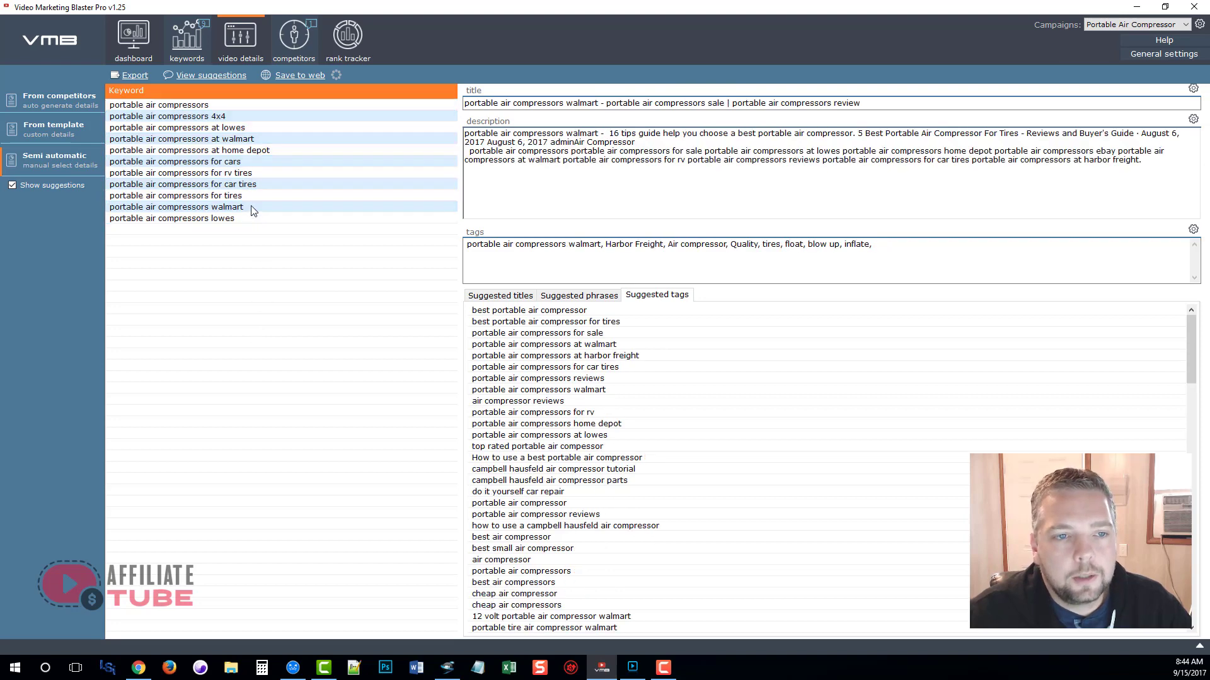
left_click(189, 150)
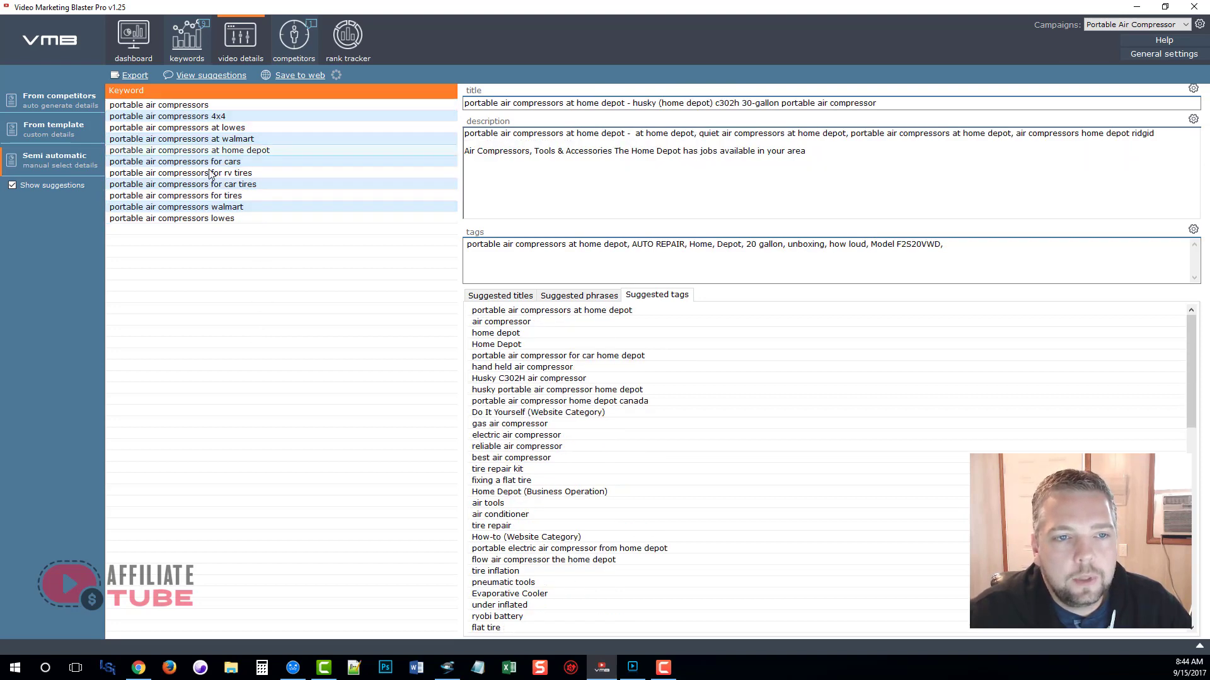
left_click(210, 74)
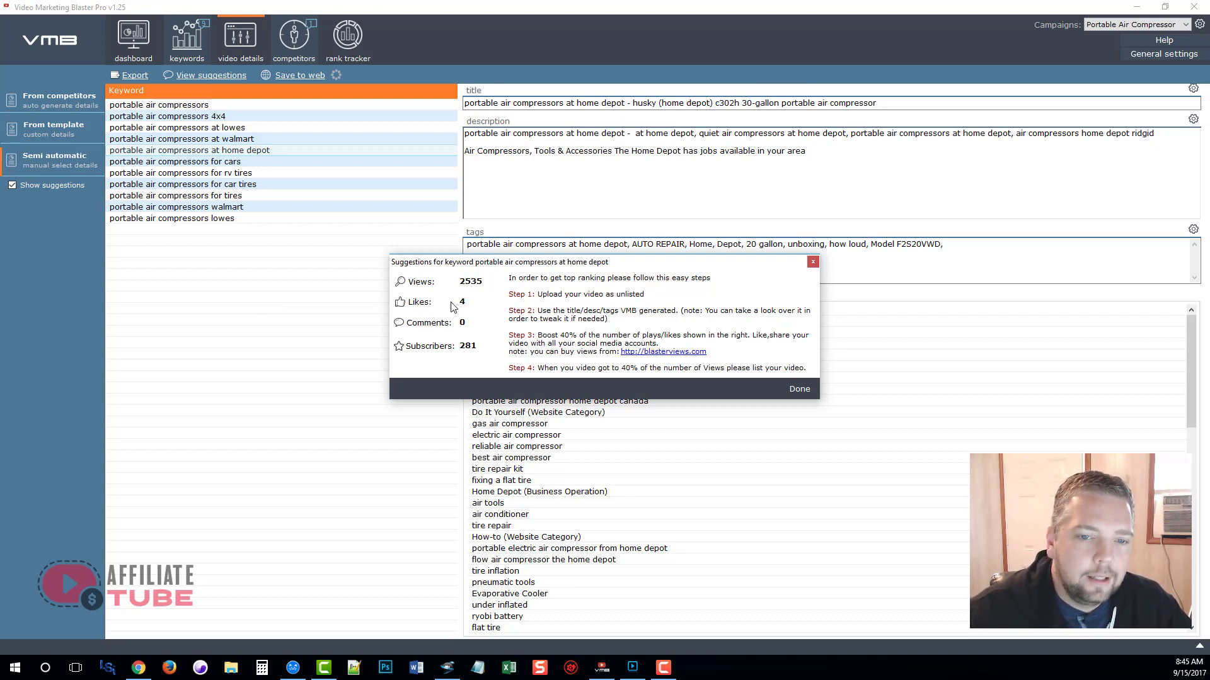
mouse_move(466, 354)
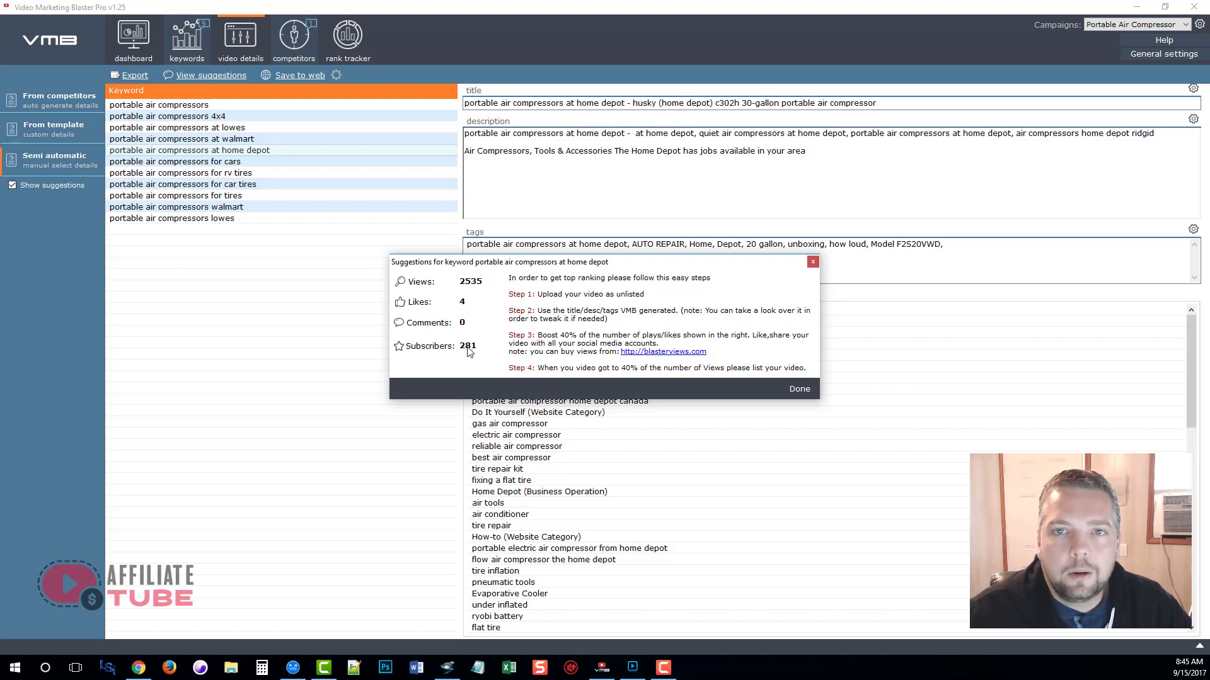
mouse_move(773, 304)
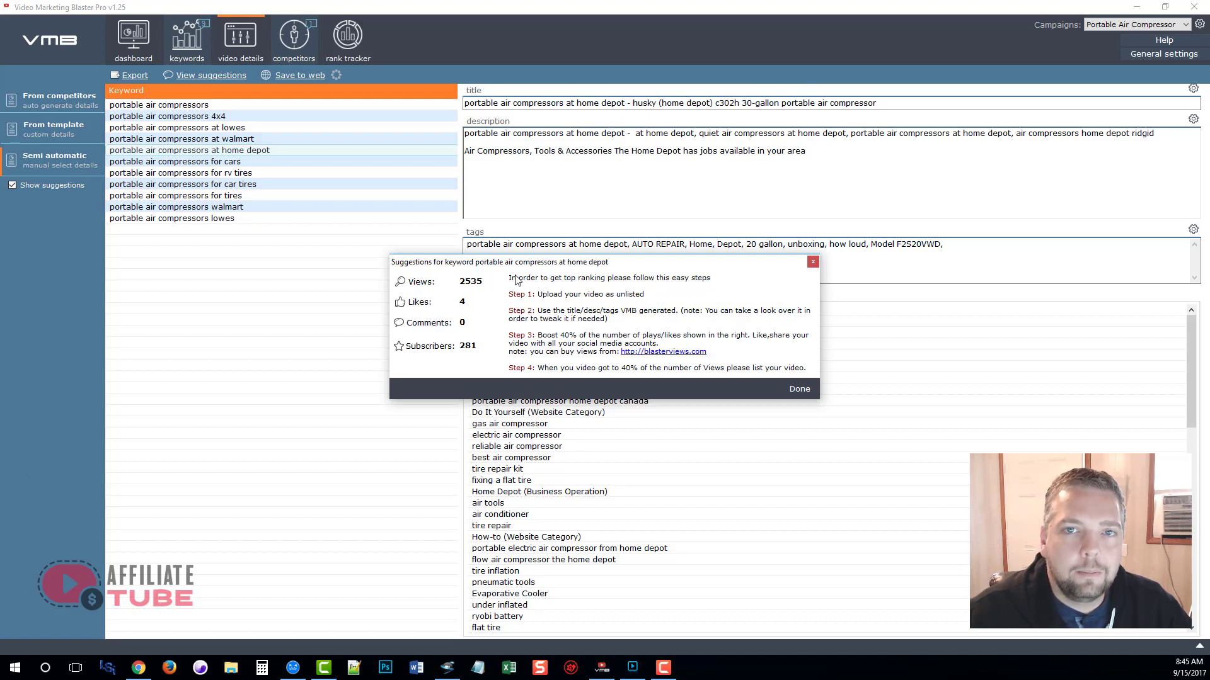
mouse_move(516, 290)
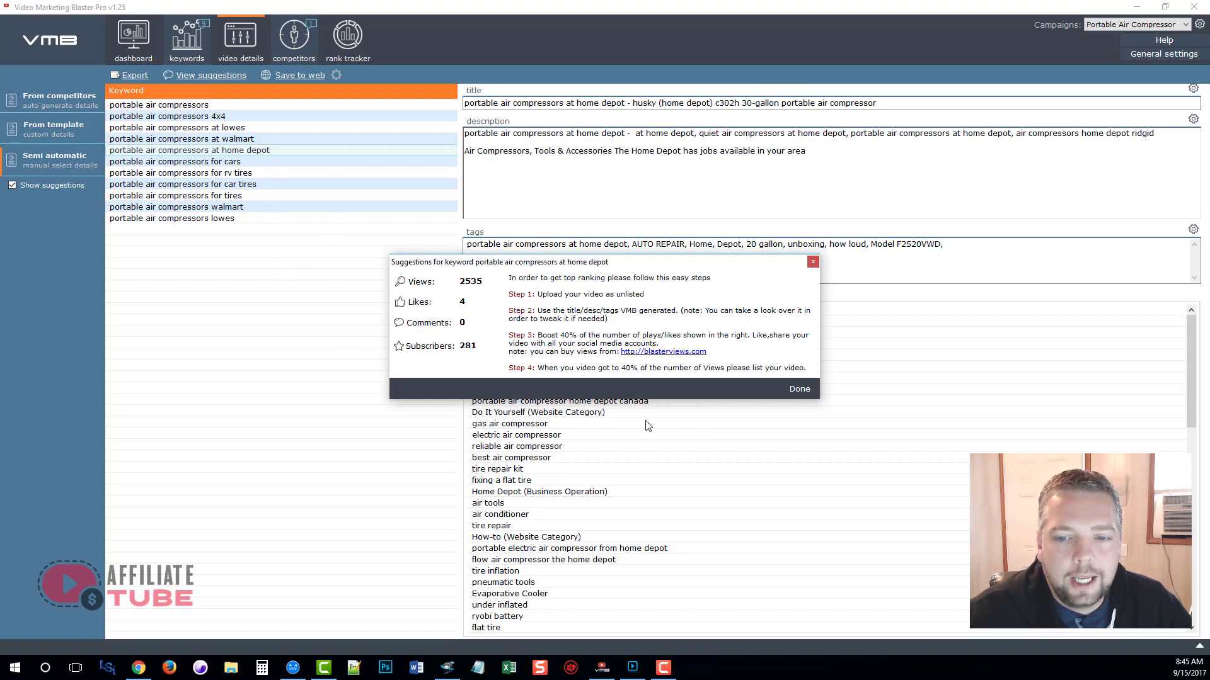
mouse_move(659, 366)
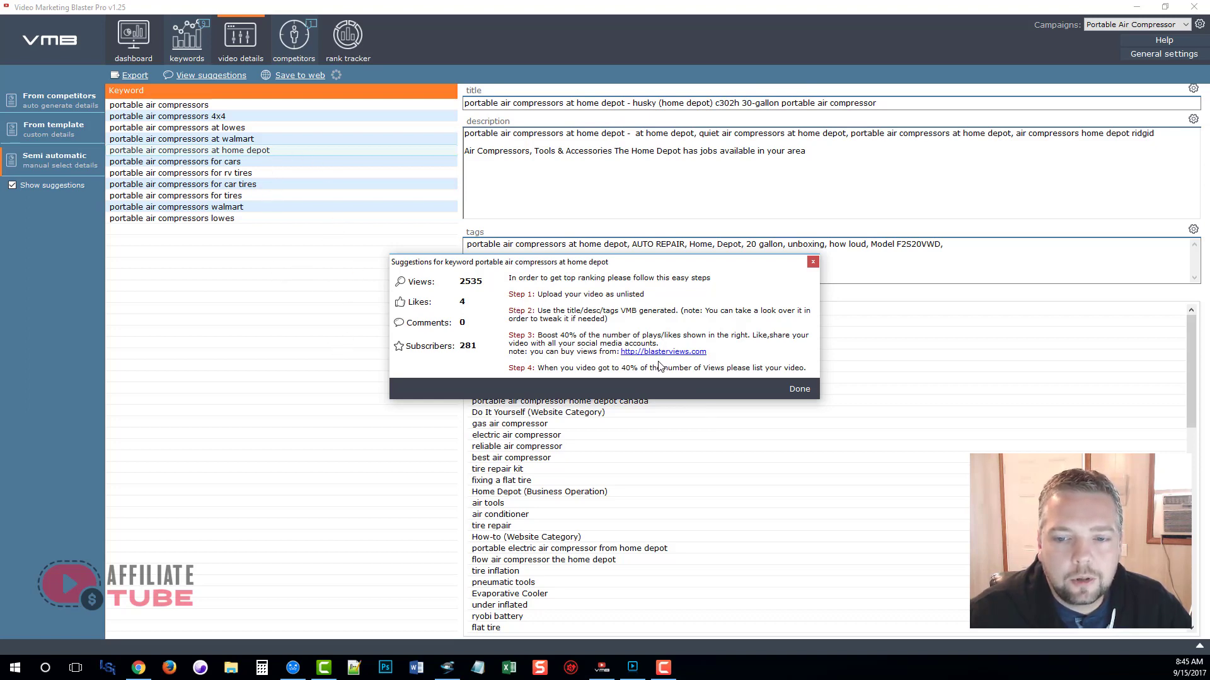
mouse_move(472, 348)
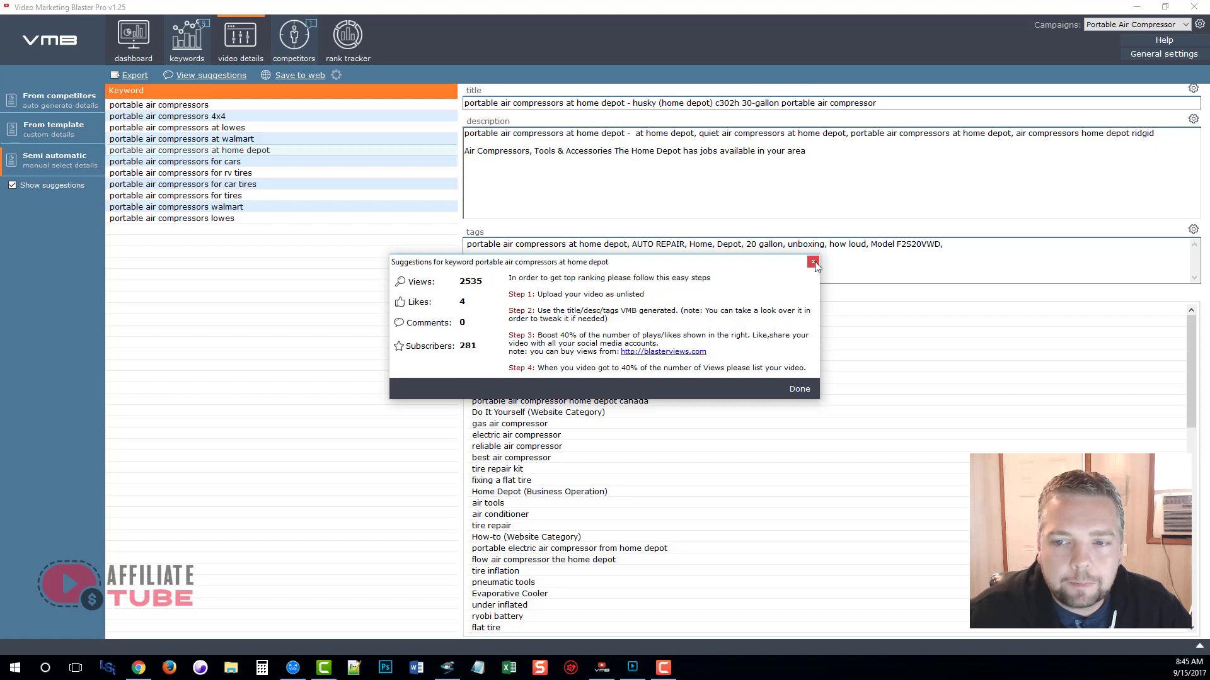
Close the suggestions and export the keyword video details to Mass Video Blaster Pro
left_click(813, 262)
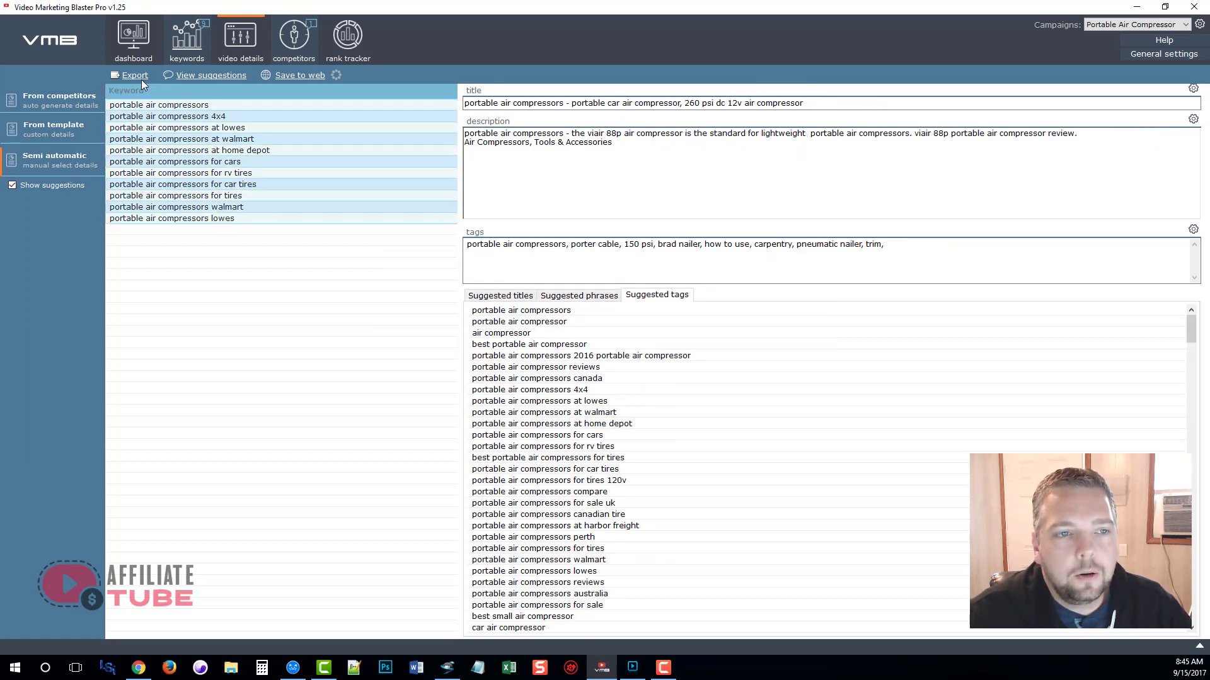
left_click(135, 75)
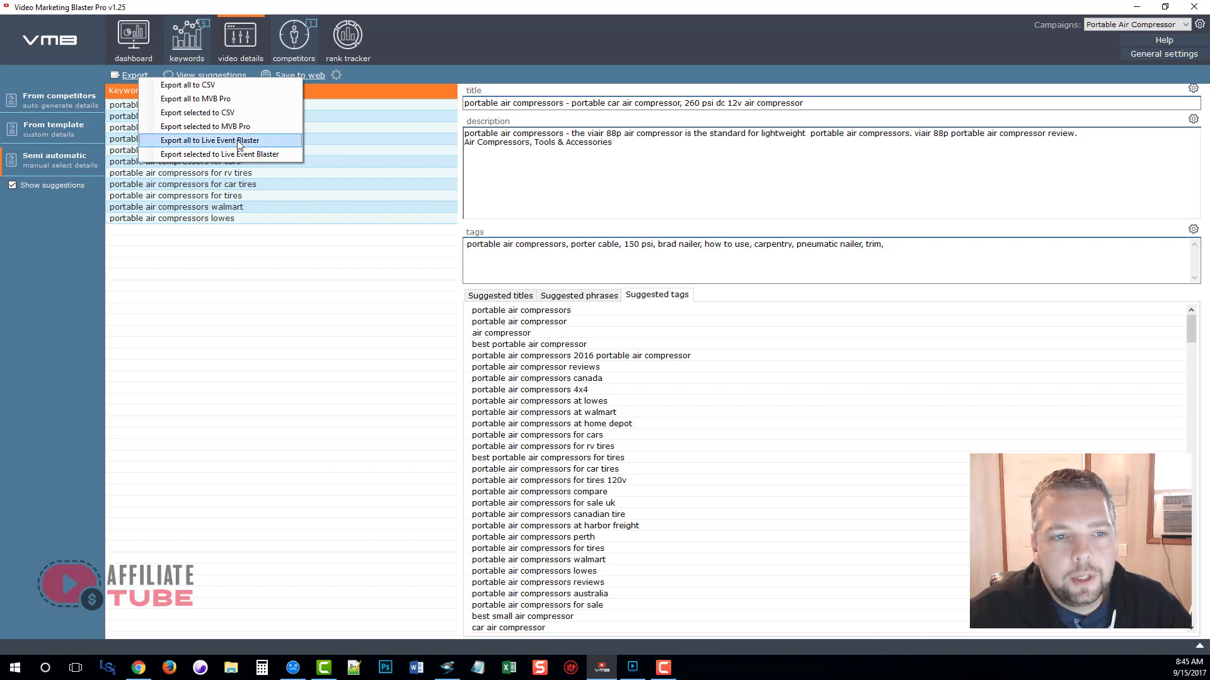
mouse_move(187, 85)
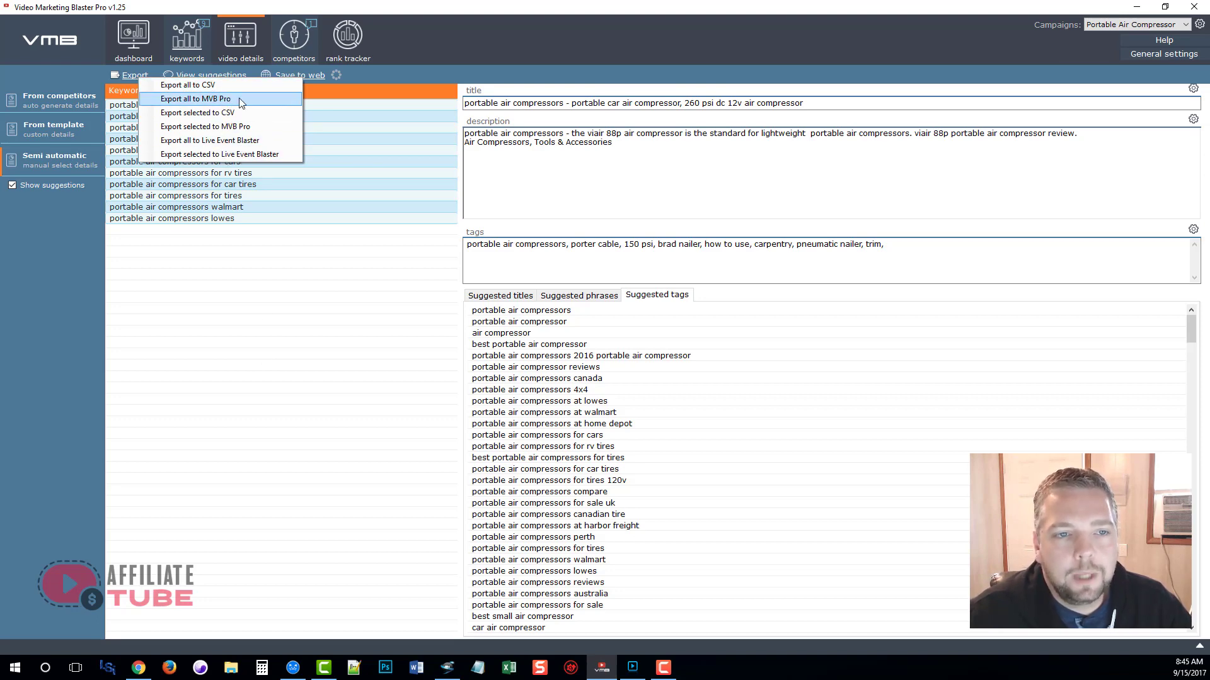
mouse_move(206, 126)
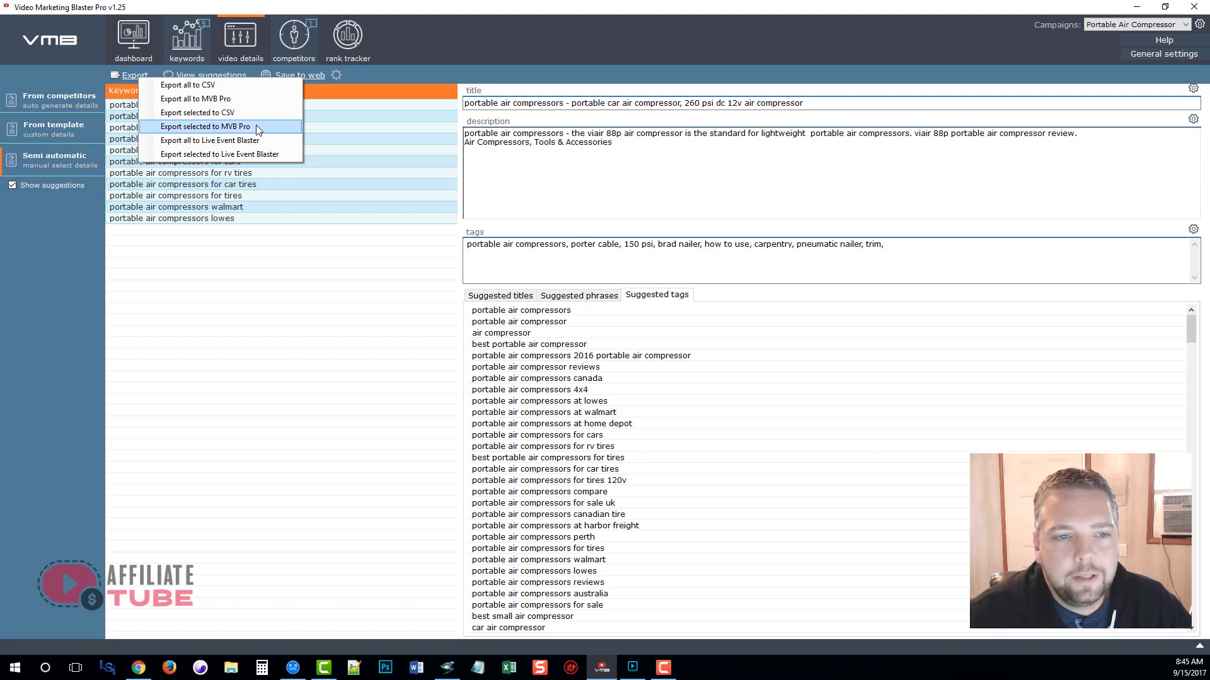
mouse_move(210, 140)
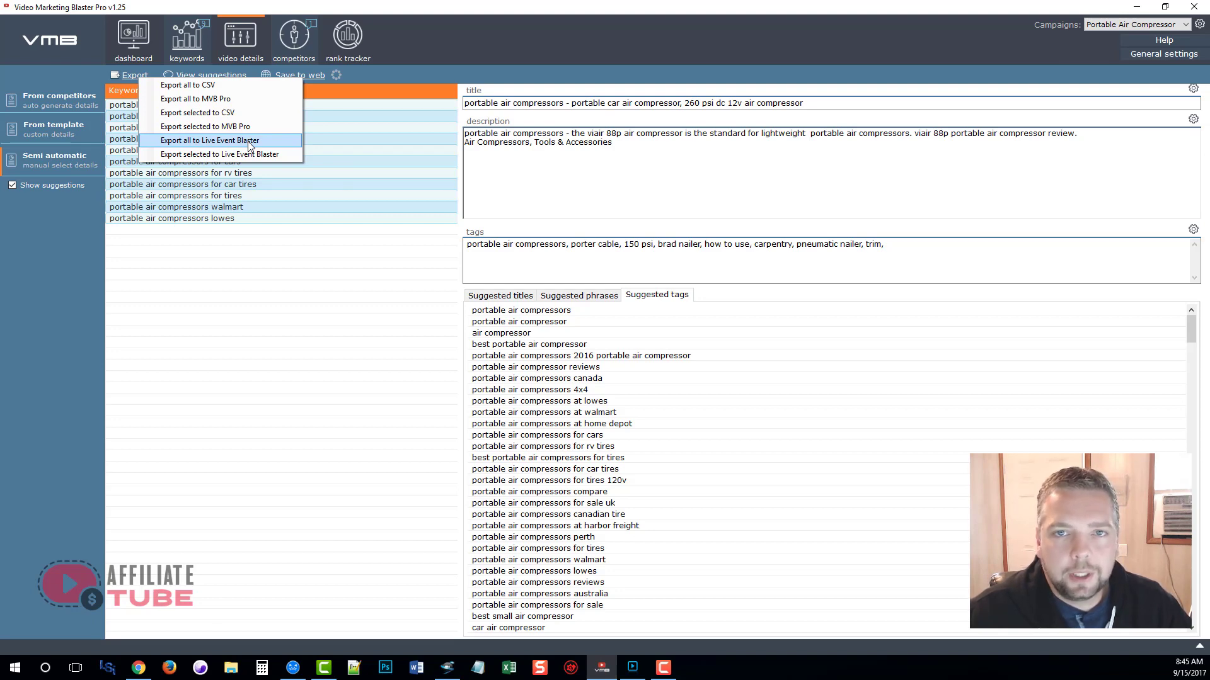
left_click(210, 139)
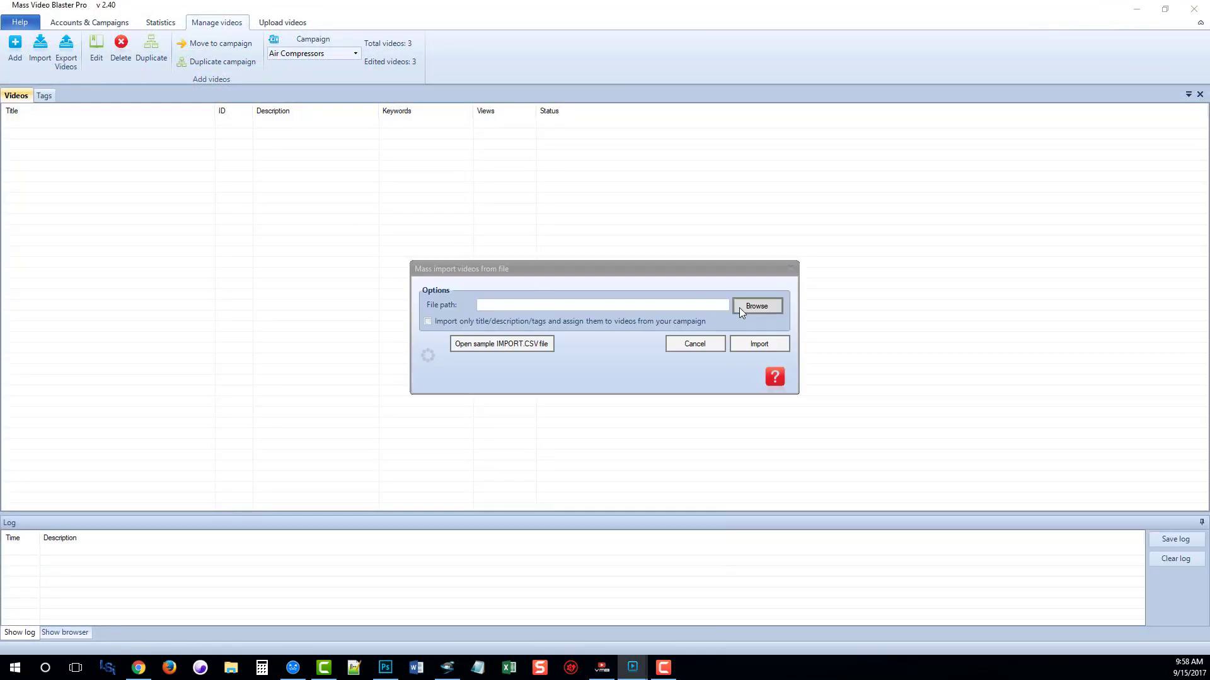
Import the three air compressor videos from 1.vmb and view them in the upload overview
left_click(756, 304)
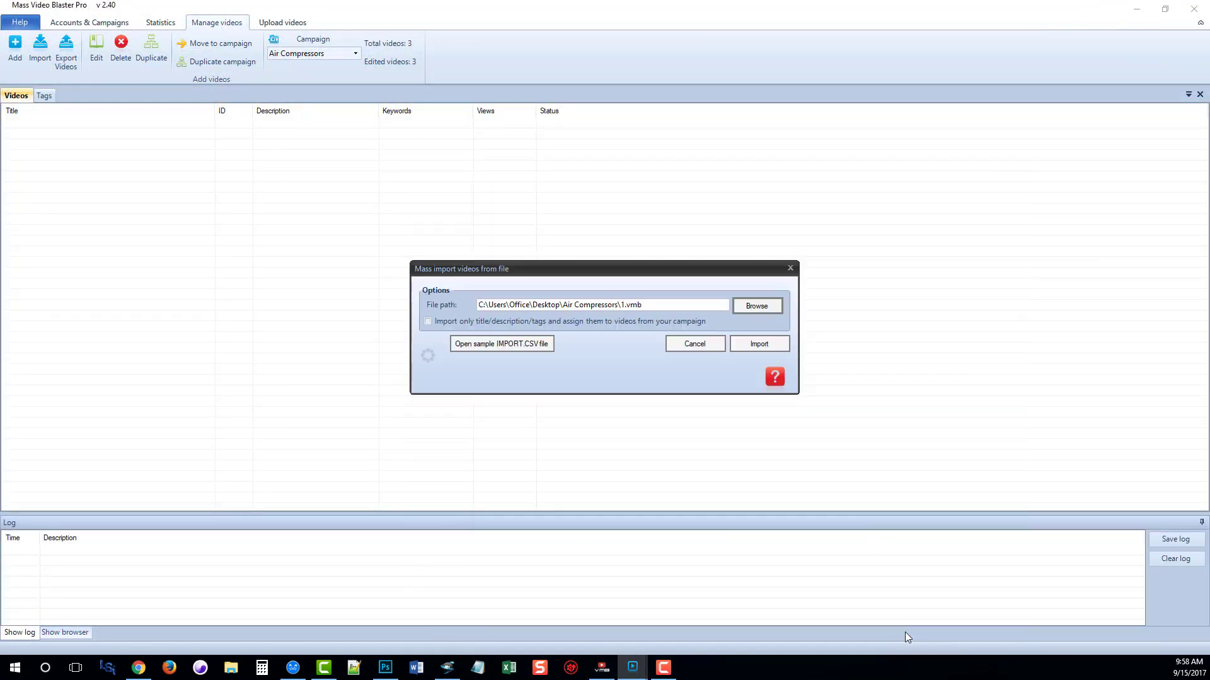
left_click(758, 343)
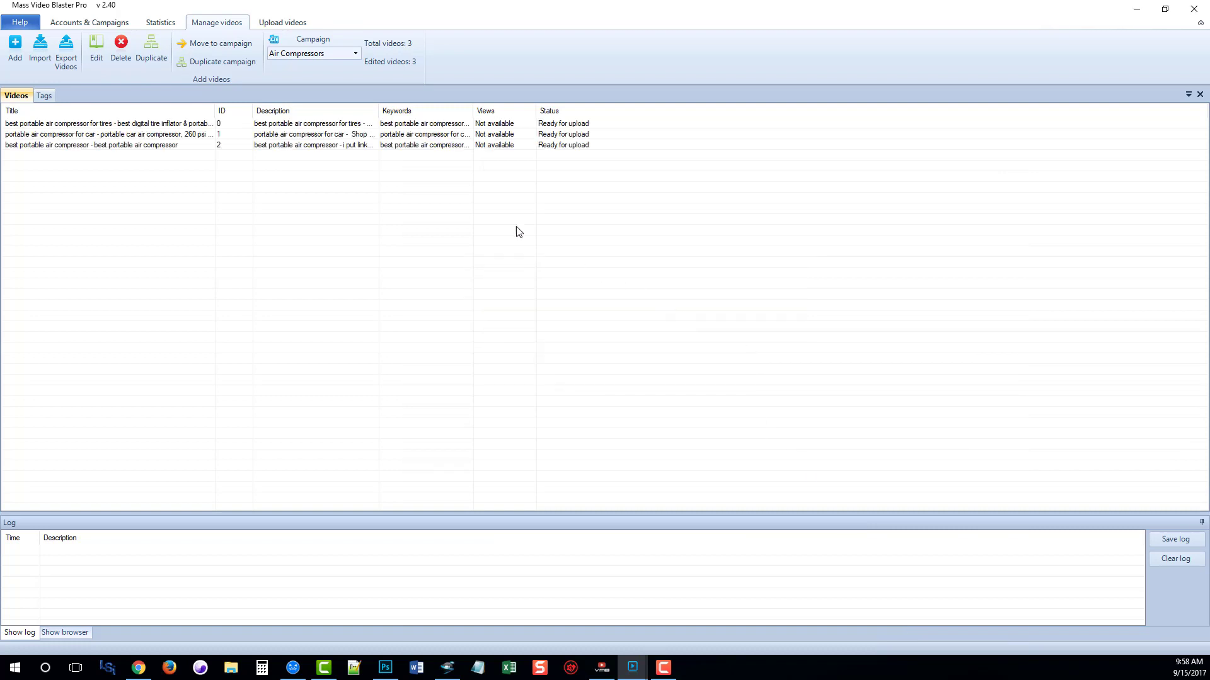
left_click(282, 21)
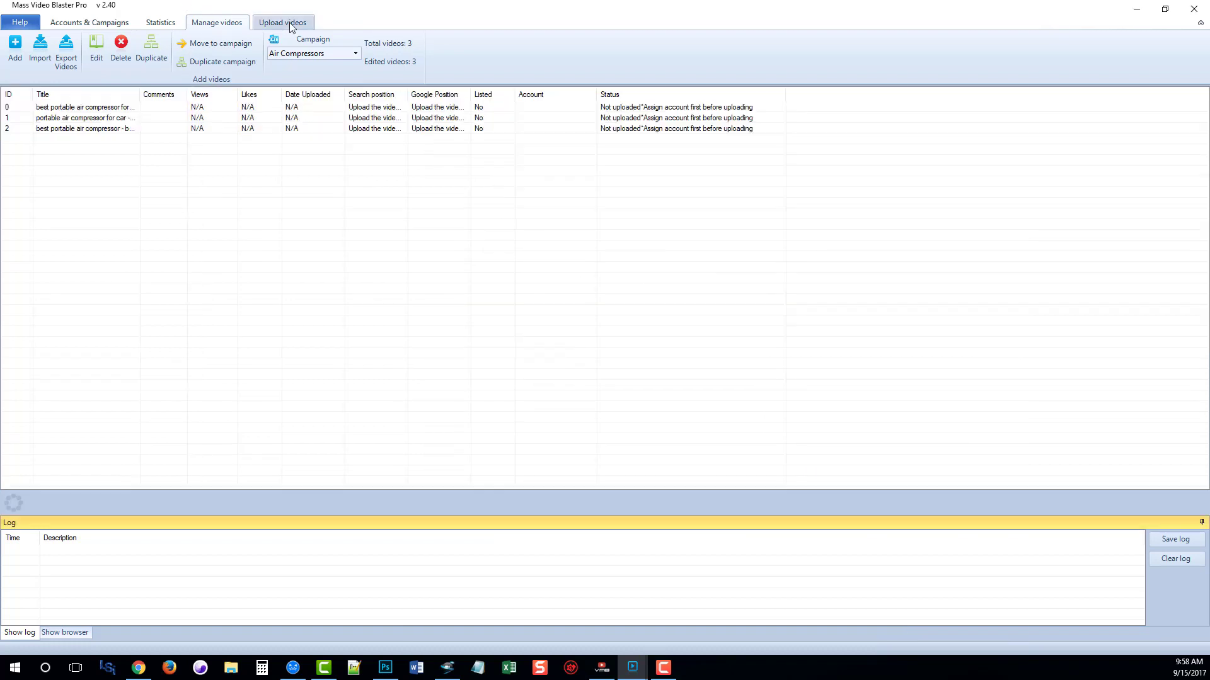
left_click(283, 21)
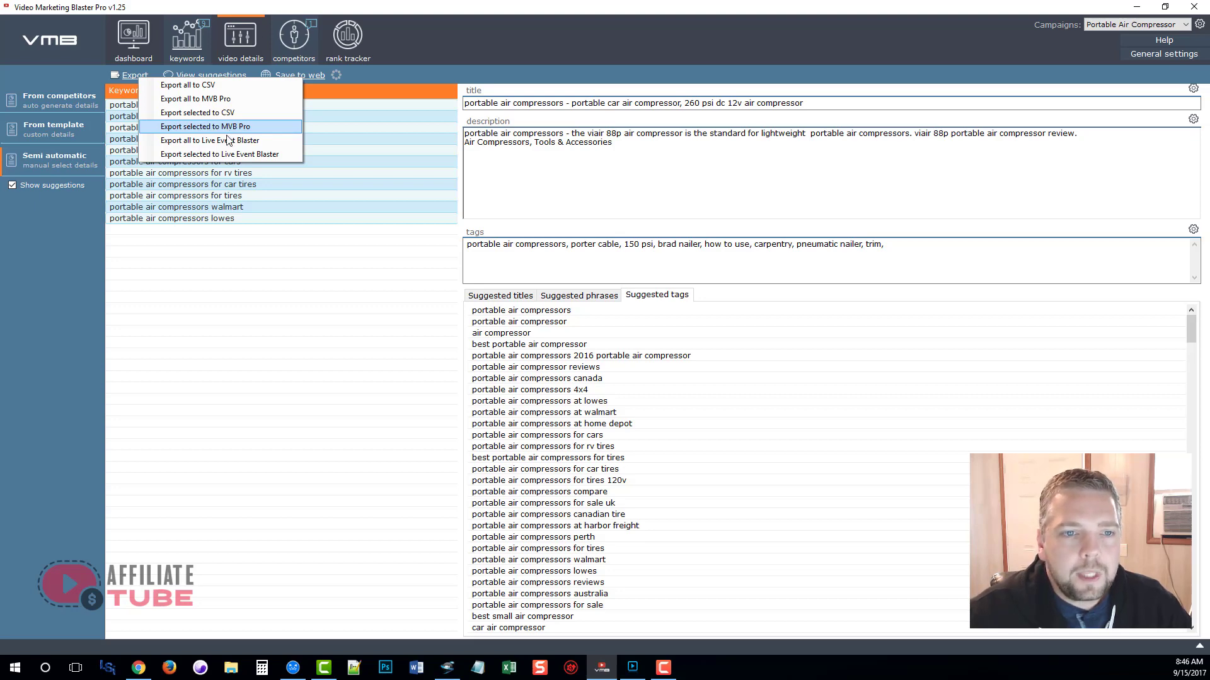
mouse_move(232, 158)
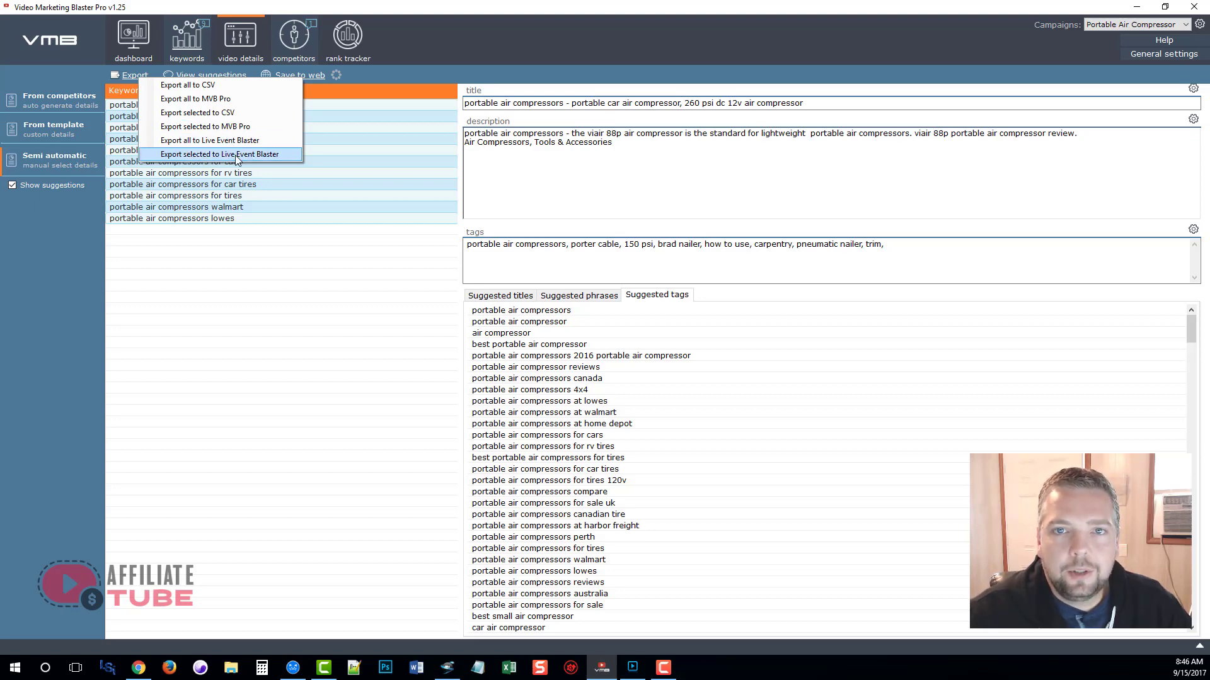
Mass-import the events from 'Compressors - LEB.txt' into the Live Event Blaster list
left_click(219, 153)
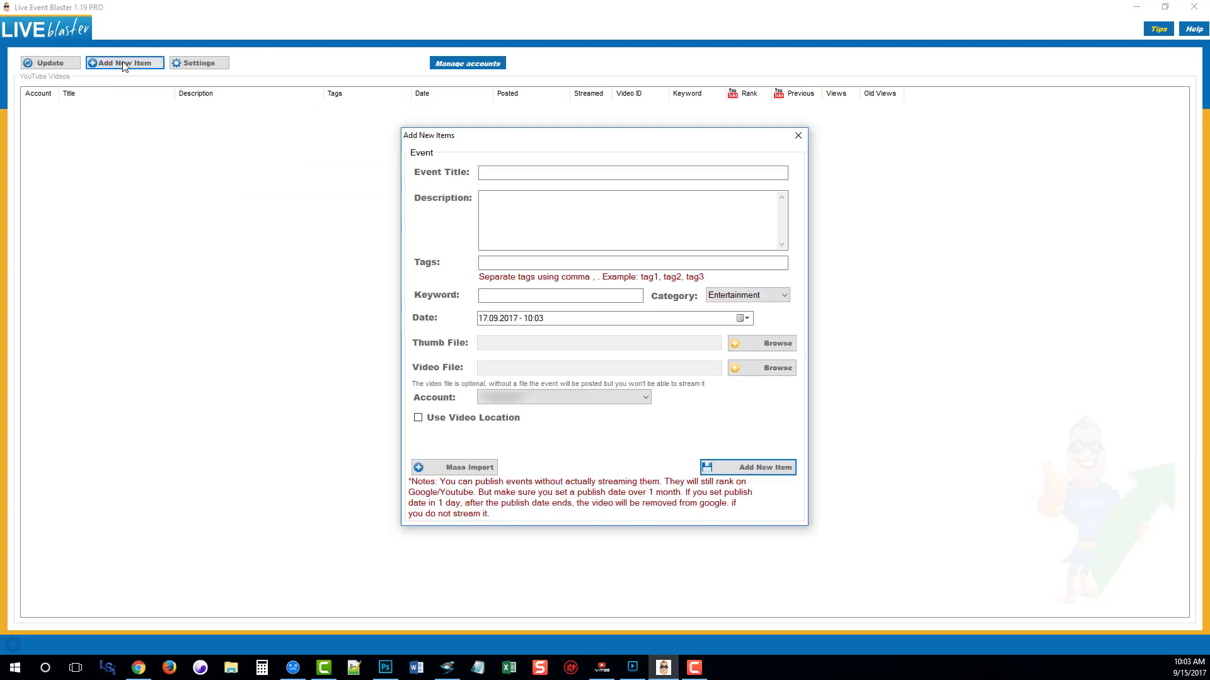
left_click(454, 466)
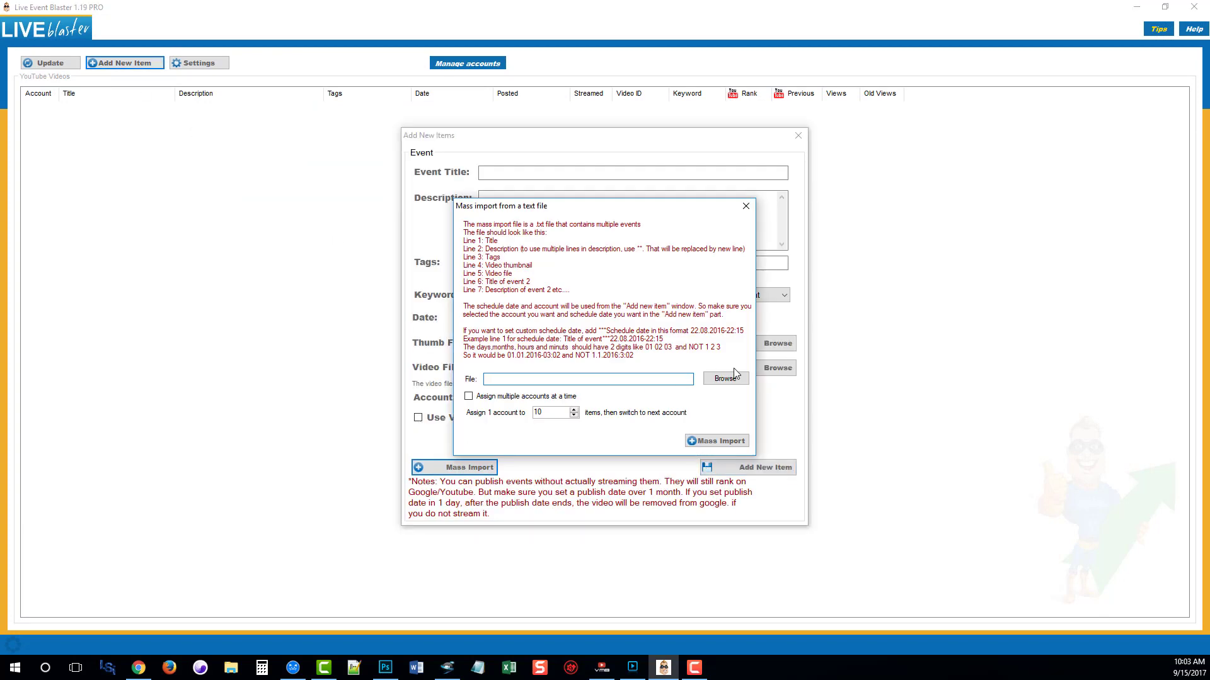
left_click(723, 378)
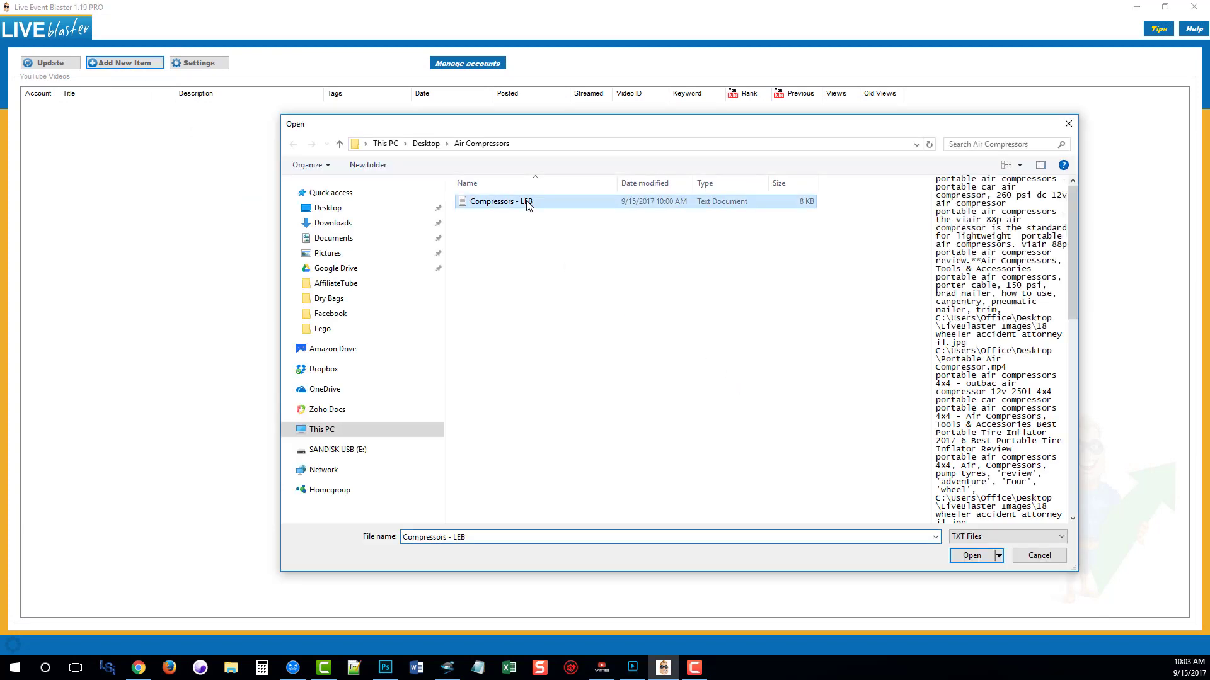
left_click(972, 556)
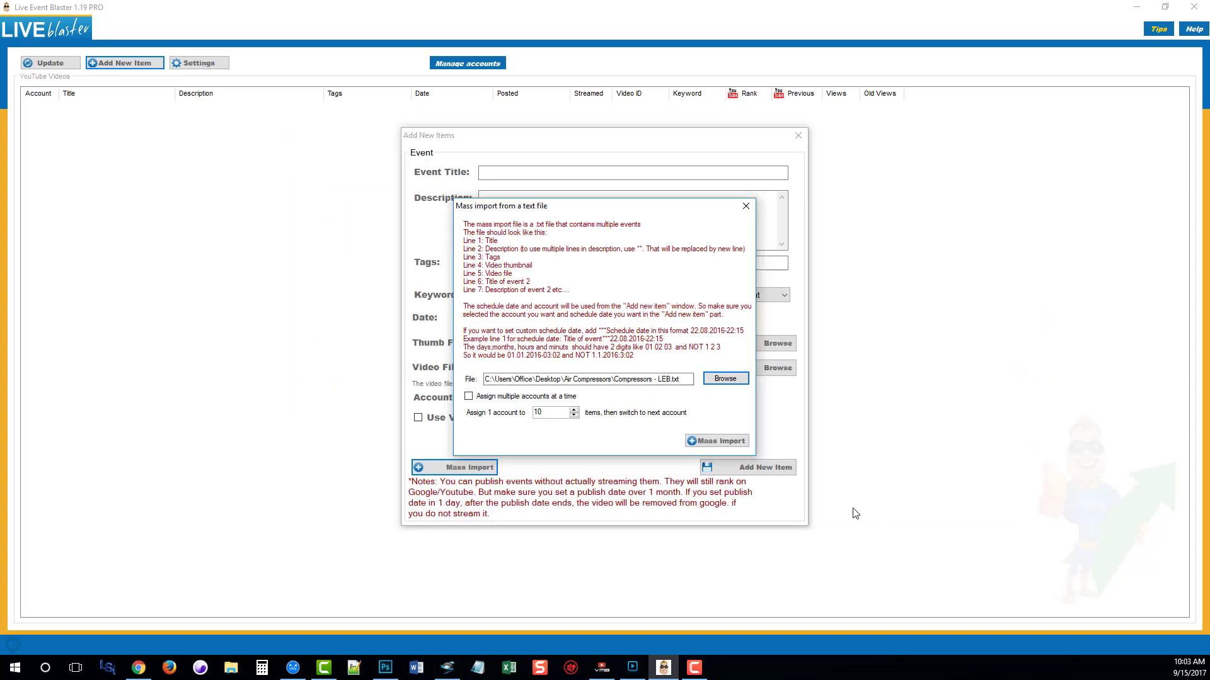
left_click(716, 441)
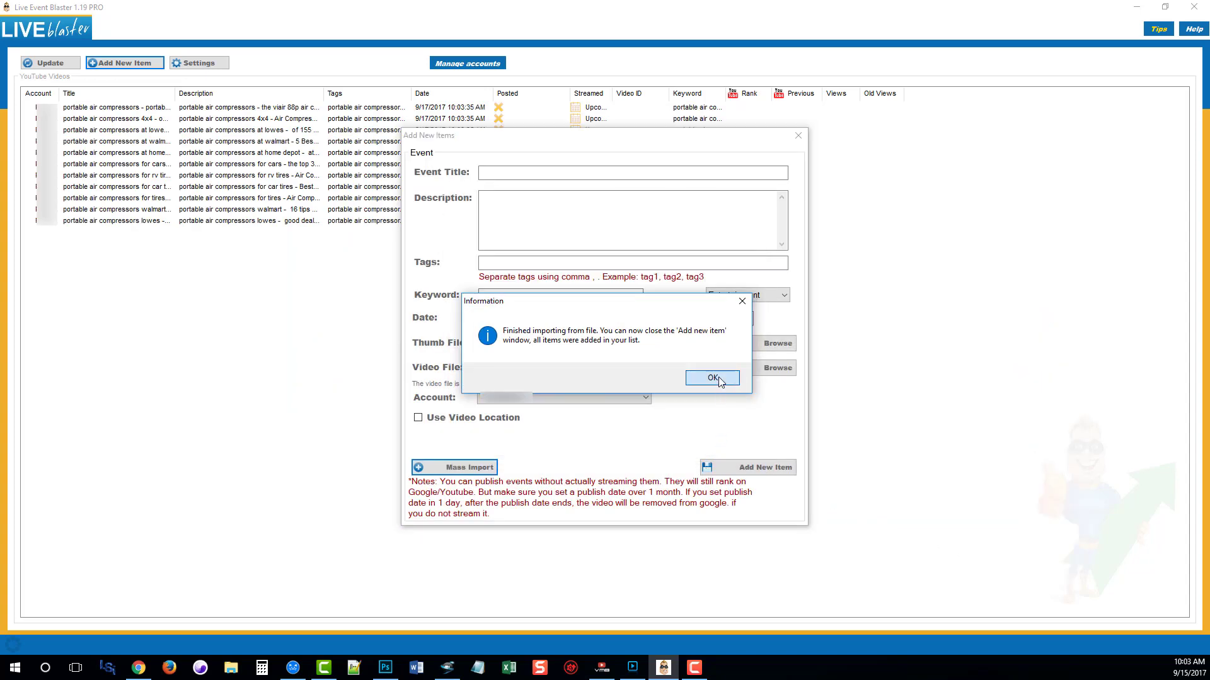
left_click(711, 378)
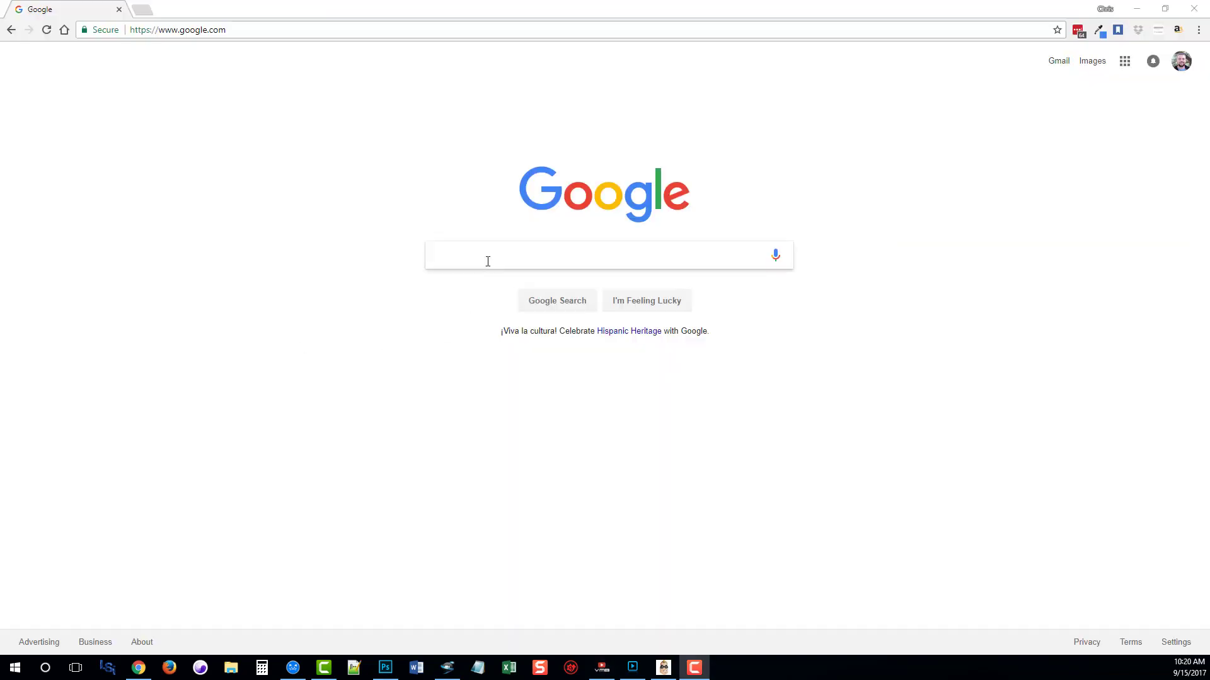
Search Google for 'portable air compressors at walmart', then 'Campbell Hausfeld 4.6 gallon compressor review', noting the minutes-old upload
type("portable air compressors at walmart")
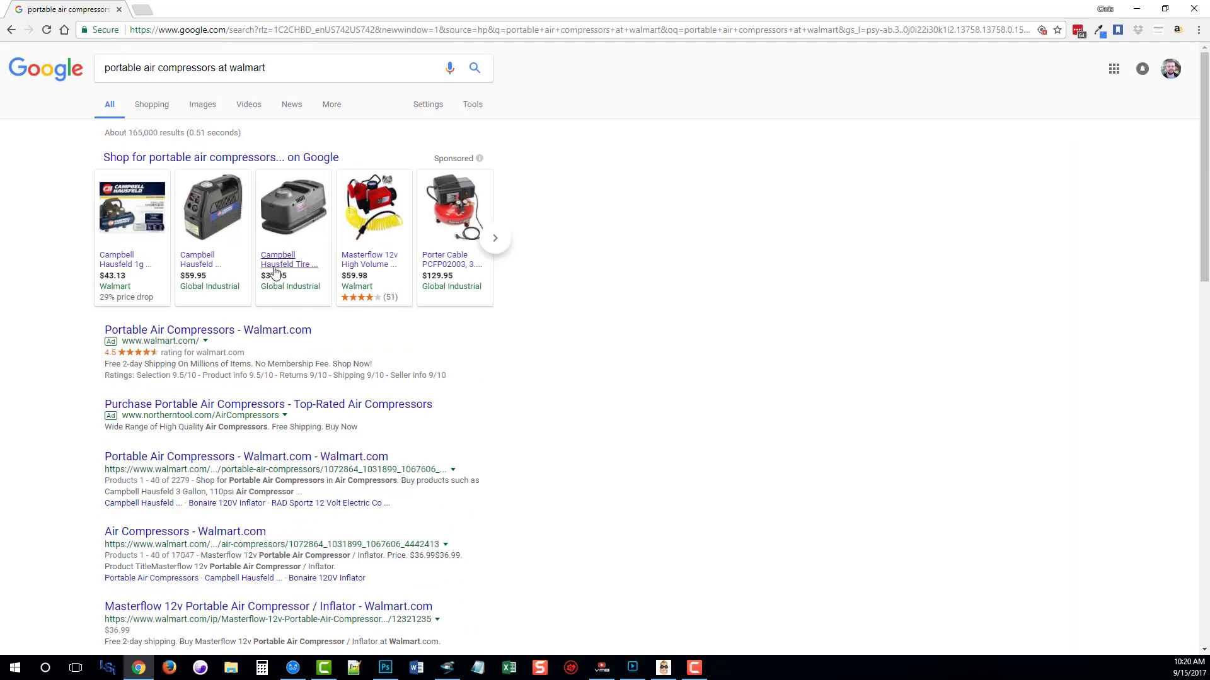
left_click(248, 105)
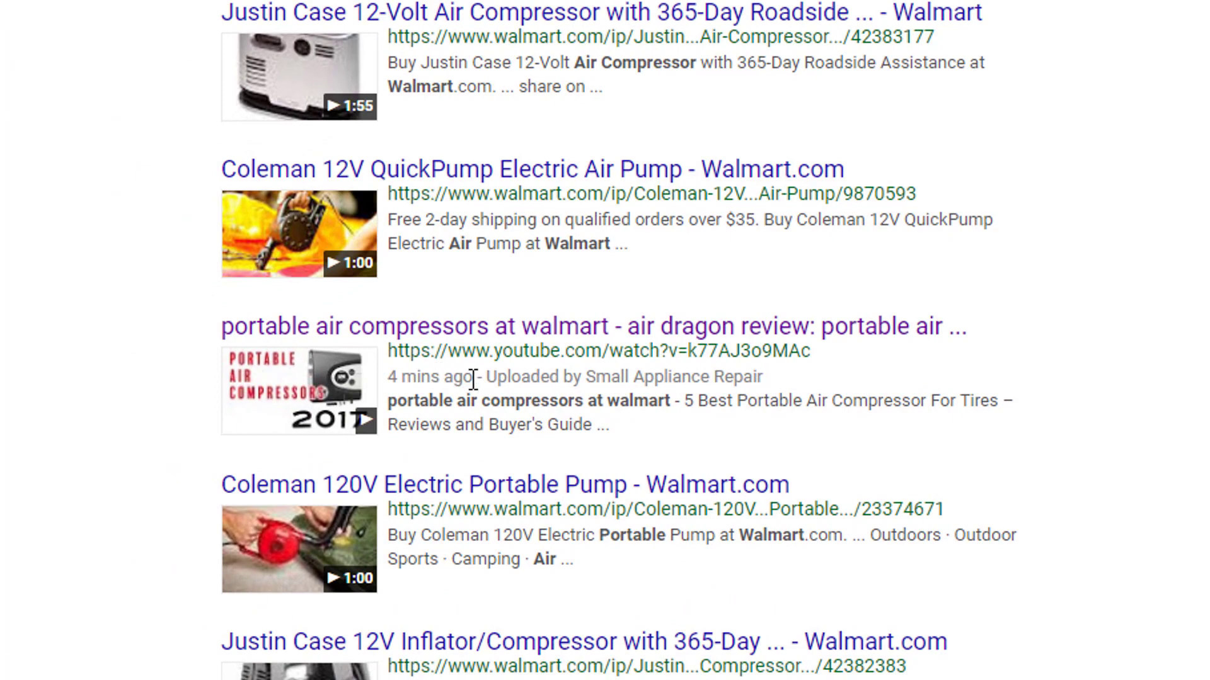
double_click(428, 377)
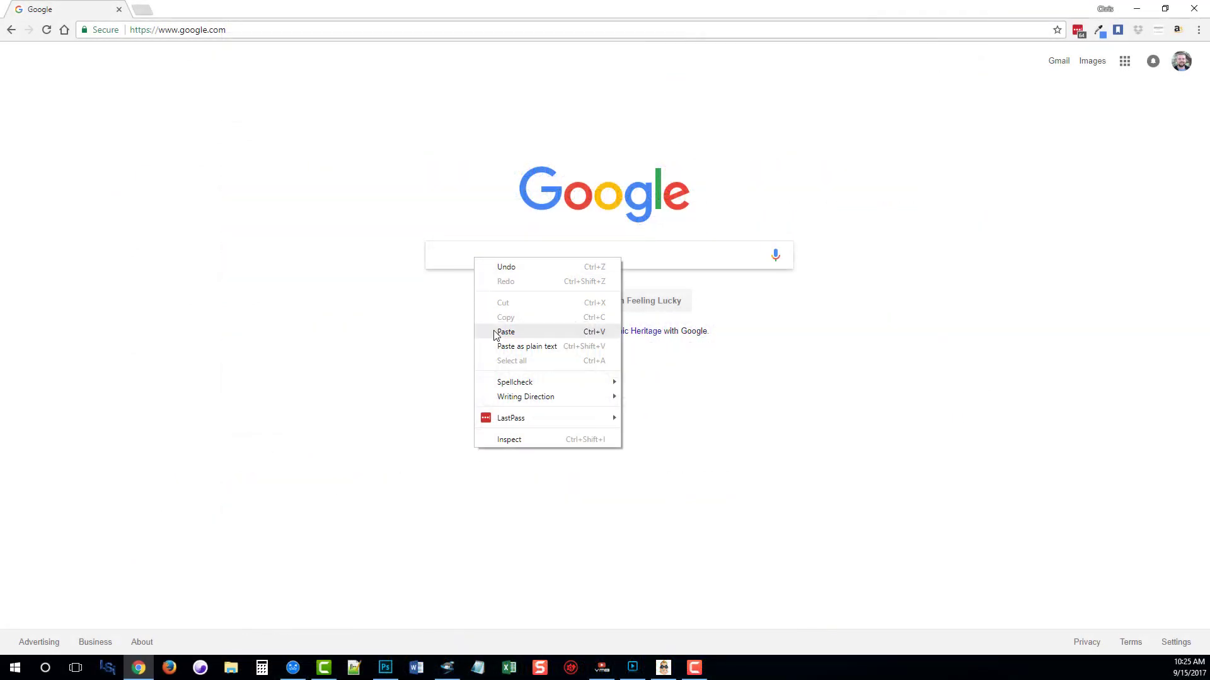
left_click(505, 331)
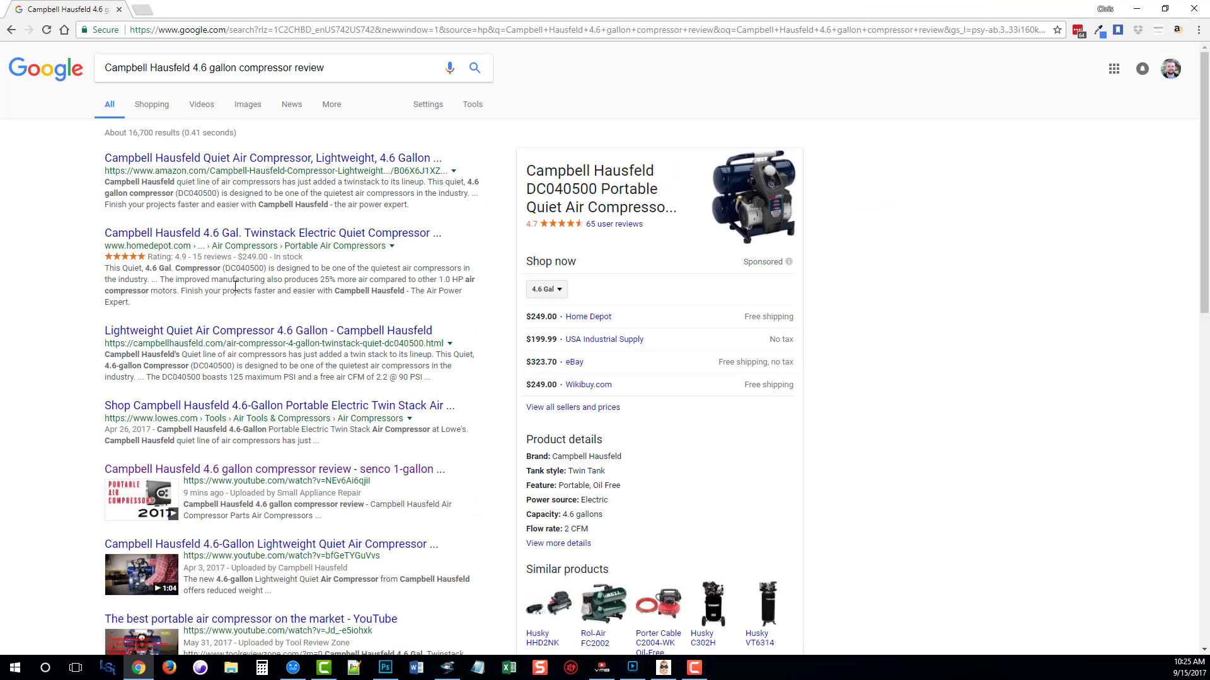
scroll("down", 3)
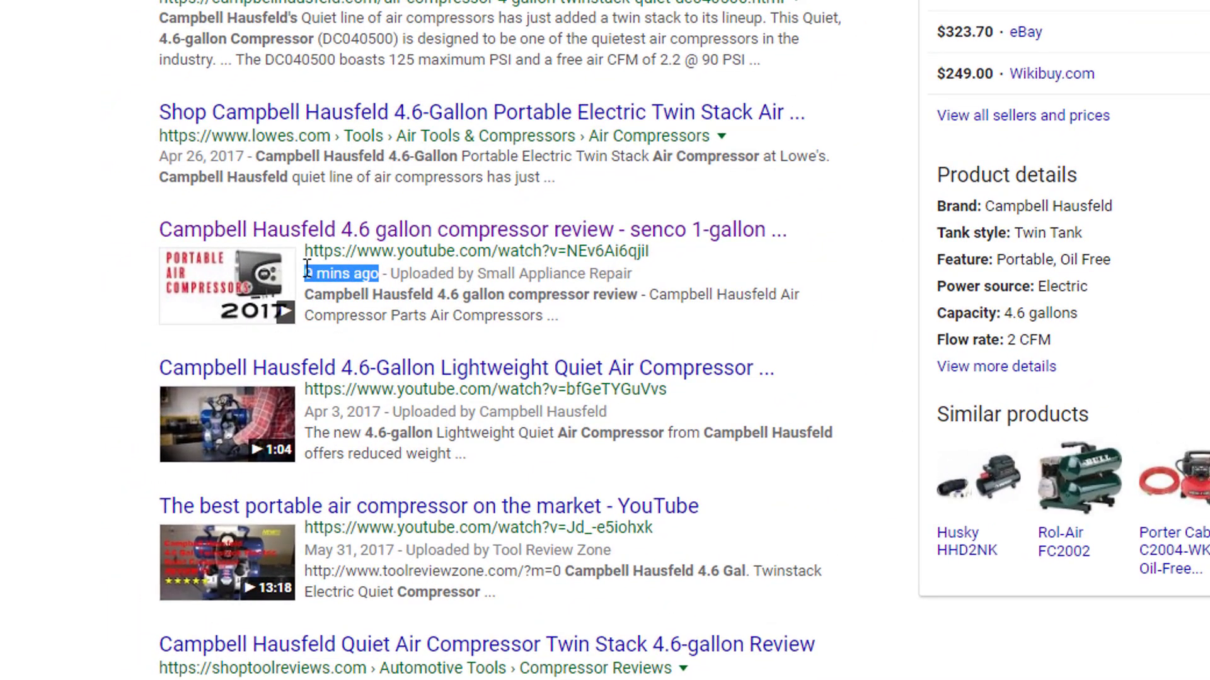
mouse_move(36, 388)
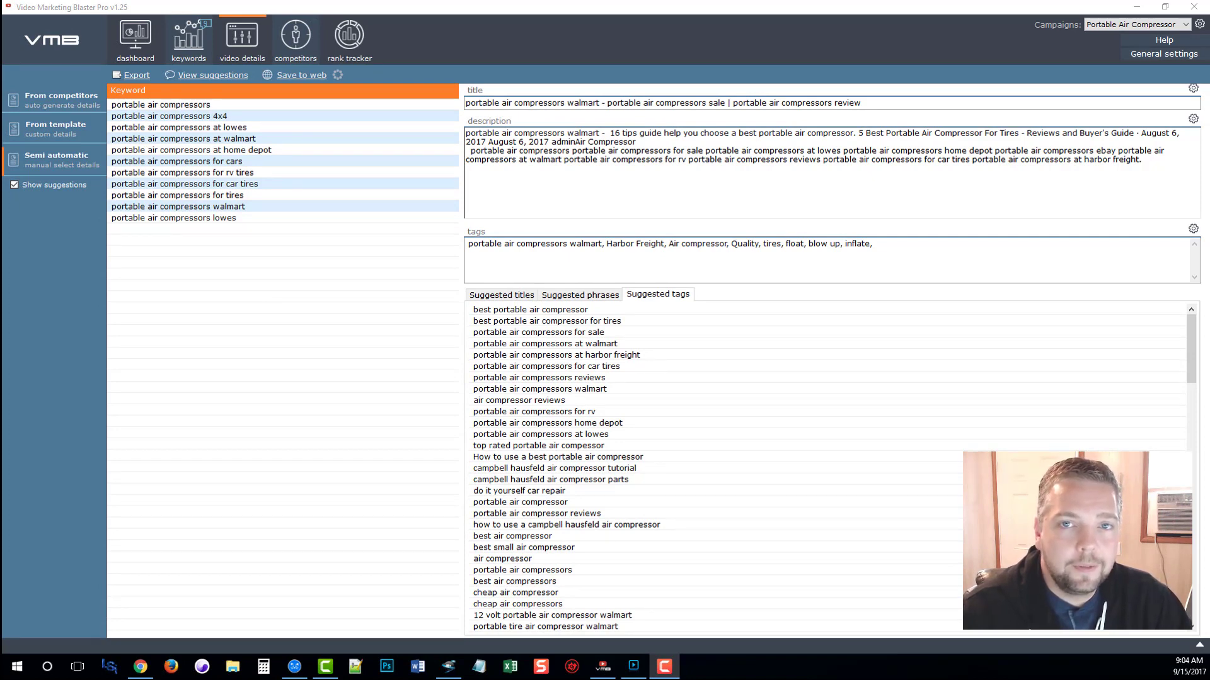
Return to the KWFinder air compressor keyword research from the video details screen
left_click(139, 665)
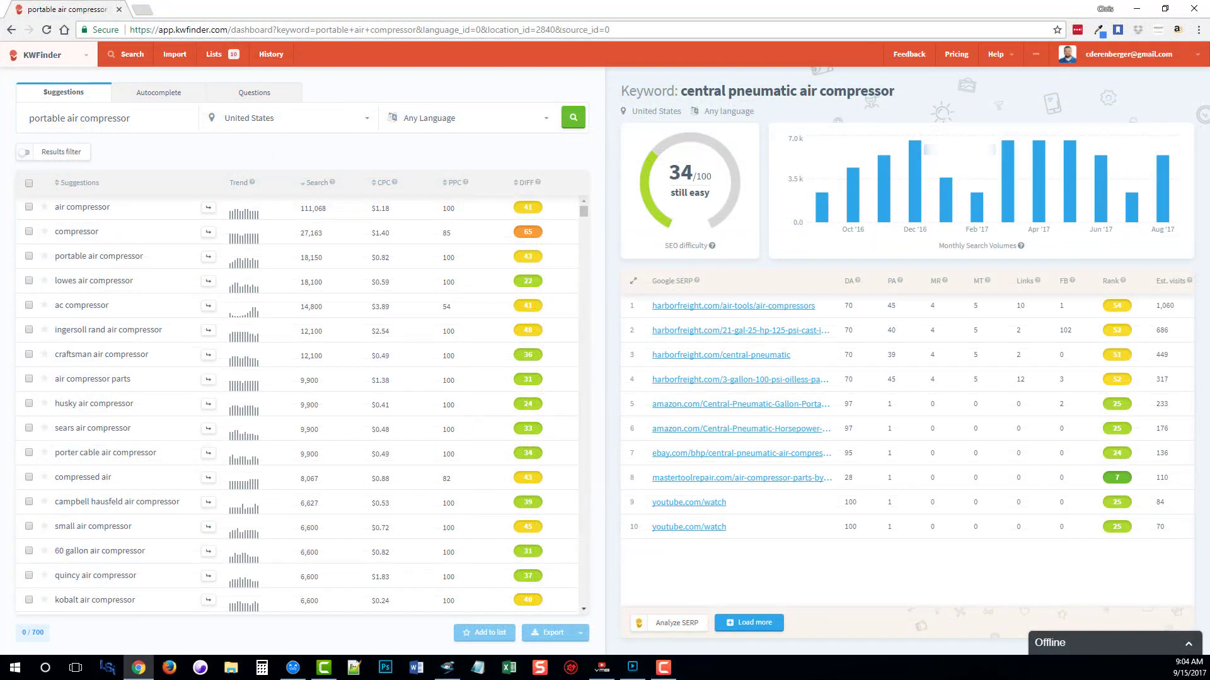
mouse_move(138, 161)
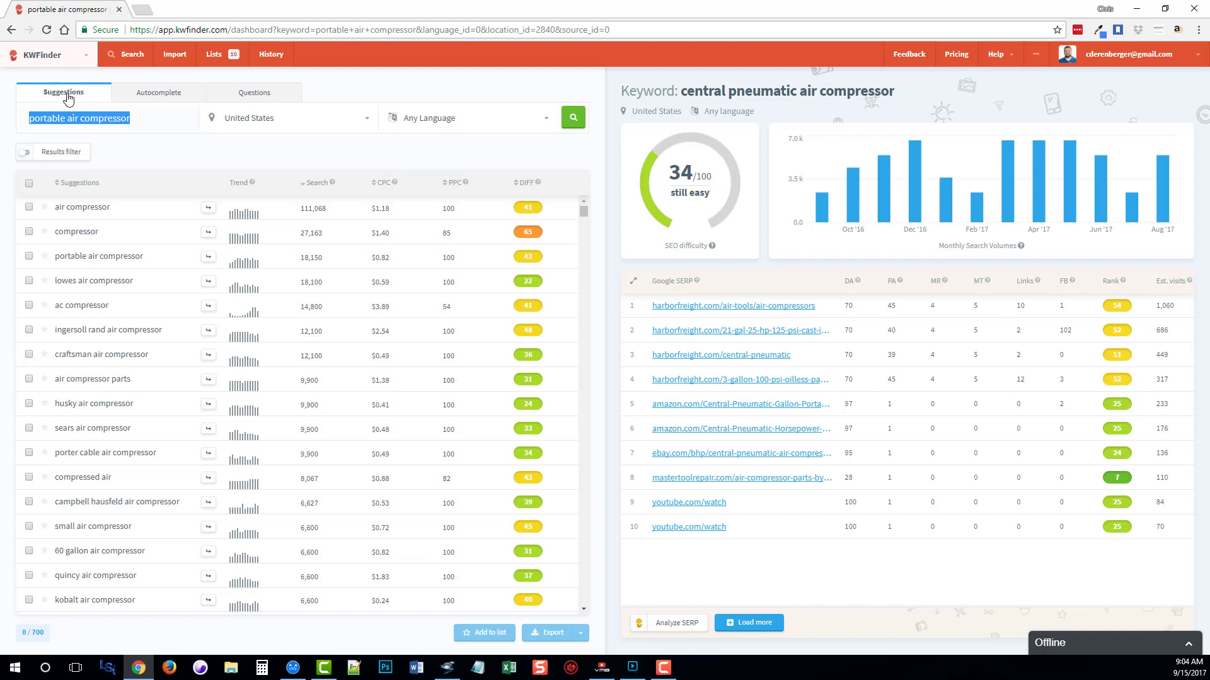
mouse_move(266, 98)
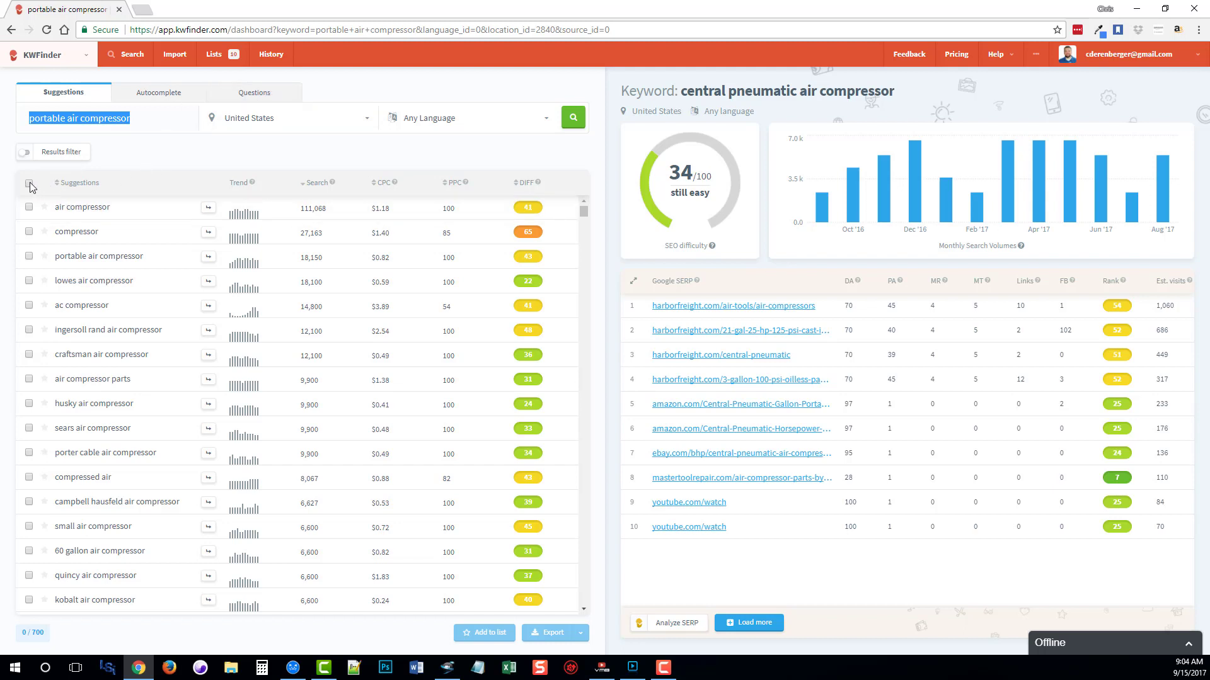
Select all 700 keyword suggestions, then clear the selection again
left_click(29, 184)
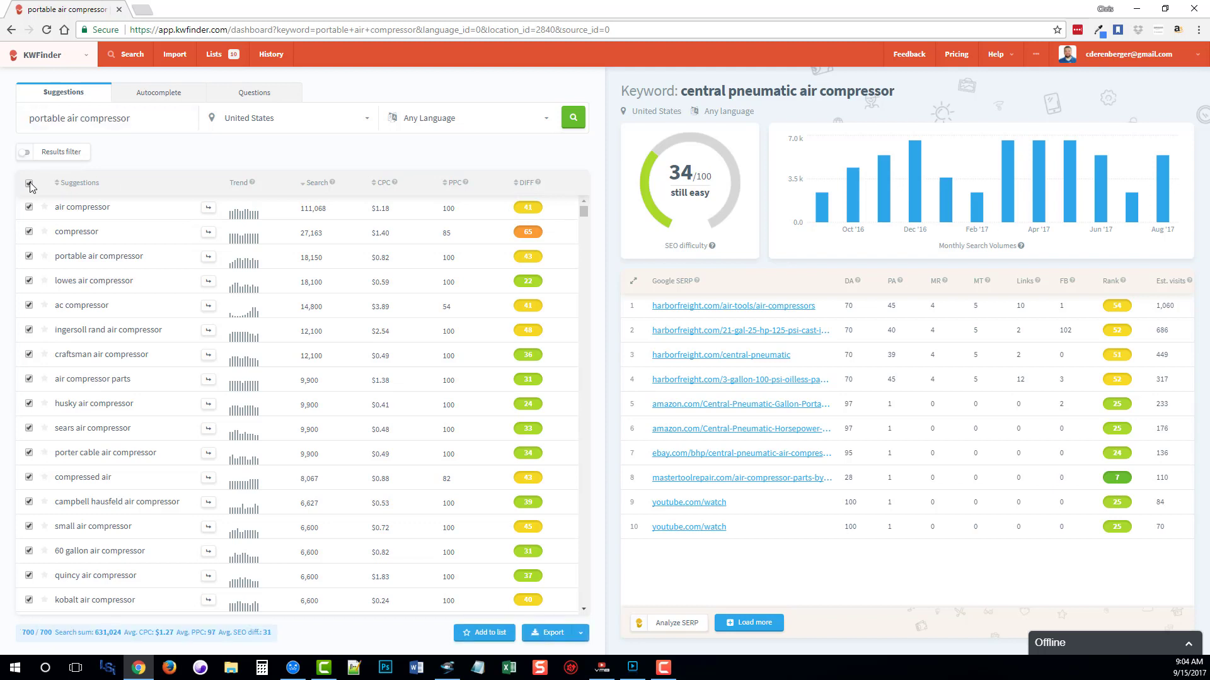
left_click(29, 183)
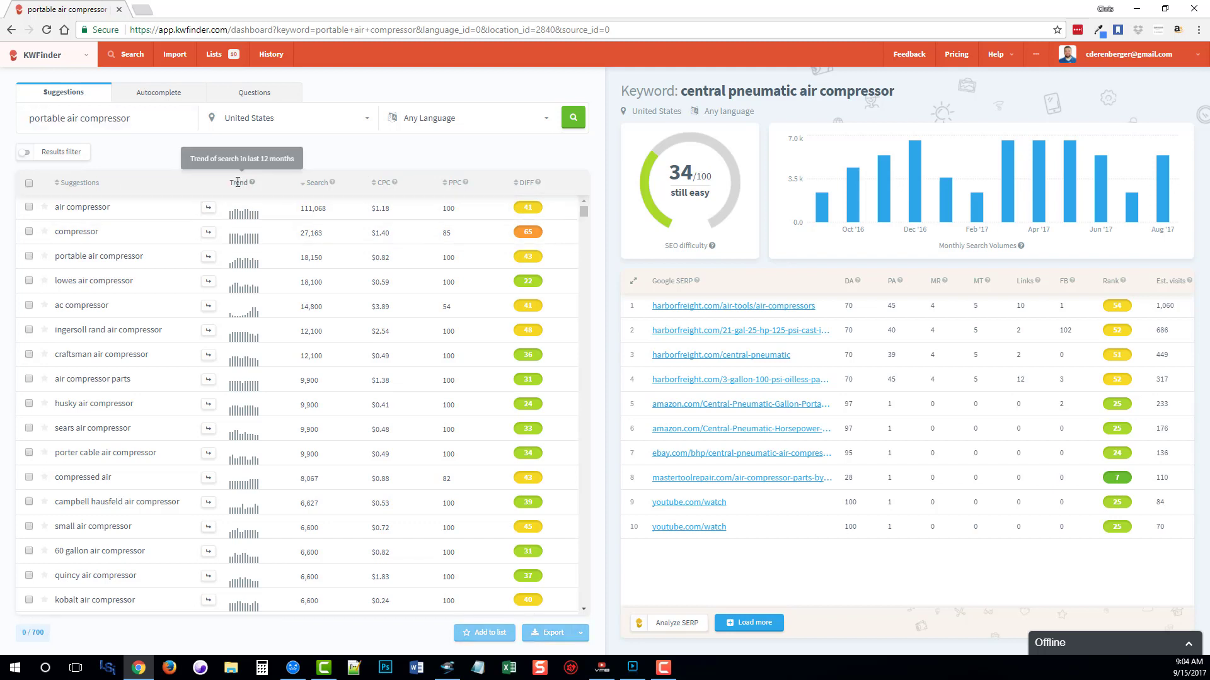
mouse_move(241, 183)
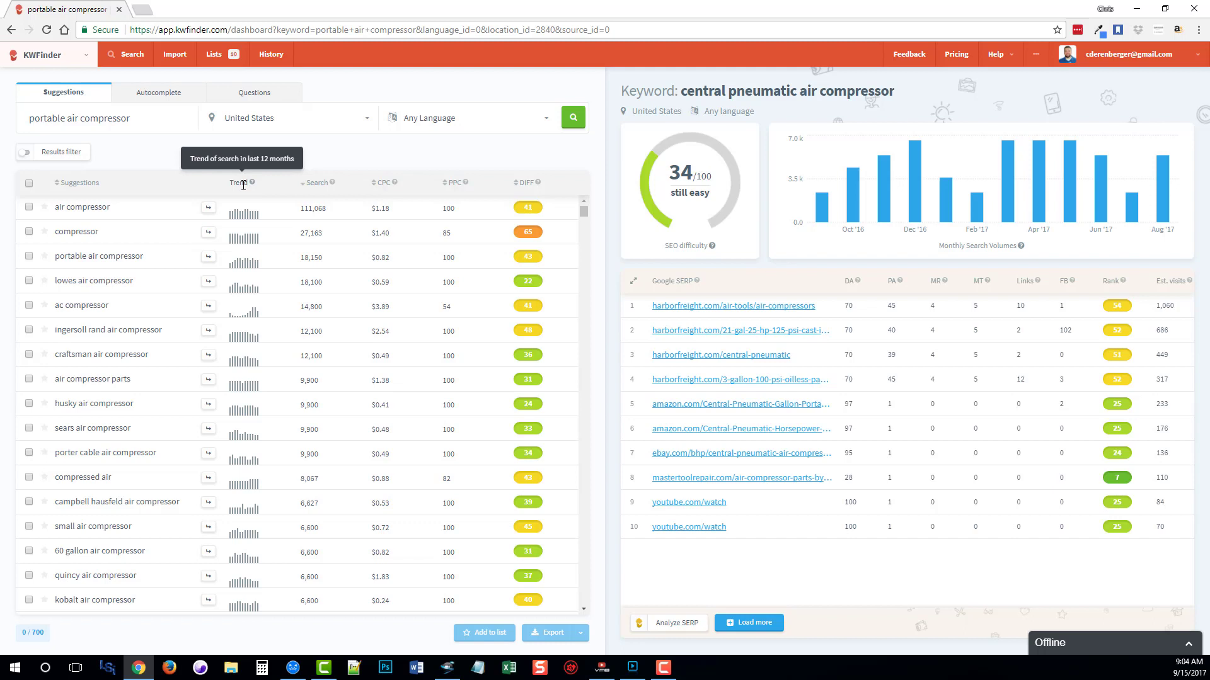
mouse_move(315, 186)
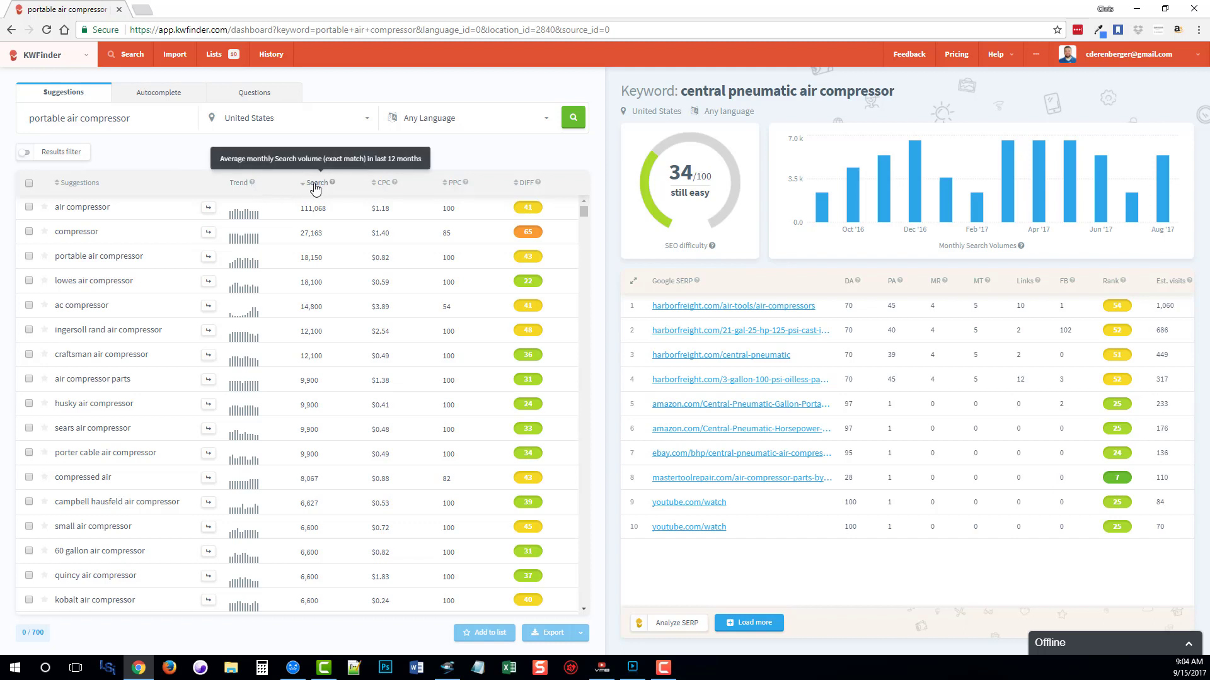
mouse_move(386, 190)
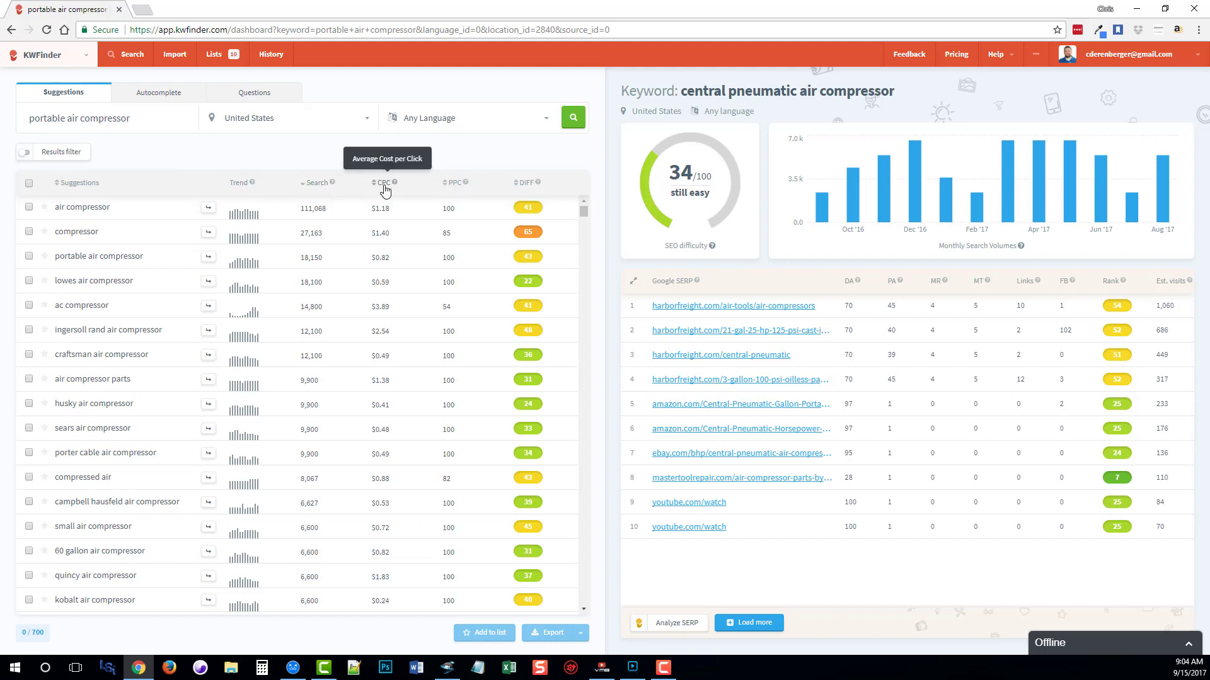
mouse_move(460, 185)
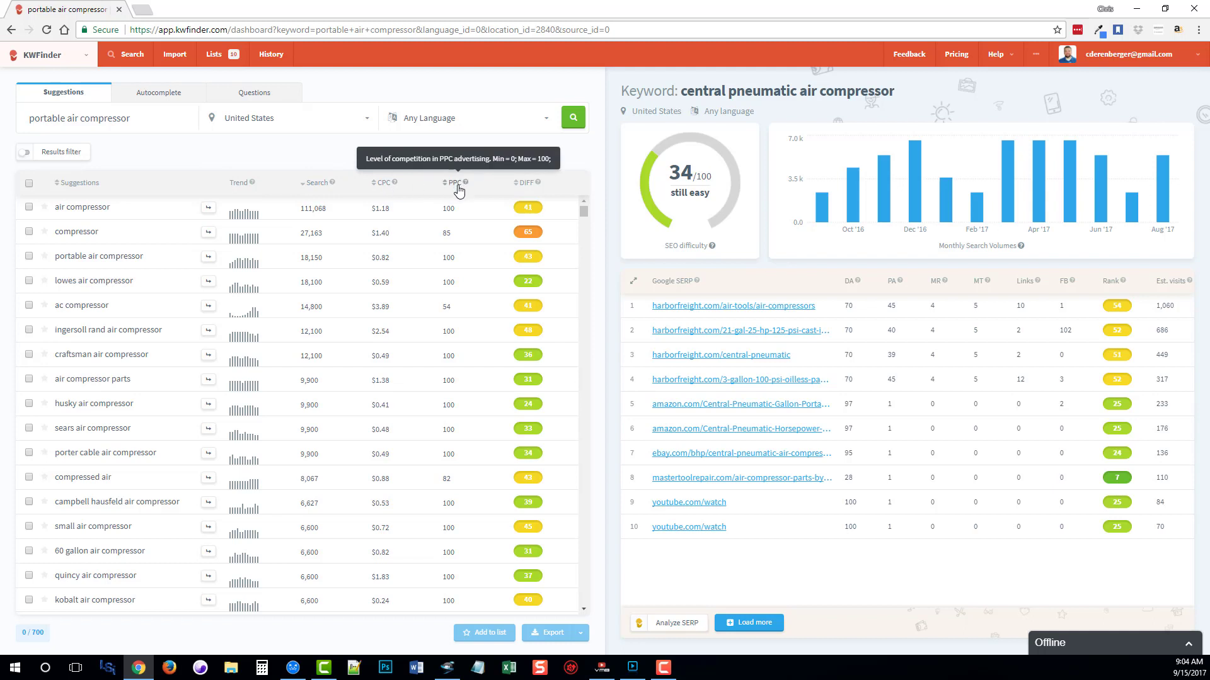
mouse_move(528, 188)
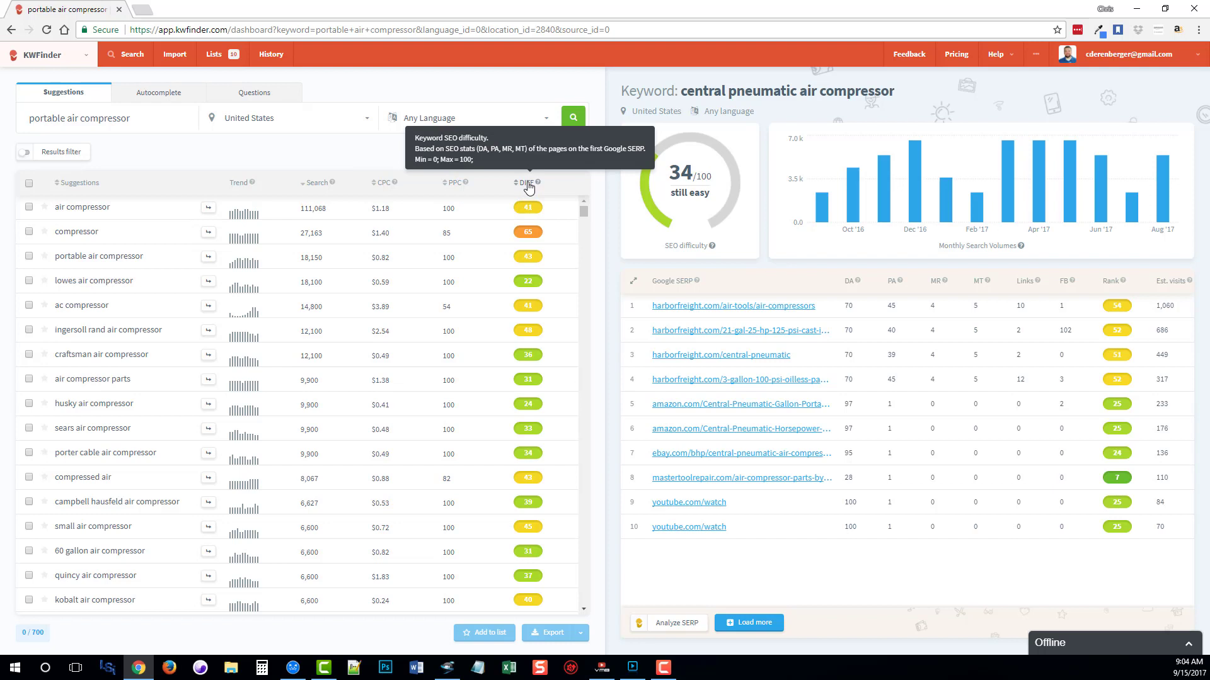
mouse_move(544, 228)
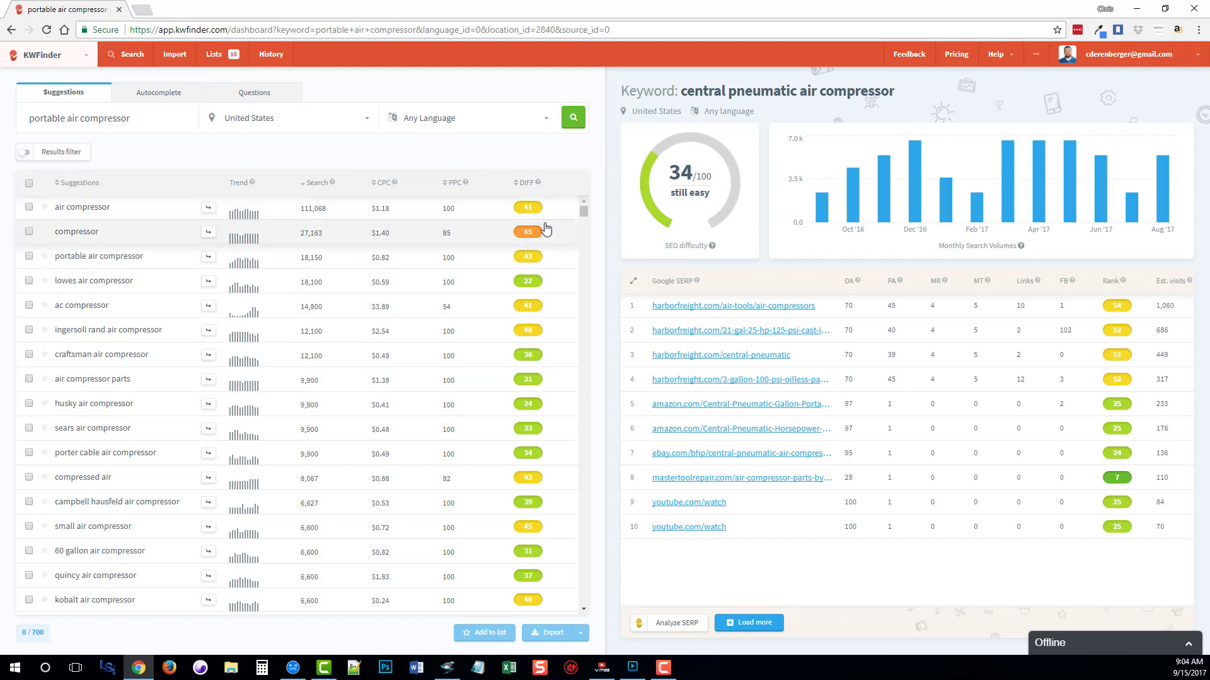
mouse_move(955, 246)
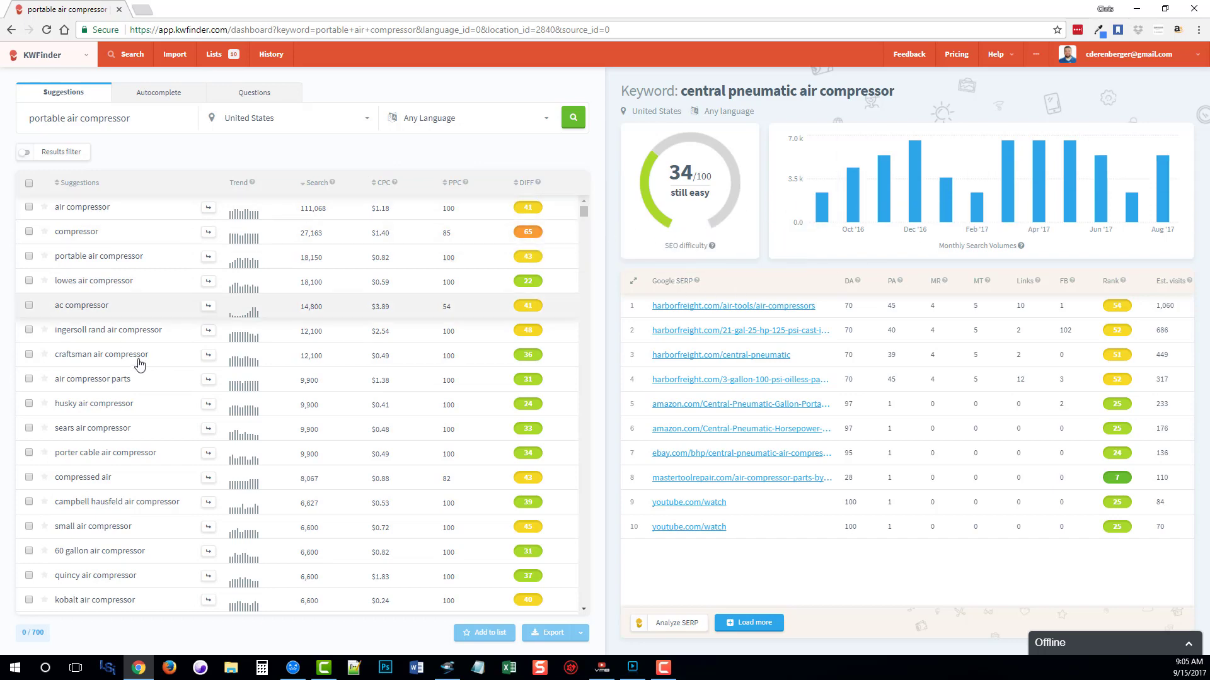
Show keyword details for '80 gallon air compressor' with its 29/100 difficulty and top results
scroll("down", 3)
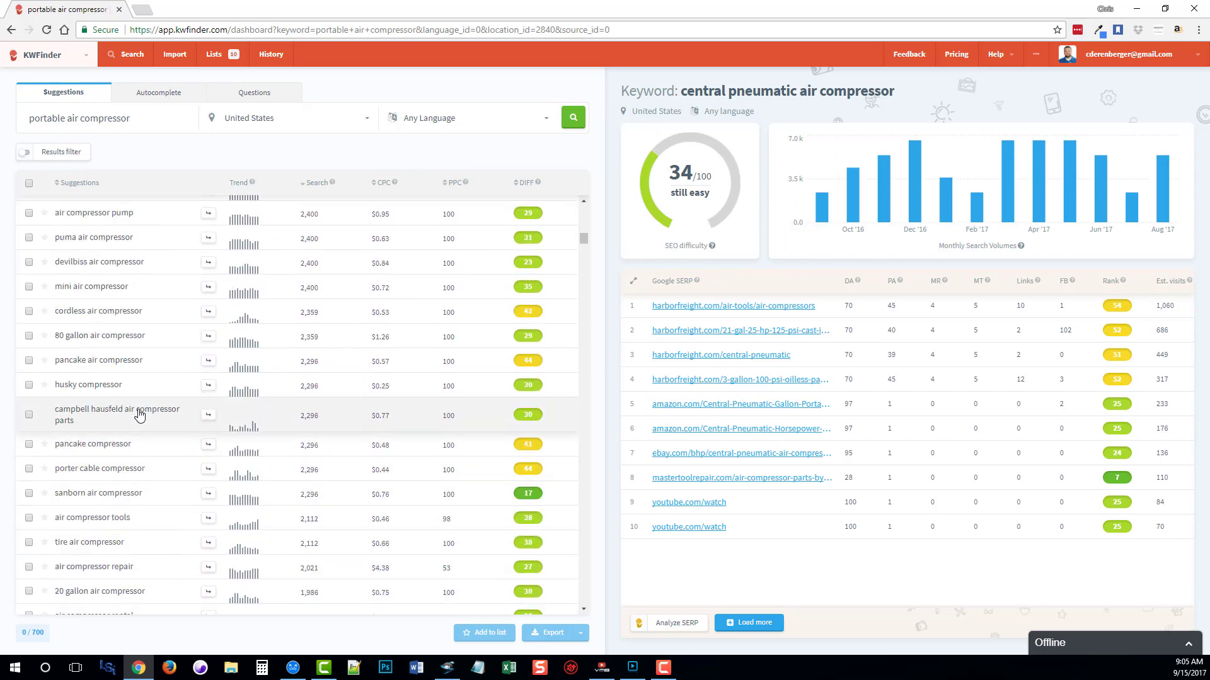
left_click(102, 335)
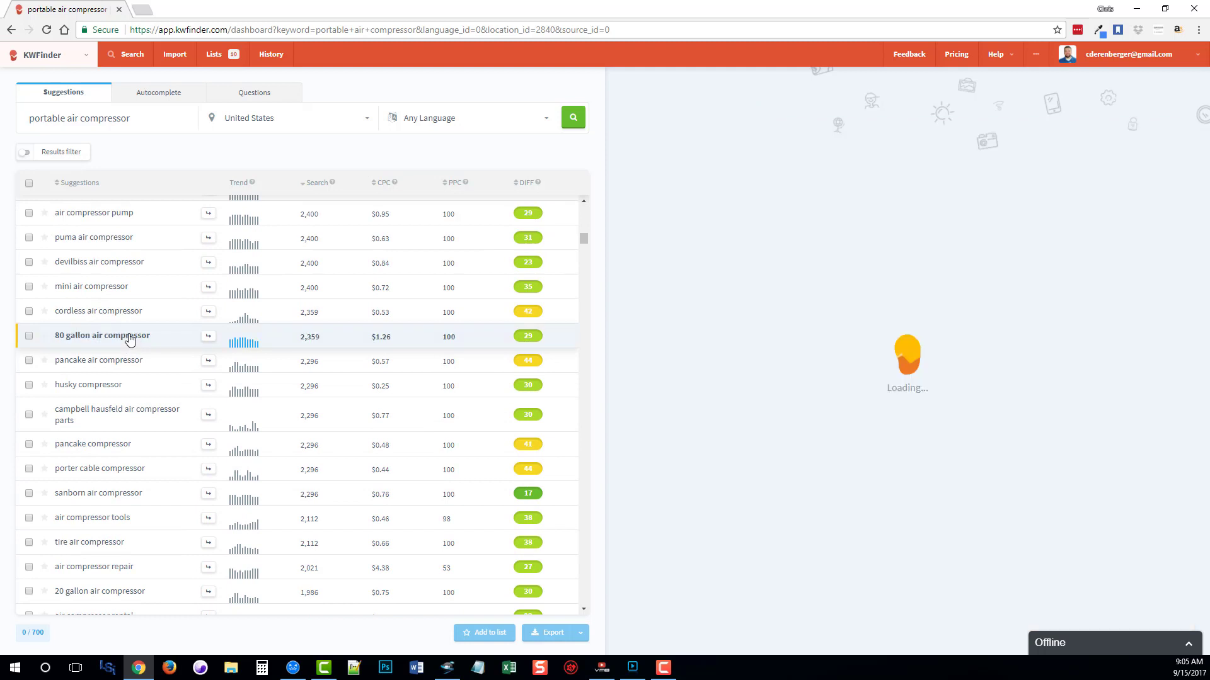
left_click(102, 335)
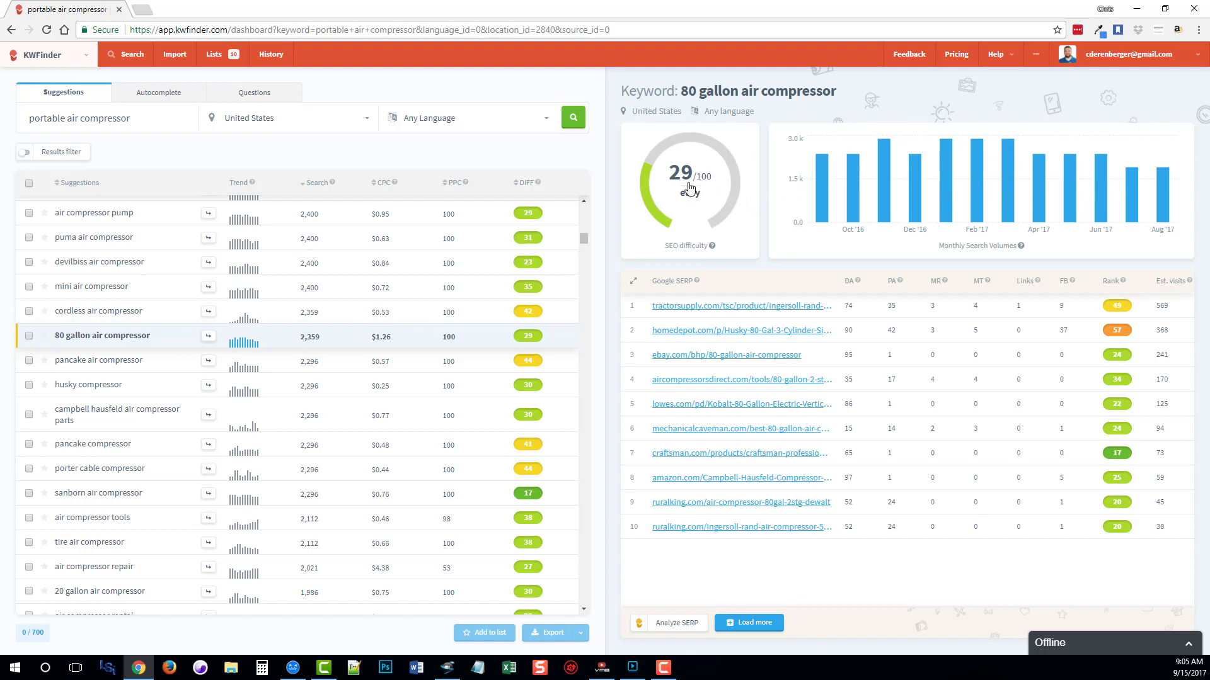
mouse_move(746, 236)
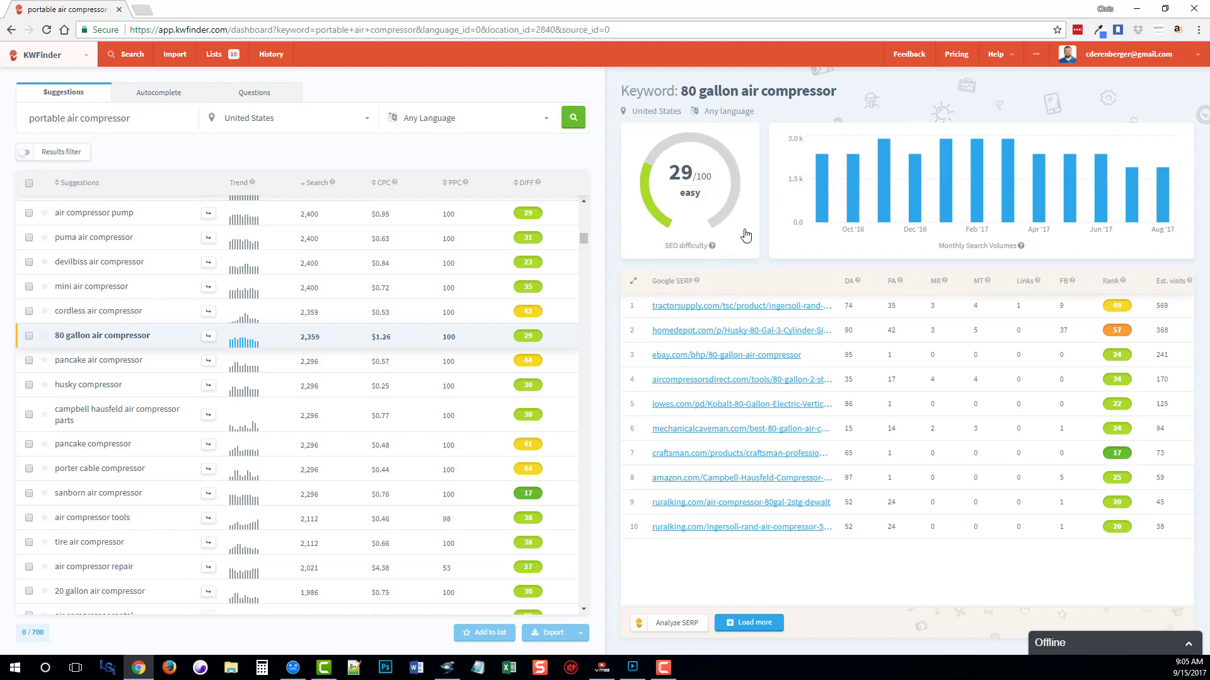
mouse_move(715, 532)
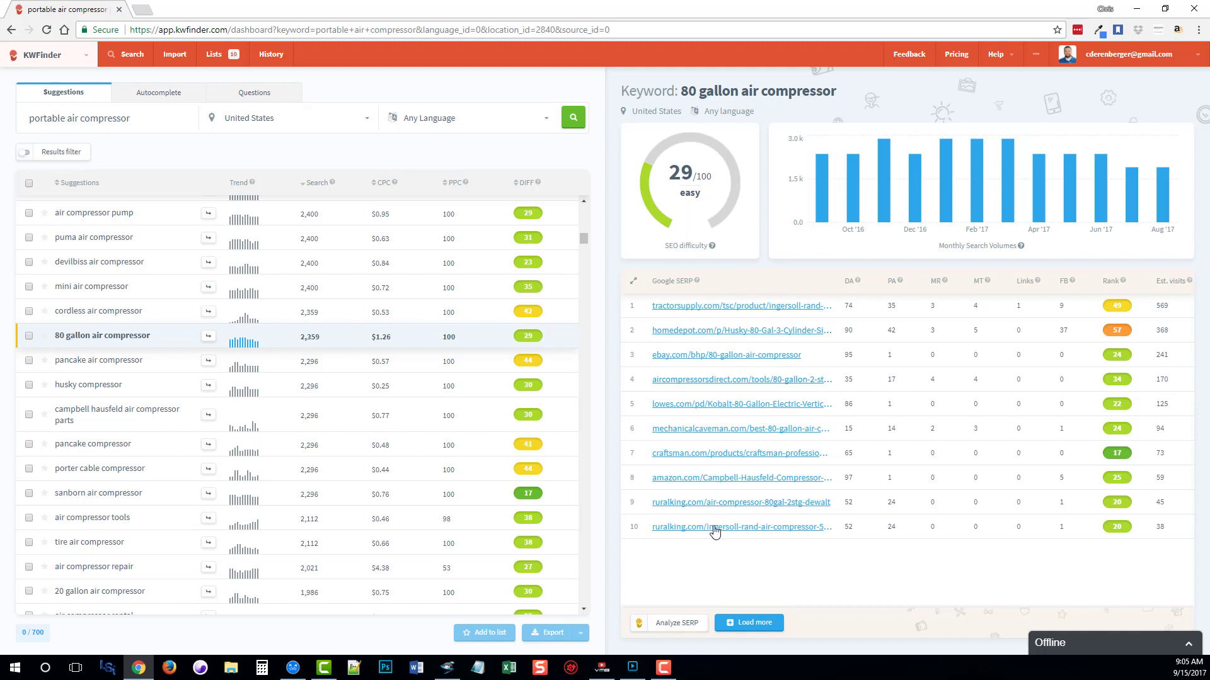
mouse_move(1017, 493)
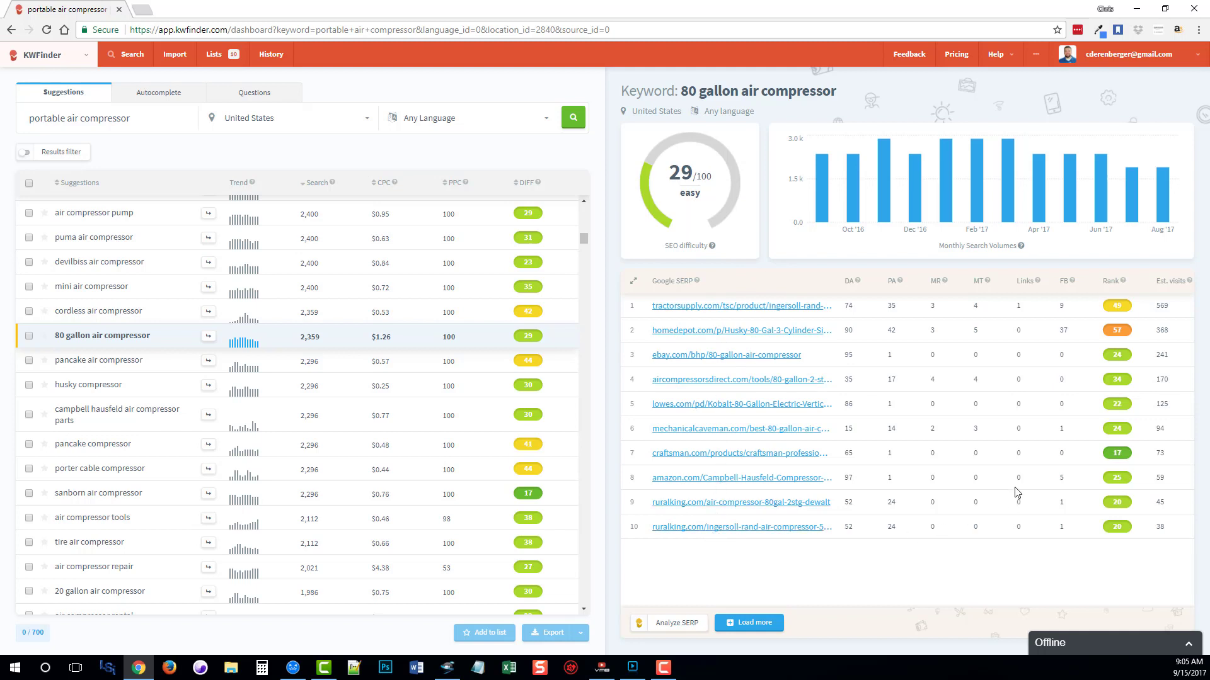
mouse_move(851, 280)
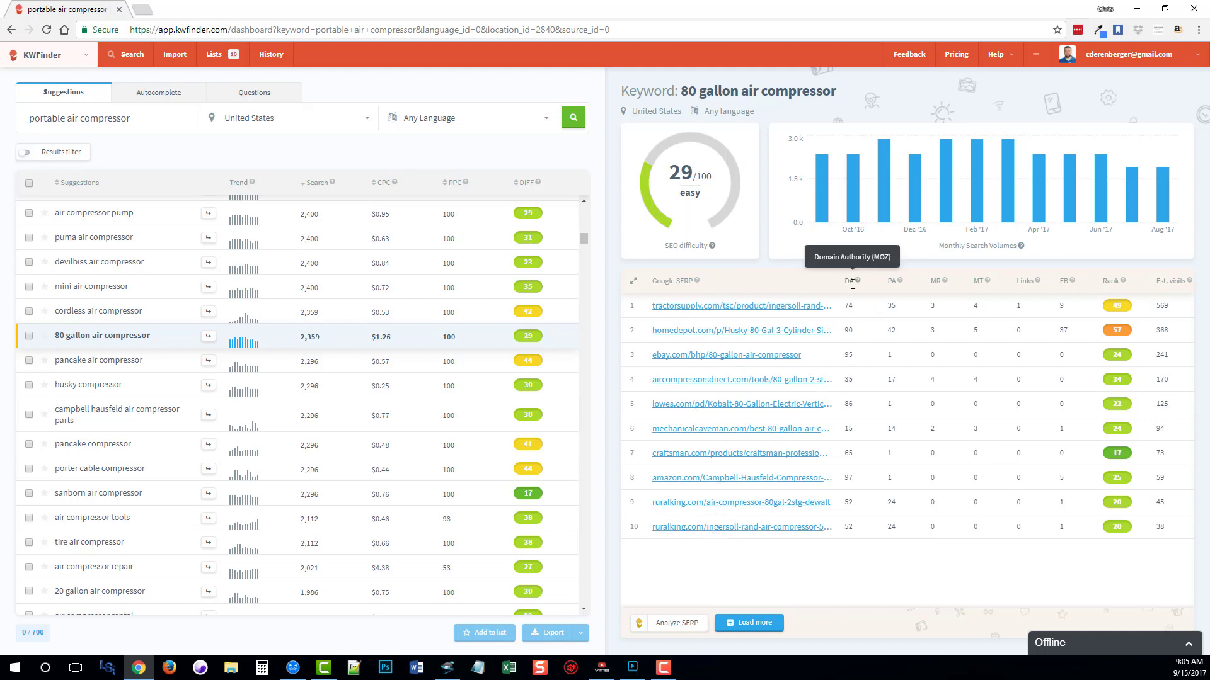
mouse_move(980, 282)
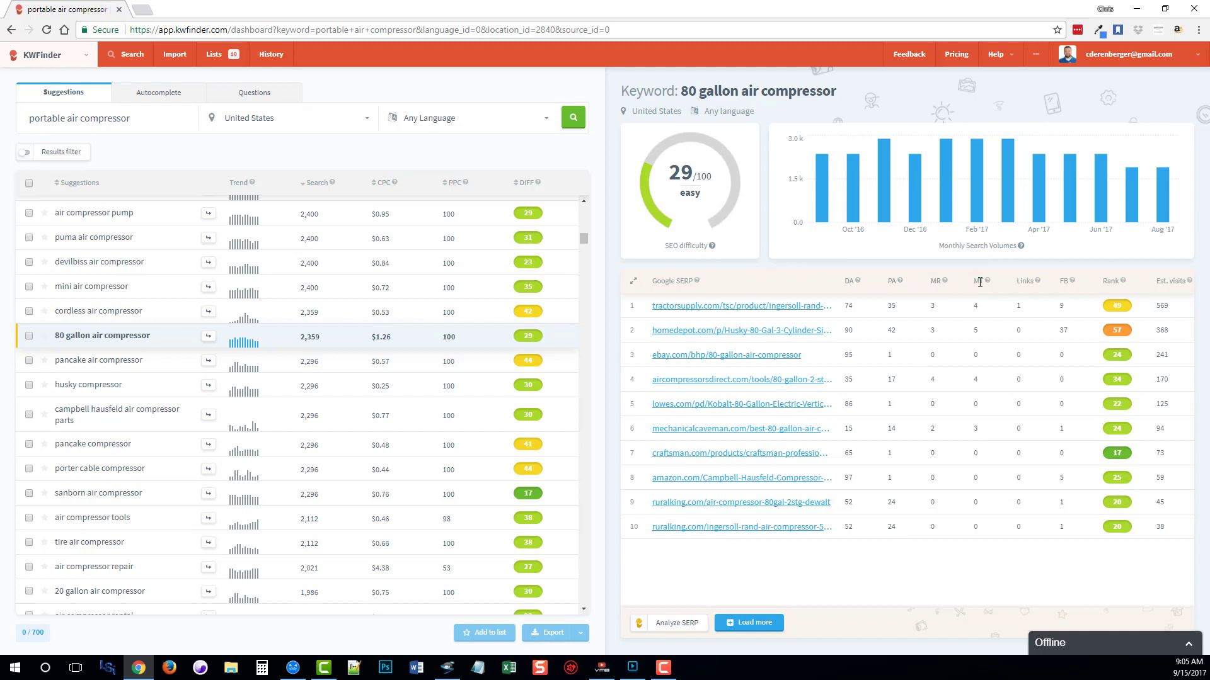
mouse_move(1124, 281)
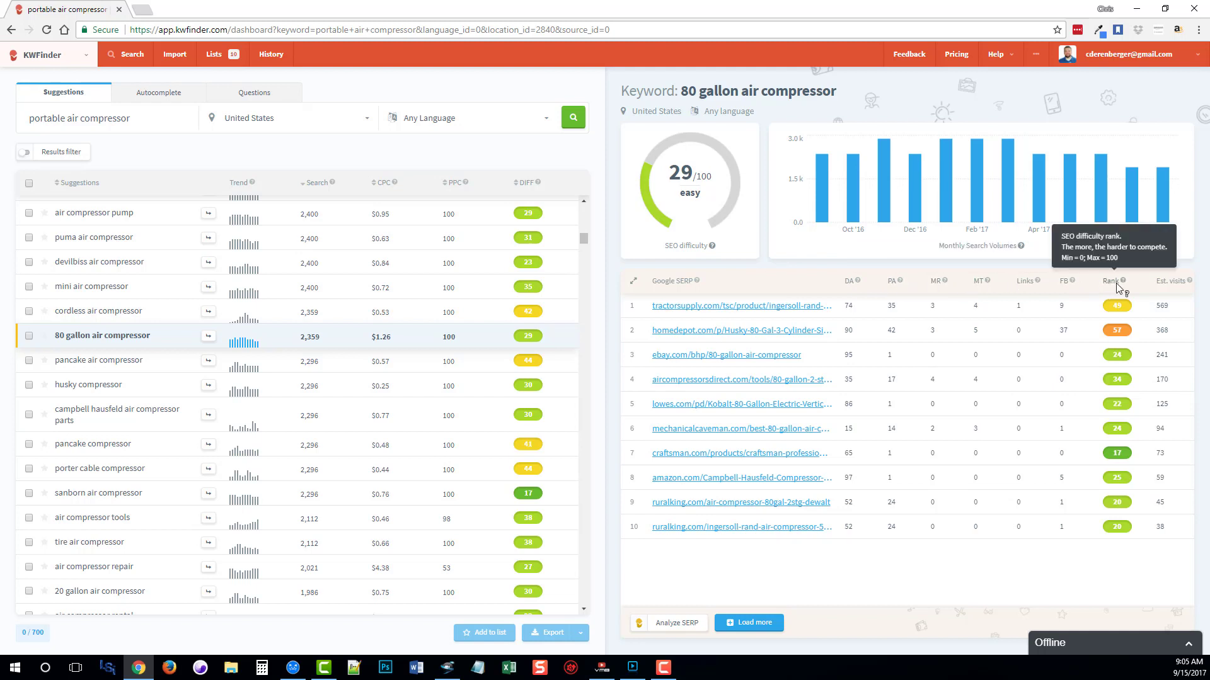
mouse_move(768, 320)
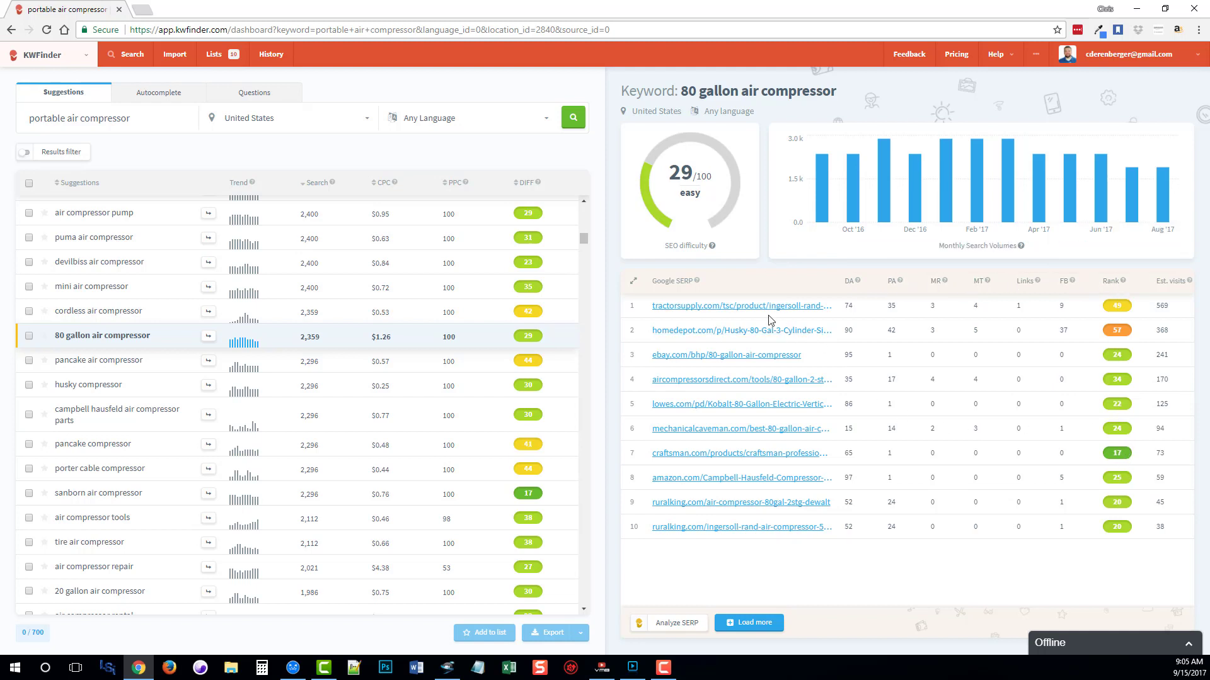
mouse_move(995, 465)
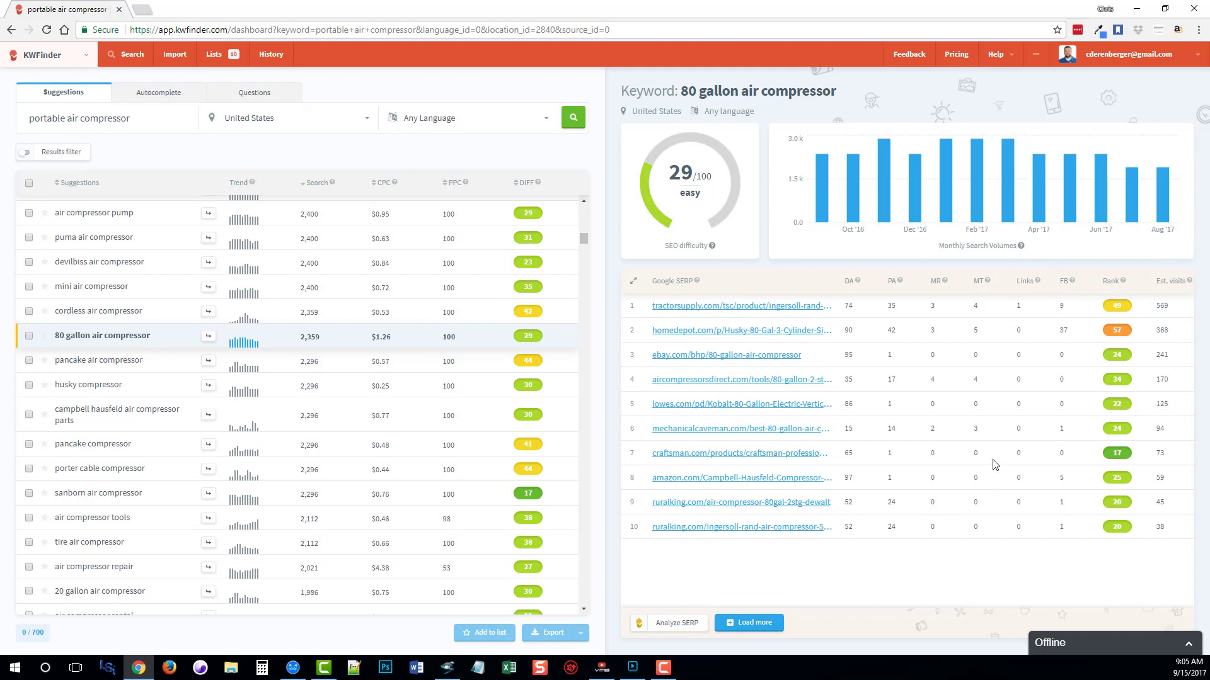
mouse_move(677, 623)
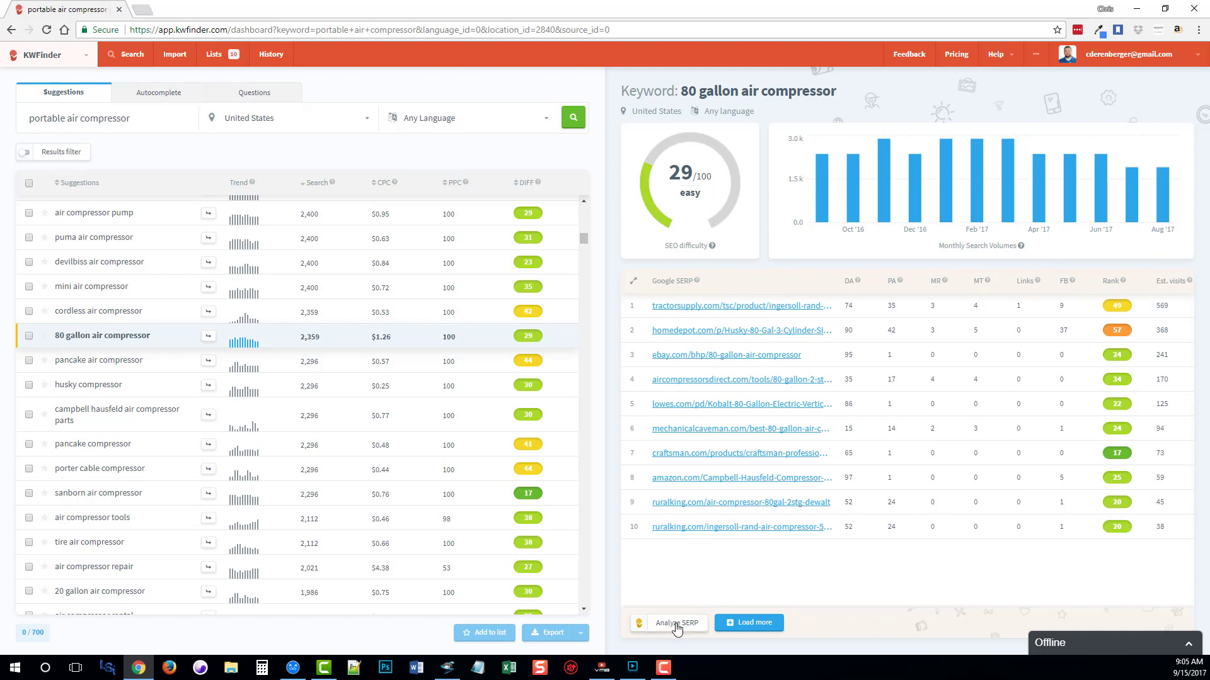
mouse_move(744, 594)
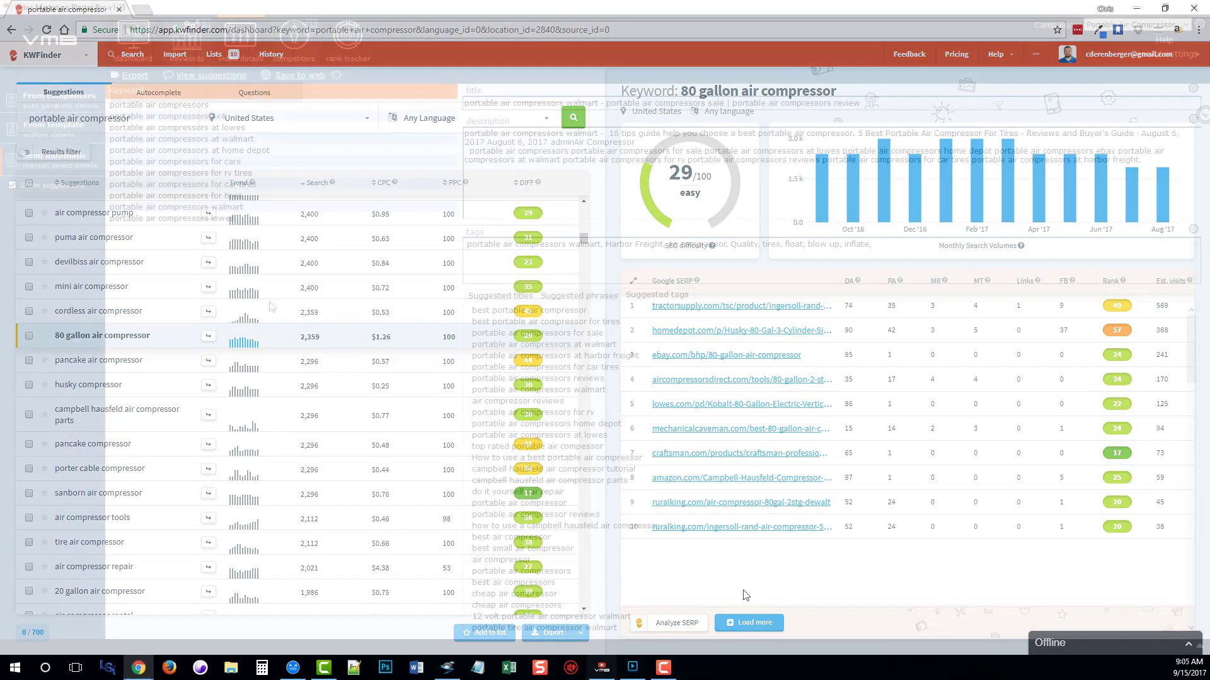
Bring VMB Pro forward and view the Competitors analysis for the campaign
left_click(601, 668)
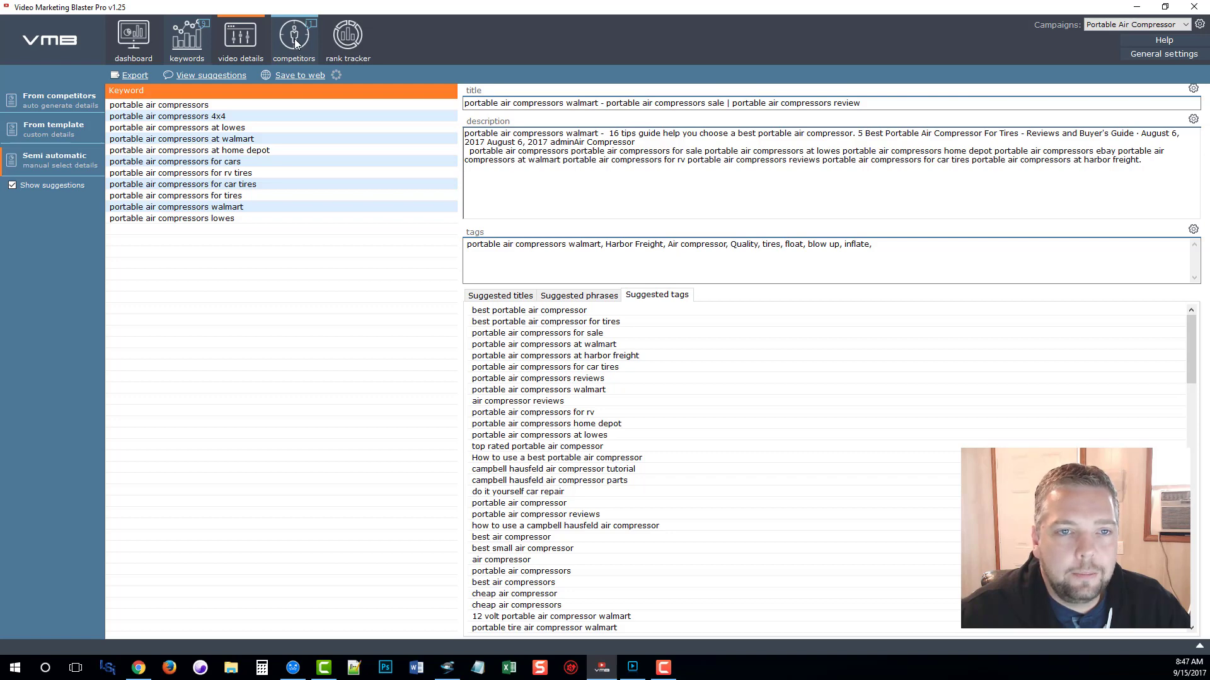
left_click(294, 39)
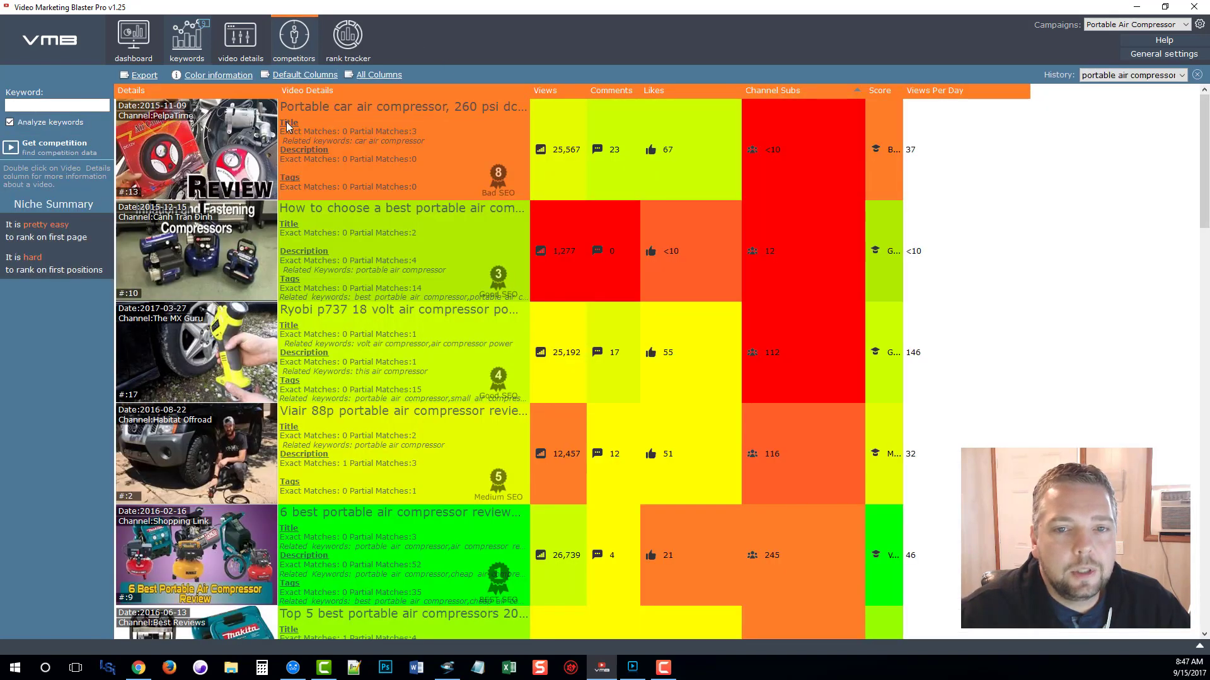
mouse_move(393, 160)
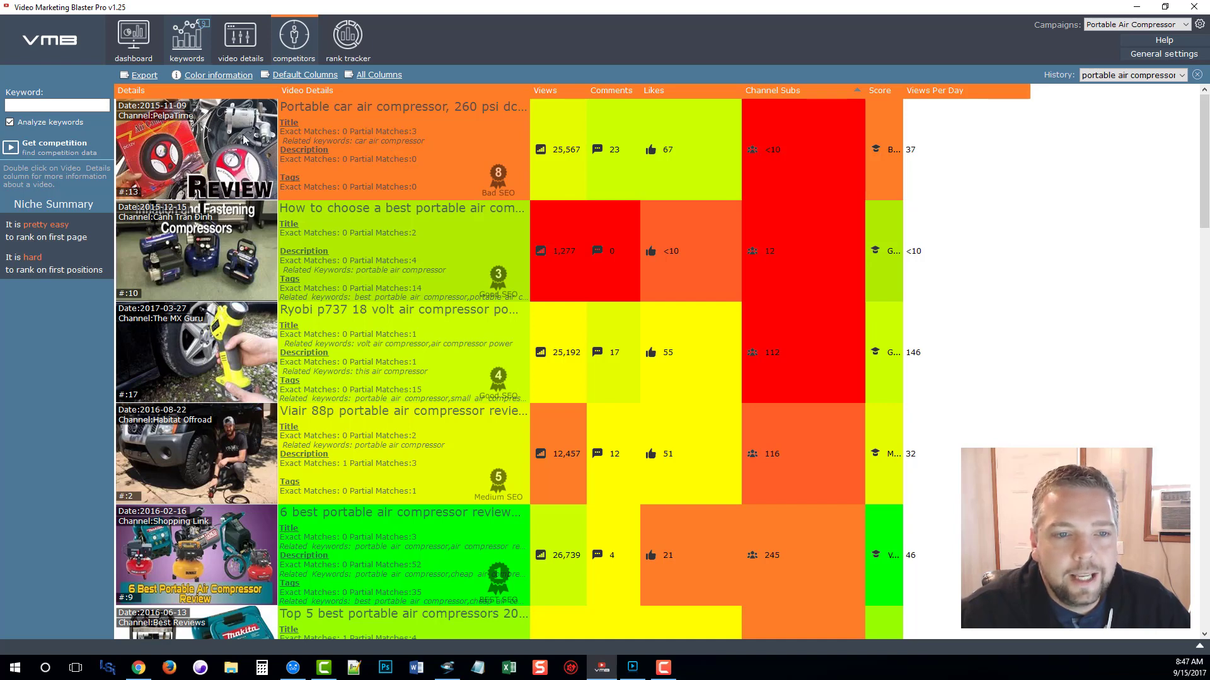
mouse_move(441, 184)
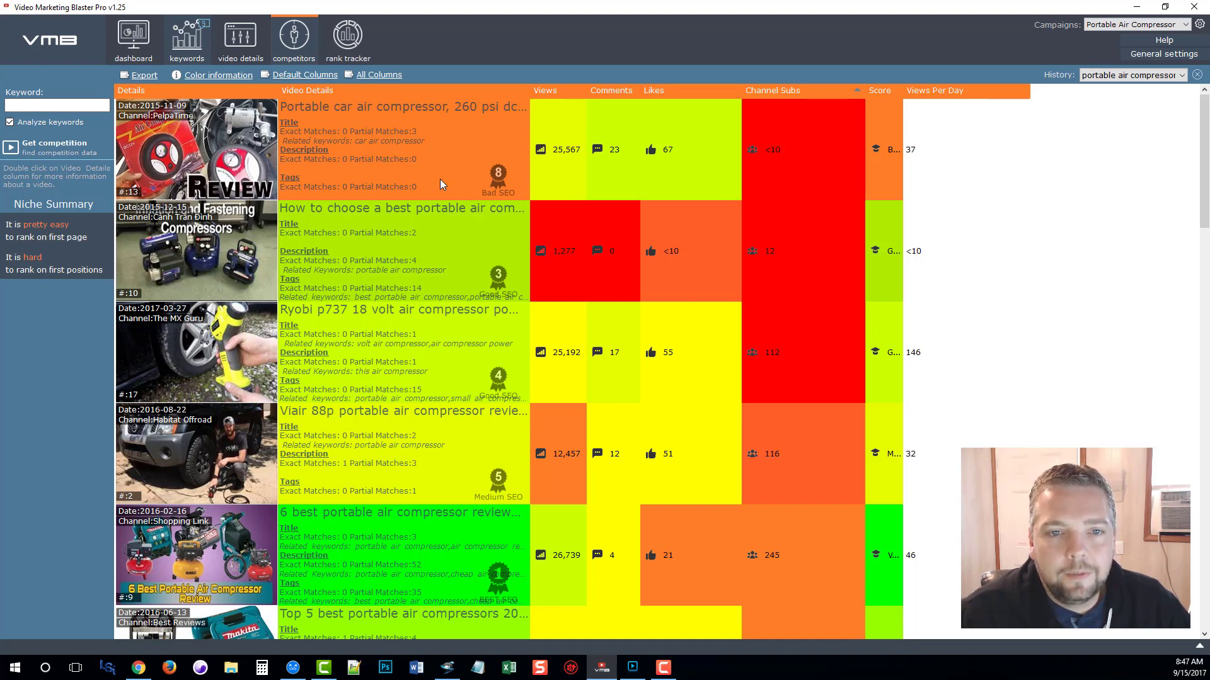
mouse_move(339, 373)
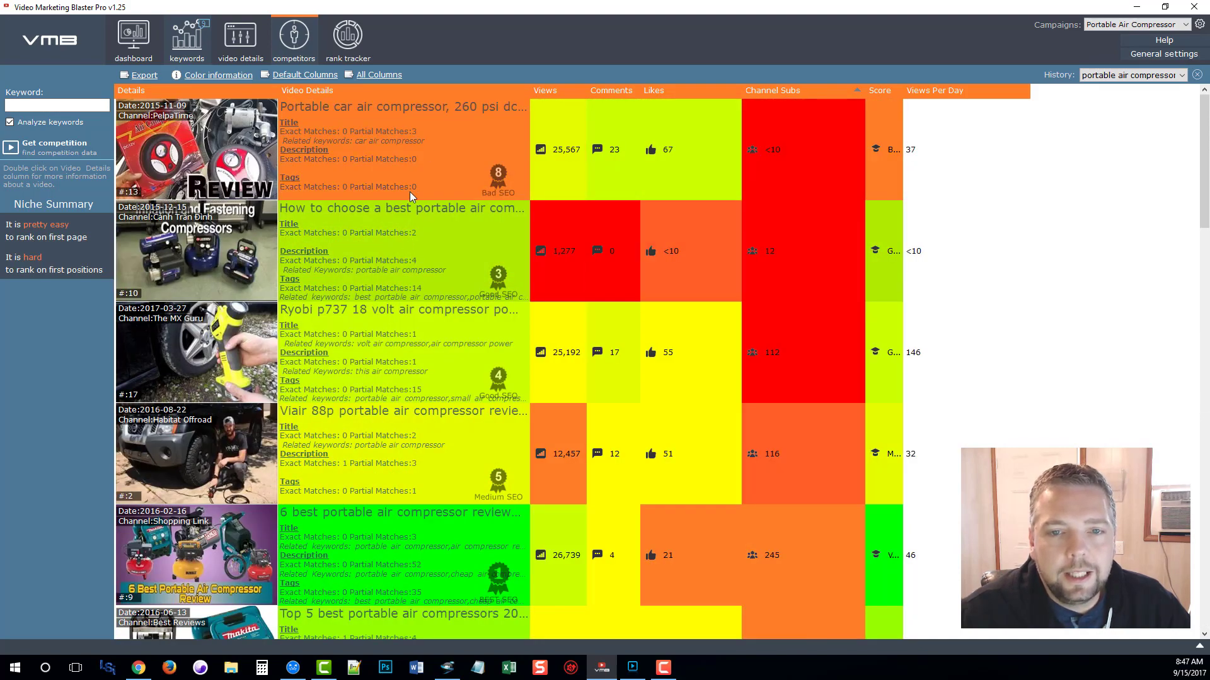
mouse_move(500, 188)
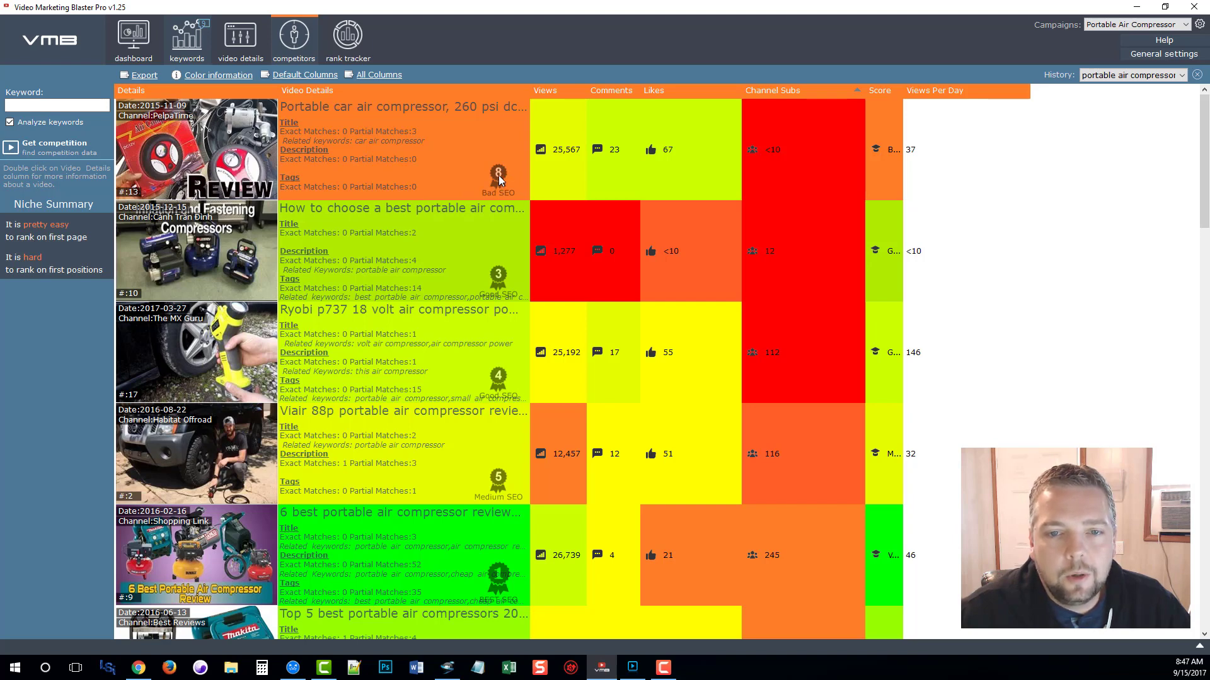
mouse_move(509, 378)
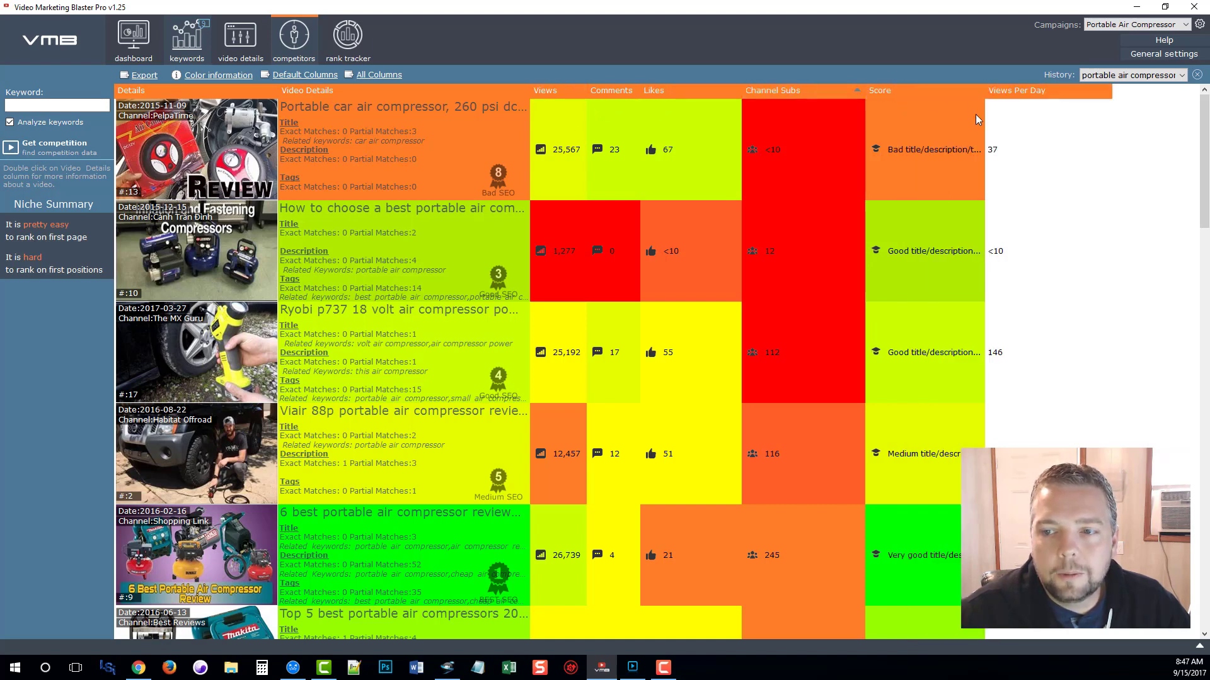
mouse_move(1027, 215)
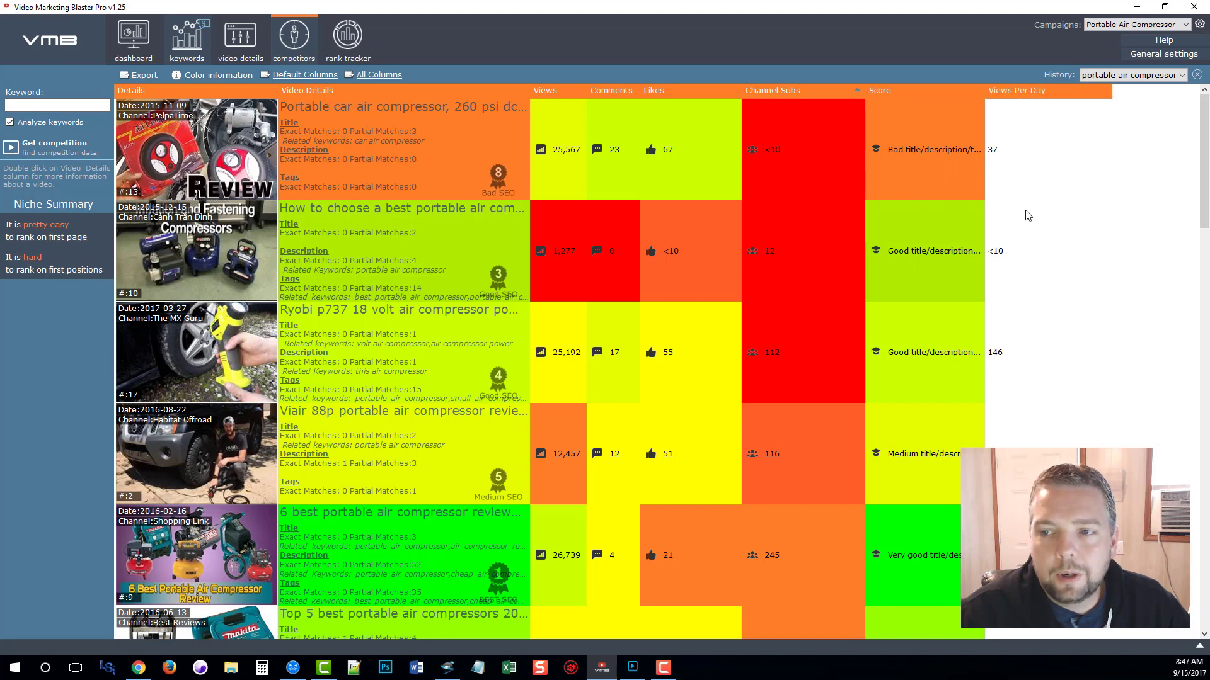
mouse_move(603, 280)
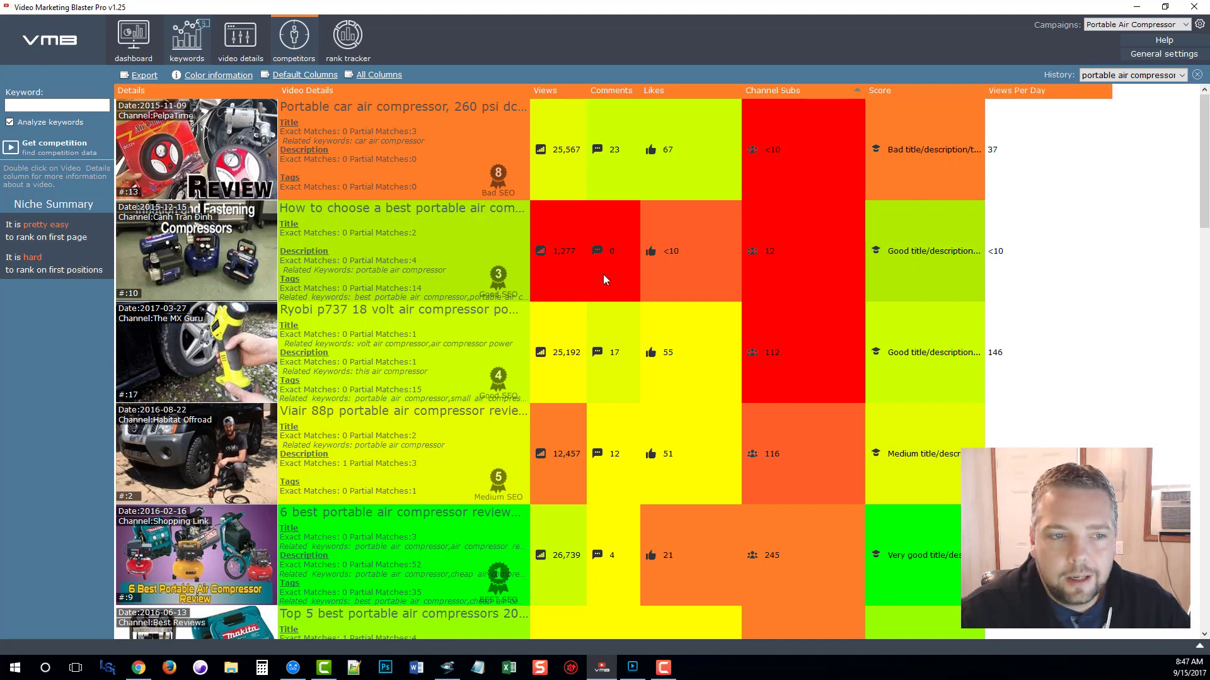
mouse_move(440, 221)
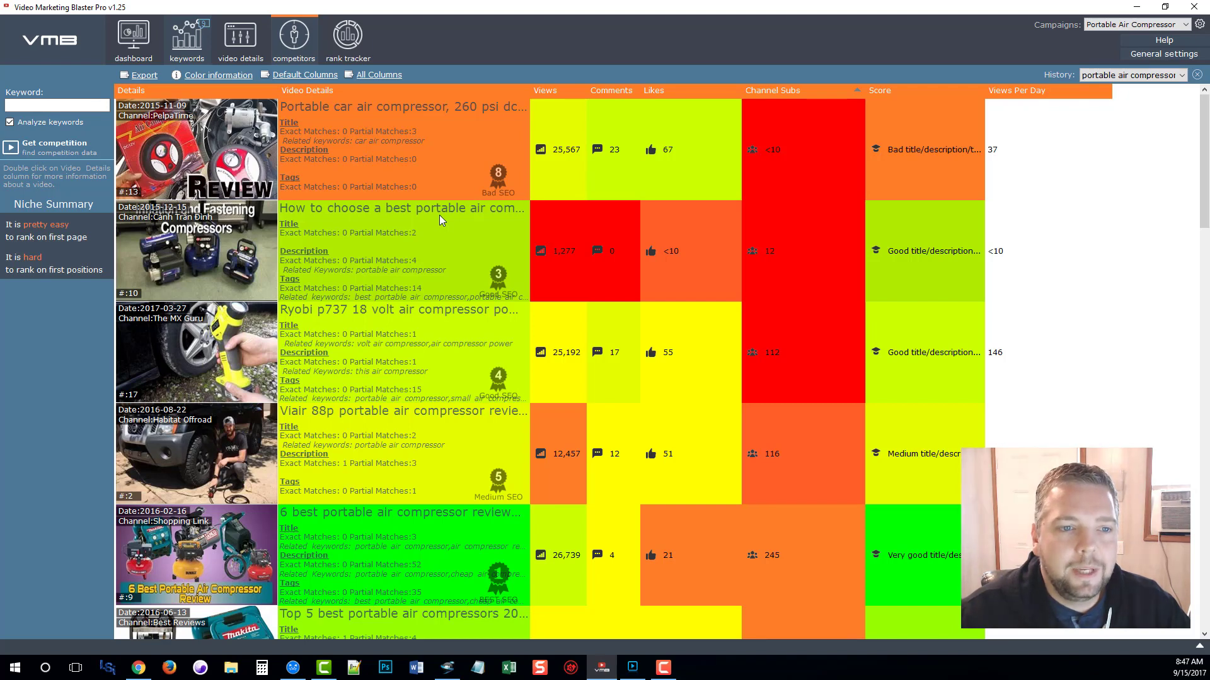
mouse_move(352, 127)
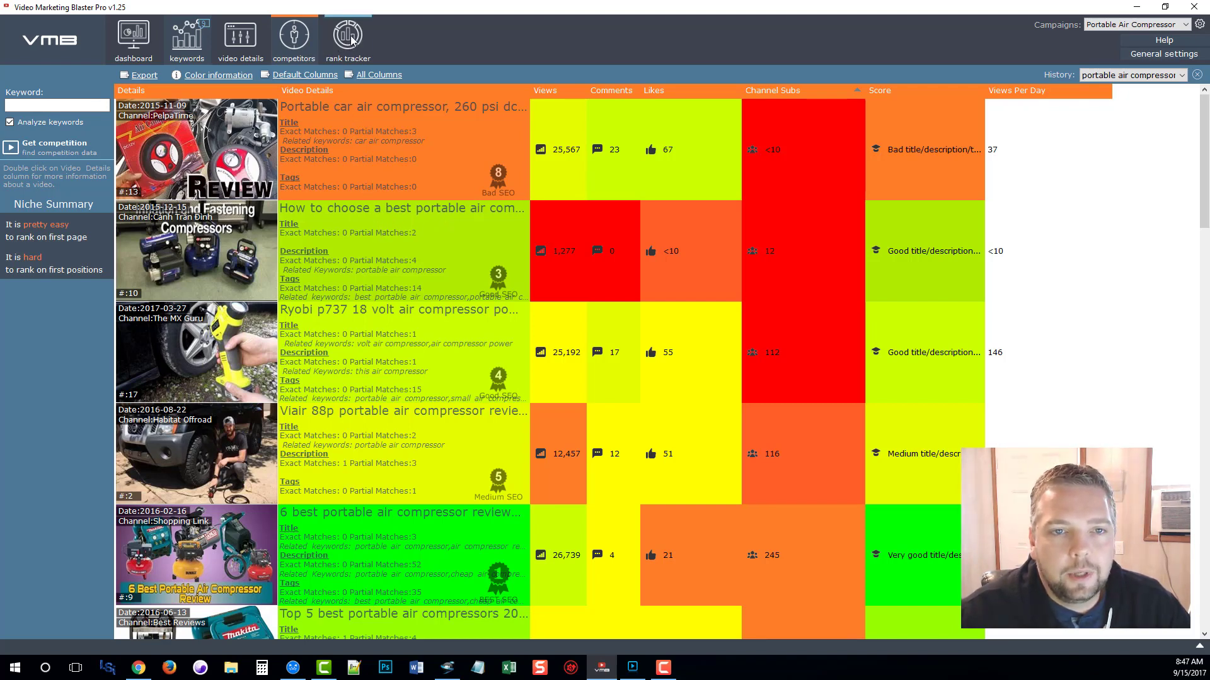
View the empty Rank tracker, then return to the dashboard with 19 campaigns
left_click(348, 39)
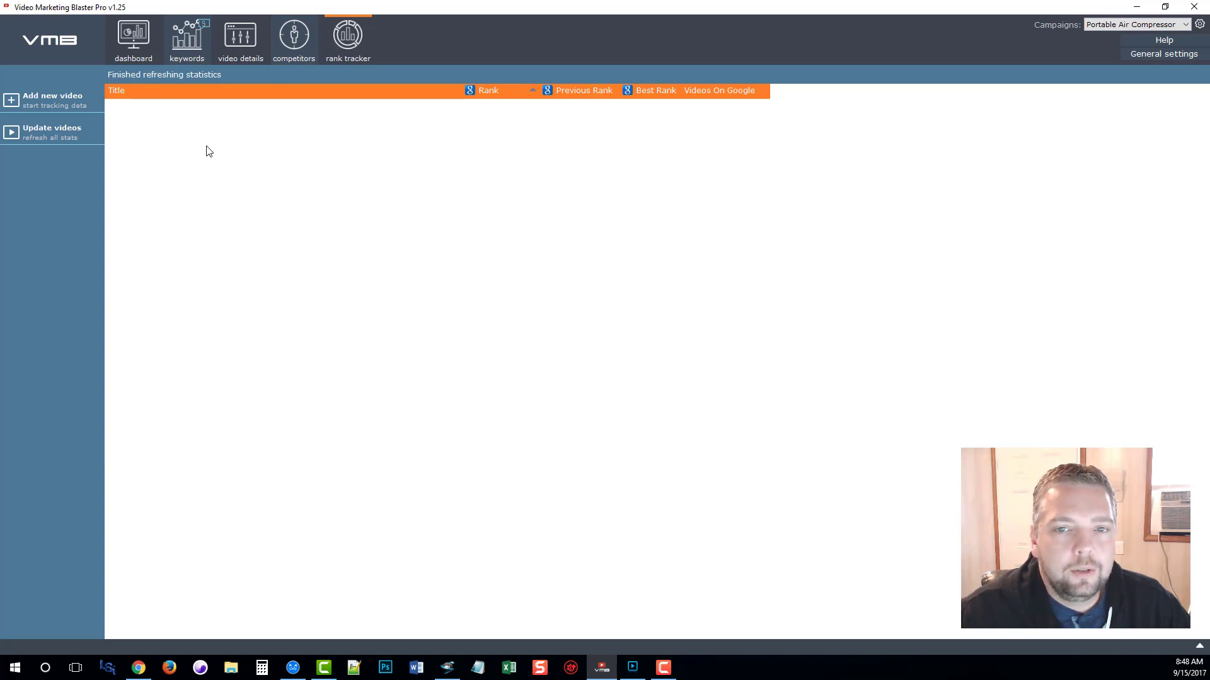
mouse_move(488, 168)
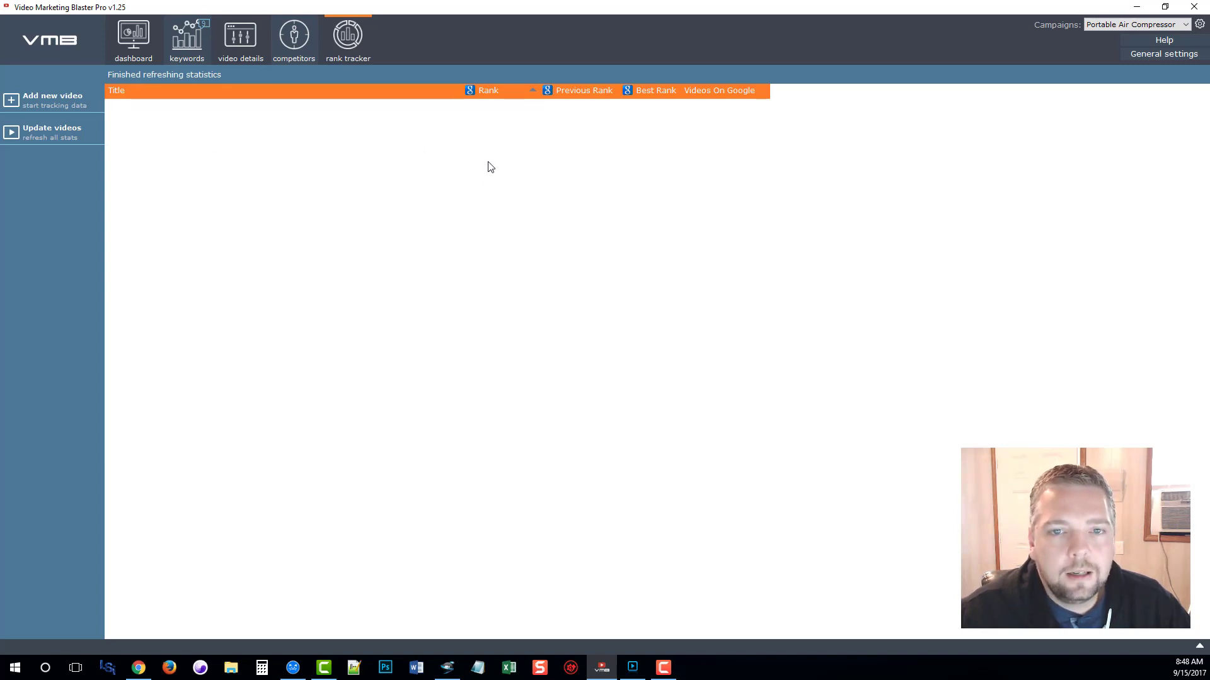
mouse_move(501, 125)
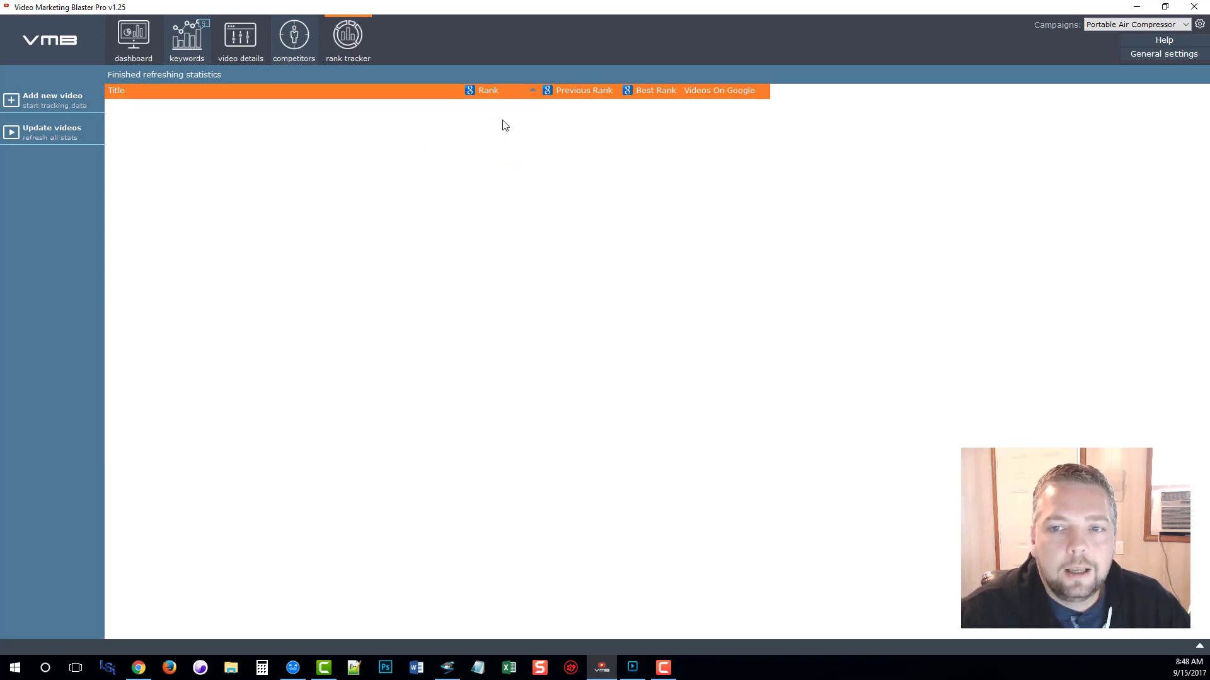
left_click(133, 39)
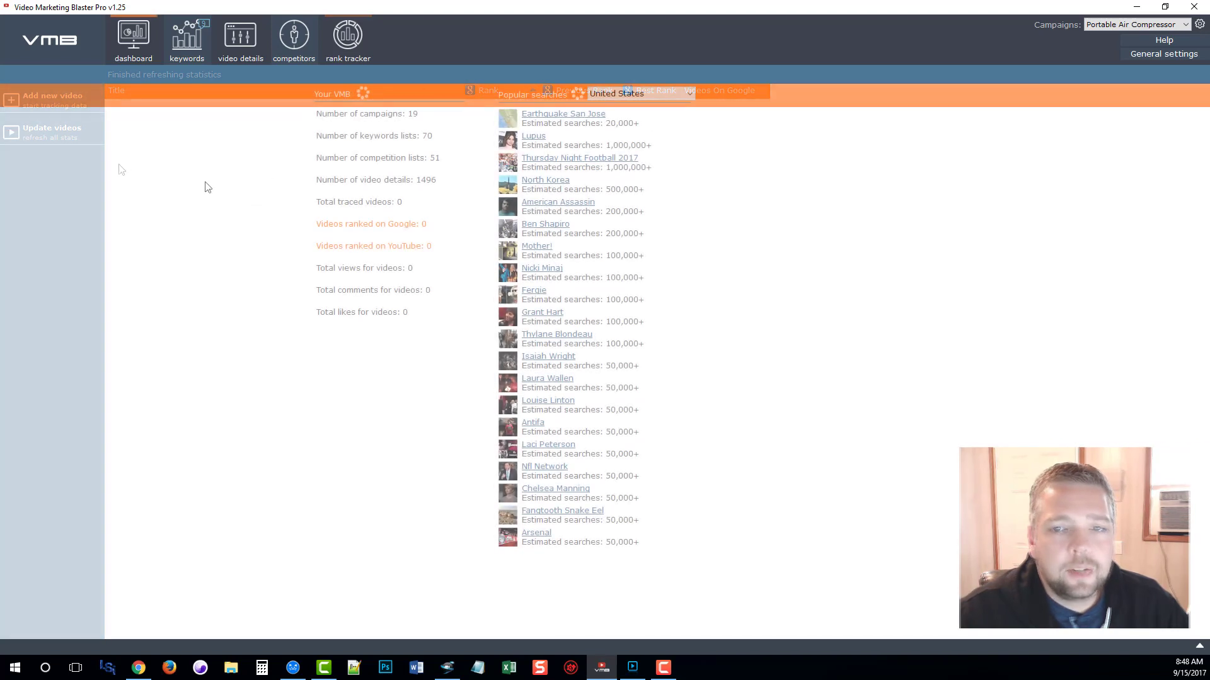